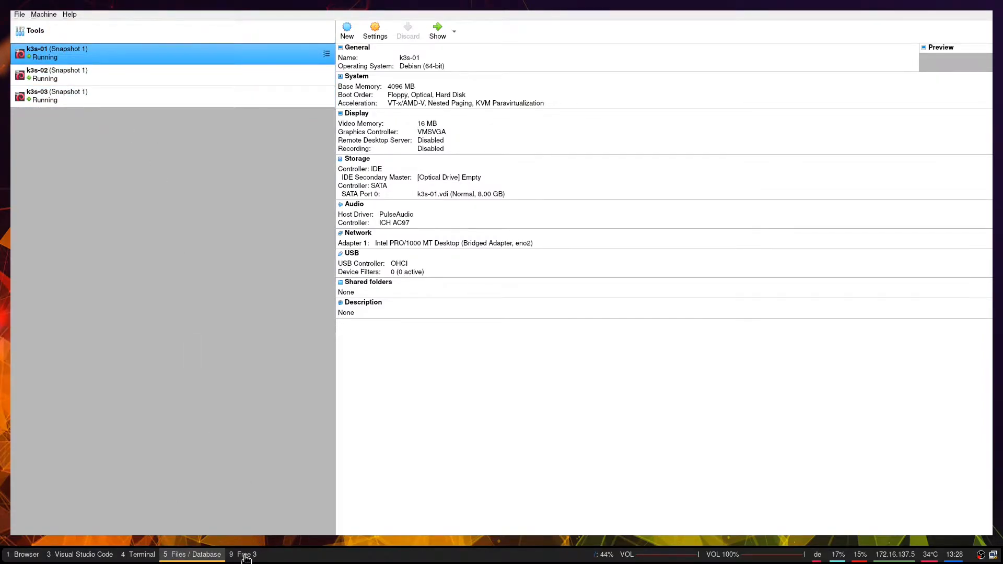
Show the Debian 10 release details on the k3s-02 console with cat /etc/*release
{"action": "left_click", "coordinate": [242, 554]}
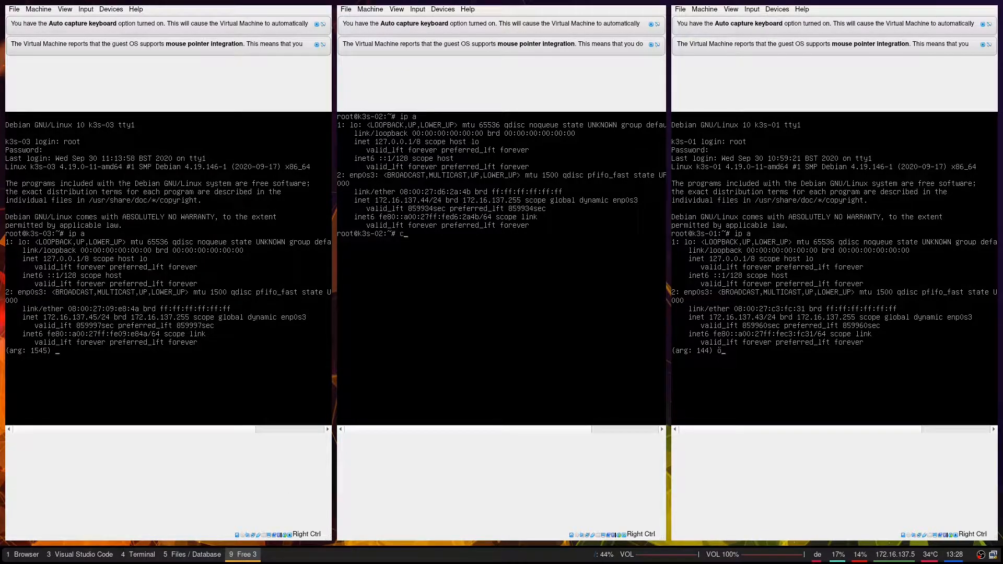
{"action": "type", "text": "cat /etc/*release*"}
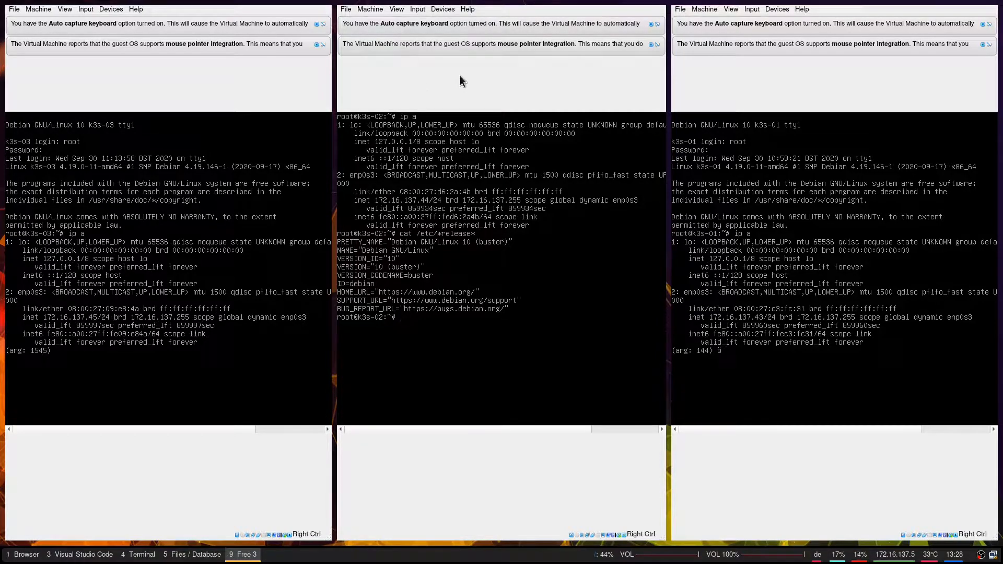
{"action": "mouse_move", "coordinate": [447, 40]}
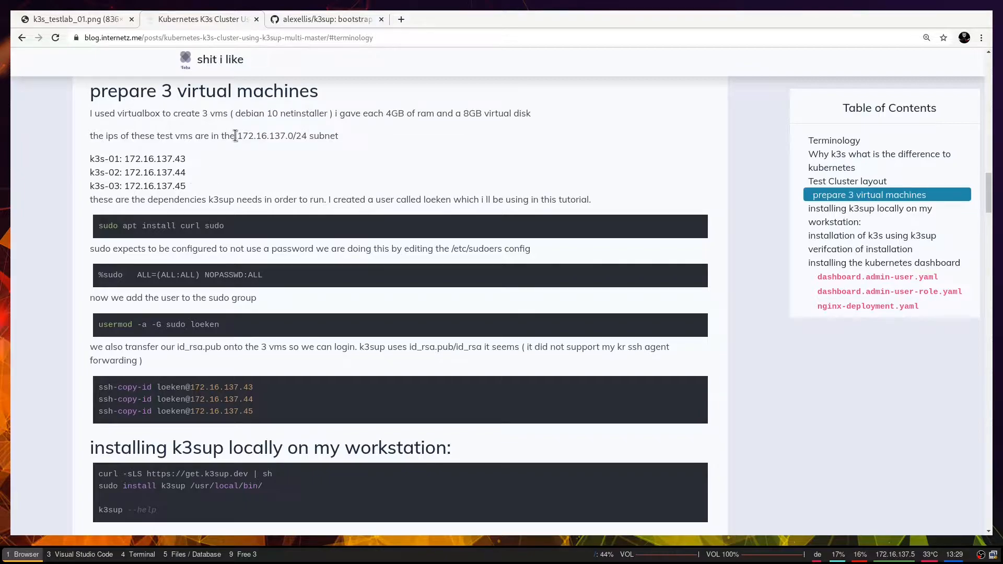
{"action": "double_click", "coordinate": [272, 135]}
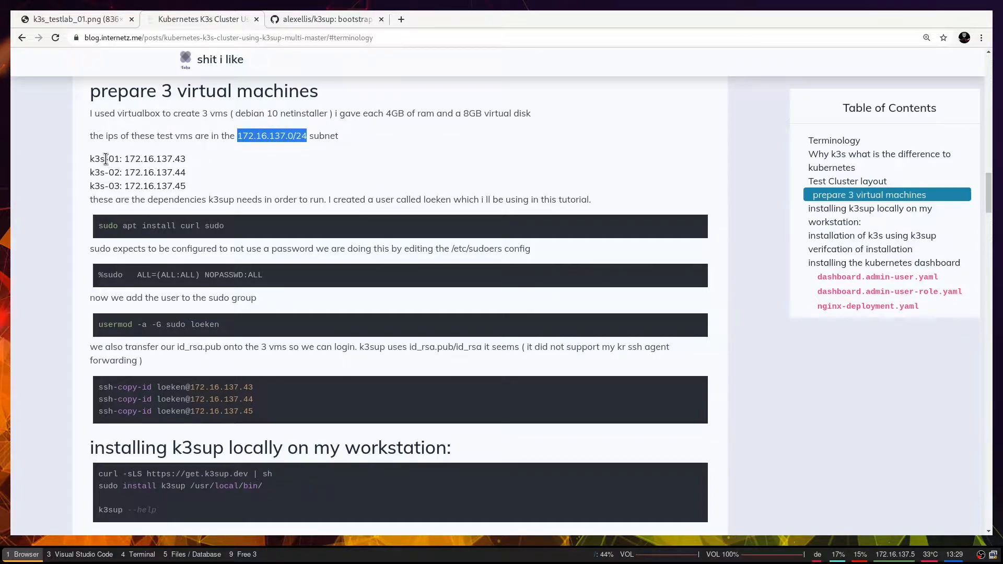
{"action": "left_click", "coordinate": [200, 188]}
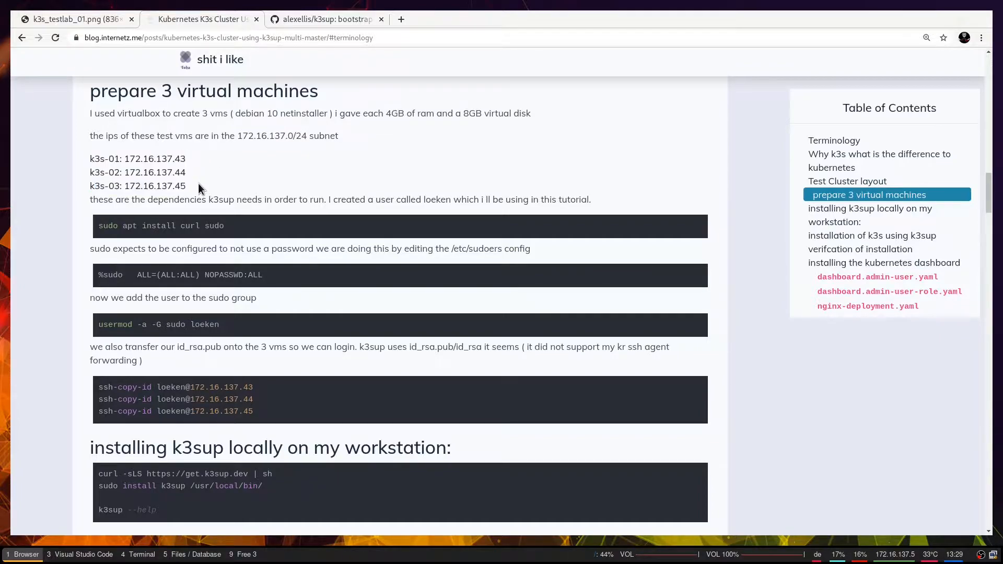
{"action": "left_click_drag", "start_coordinate": [91, 159], "coordinate": [187, 185]}
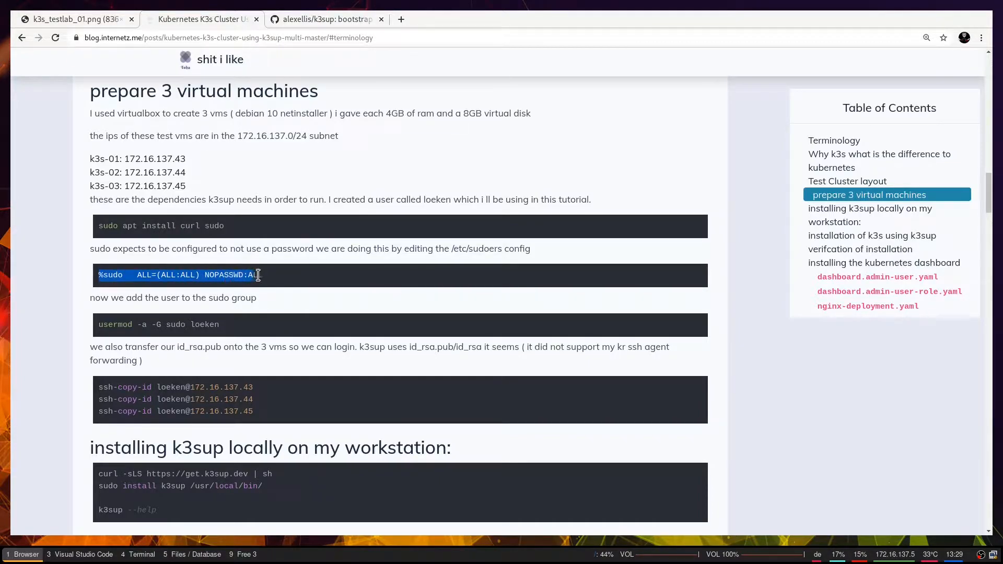
{"action": "double_click", "coordinate": [476, 248]}
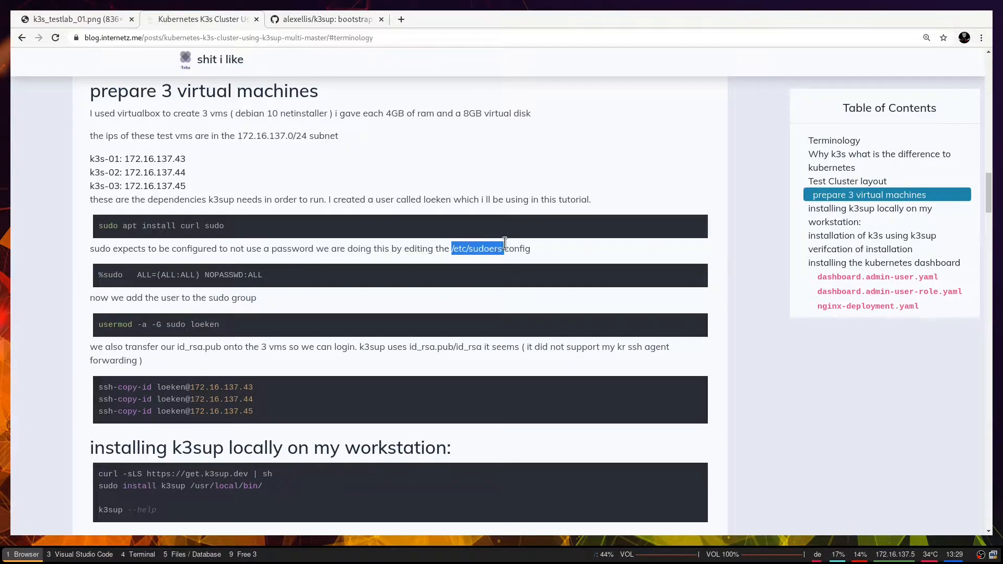
{"action": "double_click", "coordinate": [110, 275]}
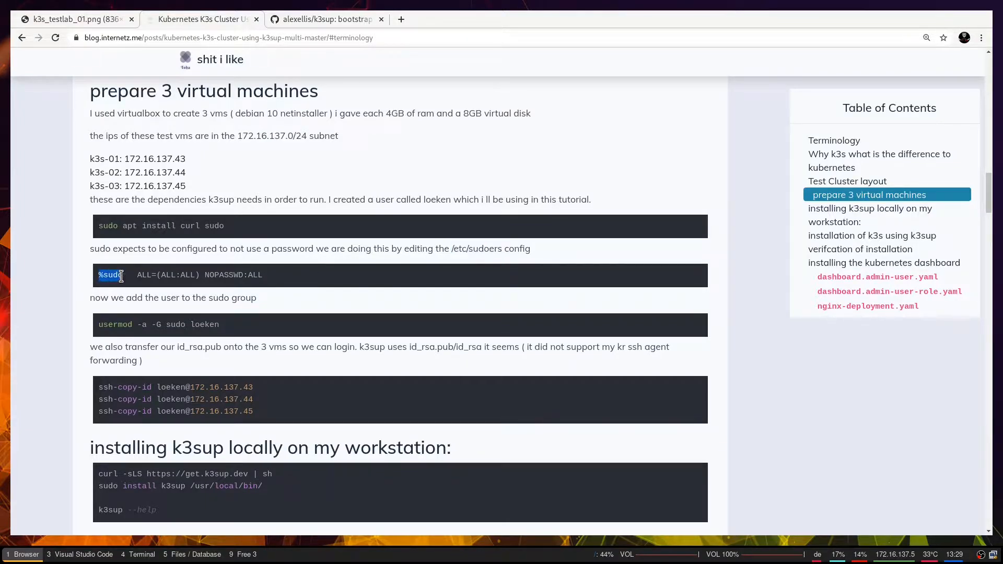
{"action": "double_click", "coordinate": [233, 274]}
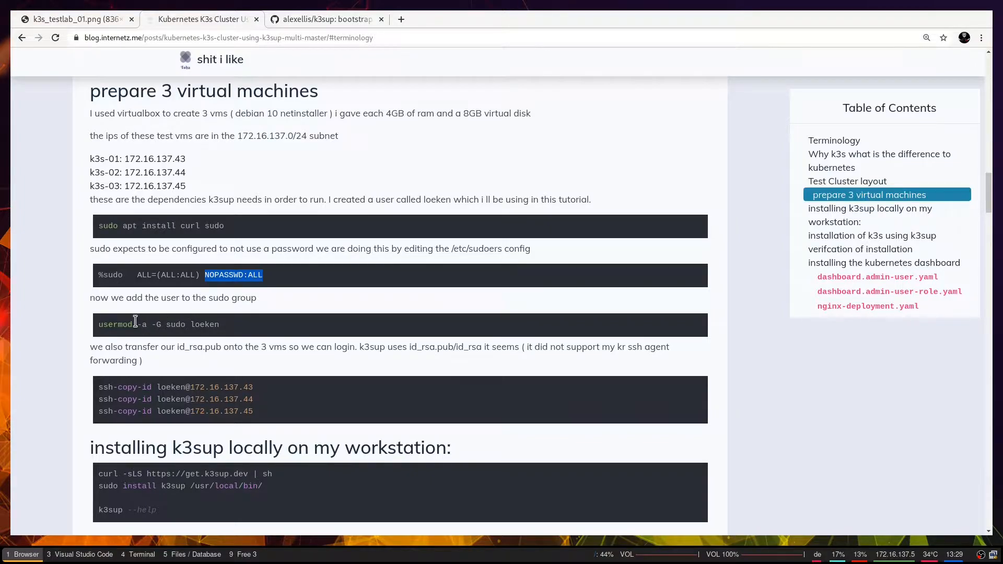
{"action": "double_click", "coordinate": [205, 325]}
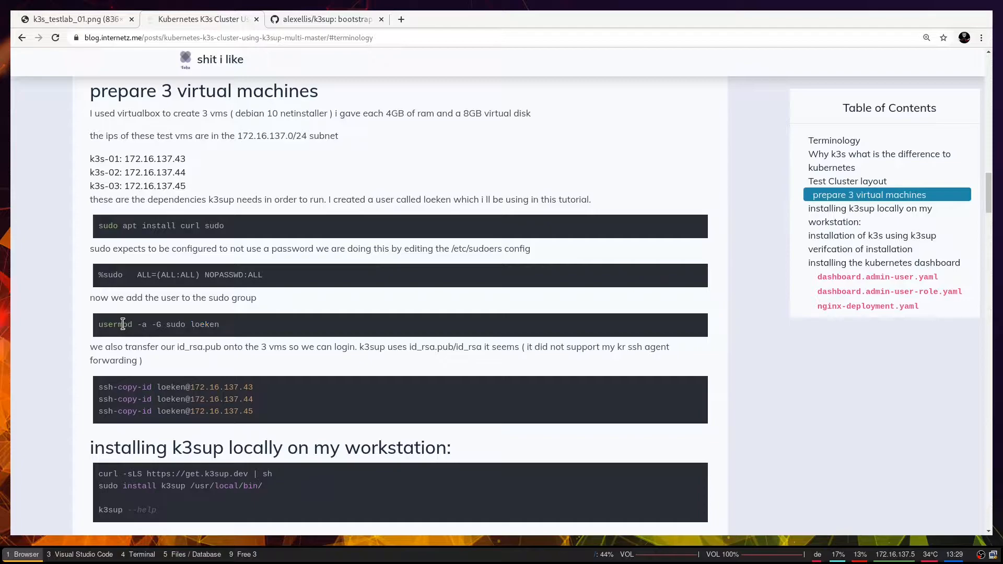
{"action": "mouse_move", "coordinate": [179, 324]}
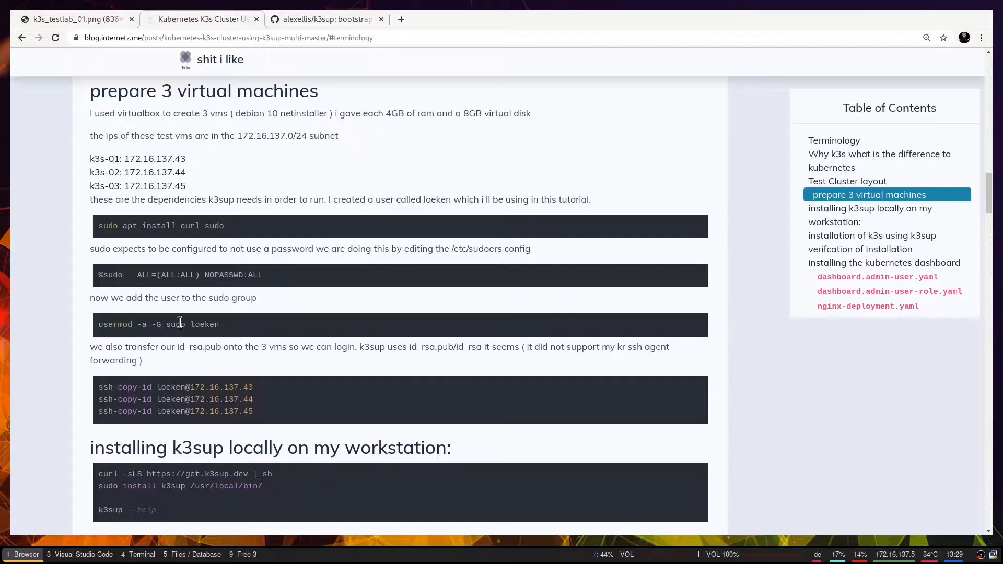
{"action": "triple_click", "coordinate": [158, 324]}
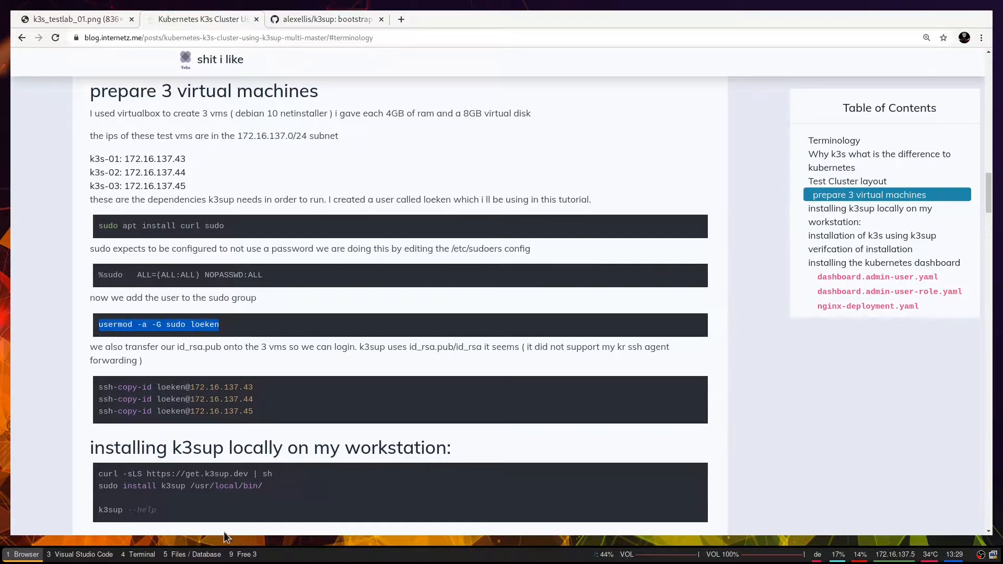
{"action": "mouse_move", "coordinate": [156, 399]}
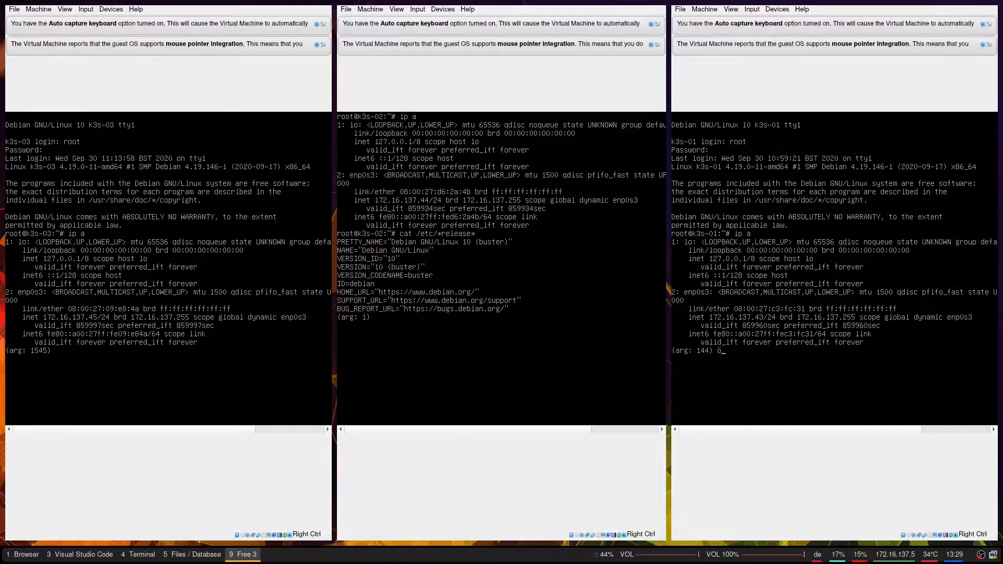
Return to the k3s tutorial in Chrome and scroll to the ssh-copy-id commands
{"action": "left_click", "coordinate": [24, 554]}
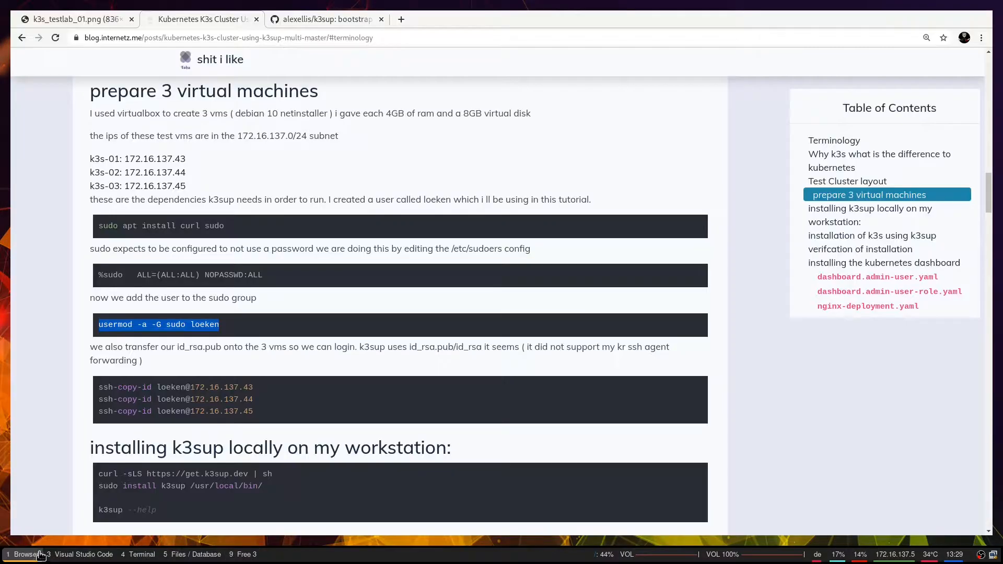
{"action": "scroll", "scroll_direction": "down", "scroll_amount": 3}
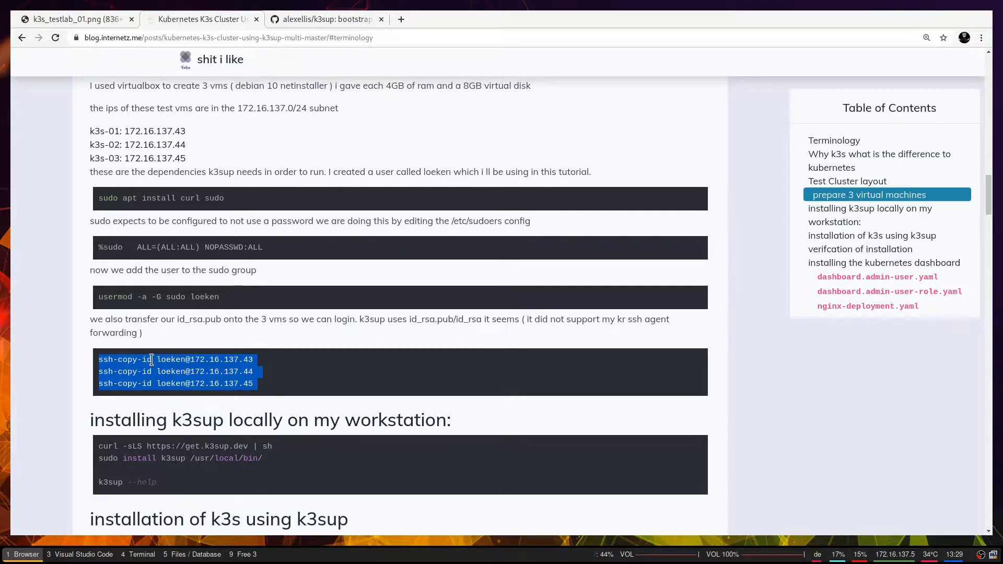
{"action": "mouse_move", "coordinate": [217, 356]}
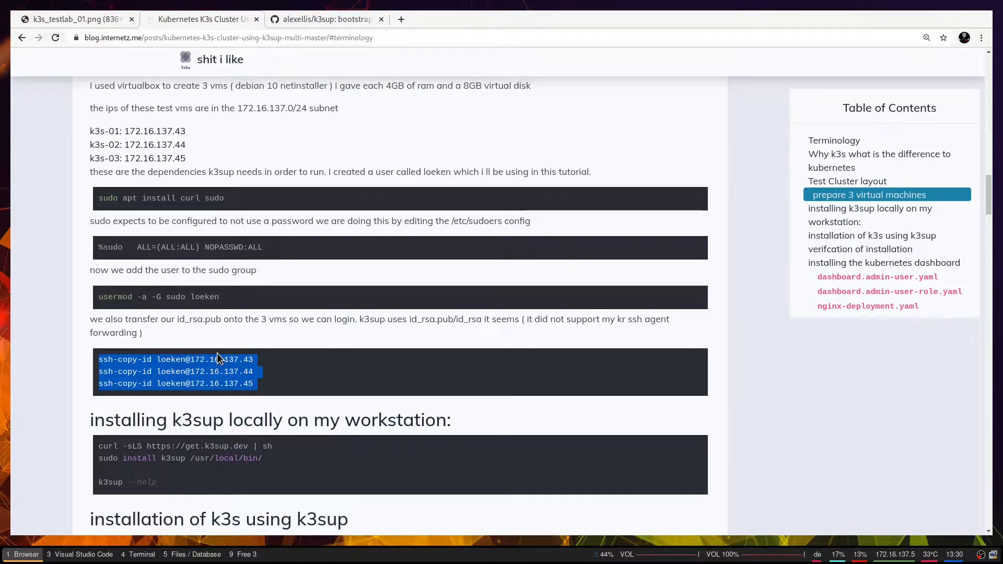
{"action": "mouse_move", "coordinate": [293, 373]}
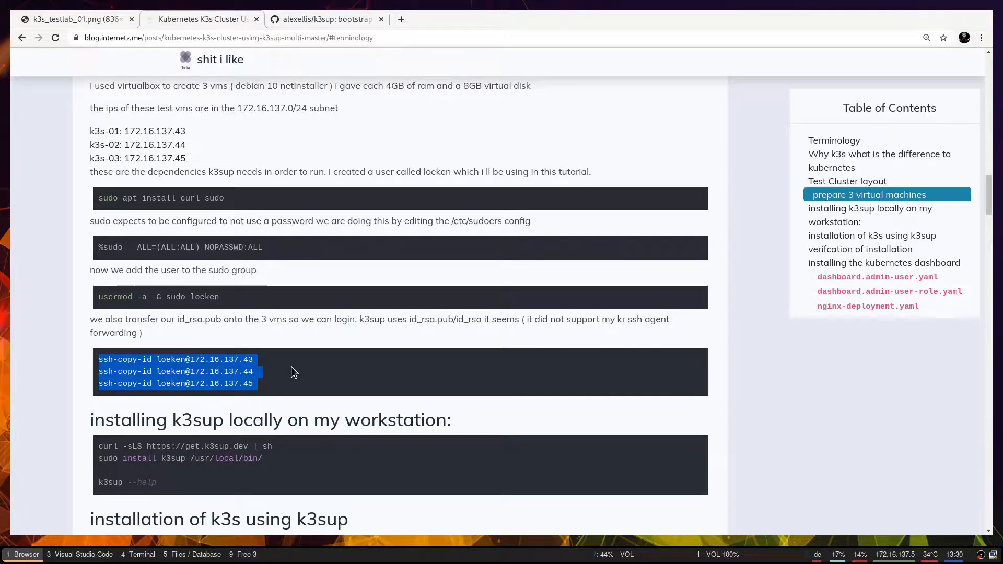
{"action": "mouse_move", "coordinate": [234, 419]}
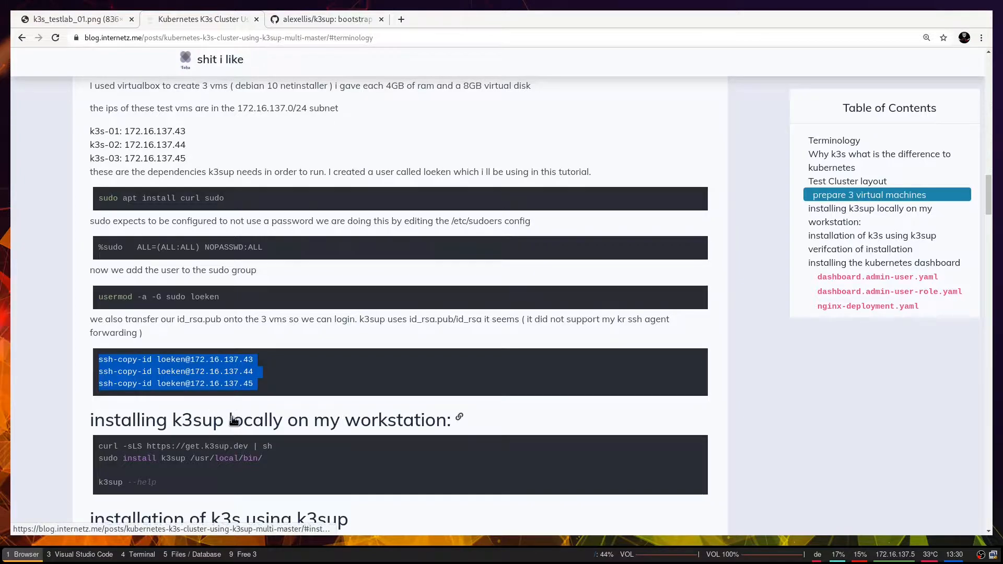
{"action": "mouse_move", "coordinate": [190, 430]}
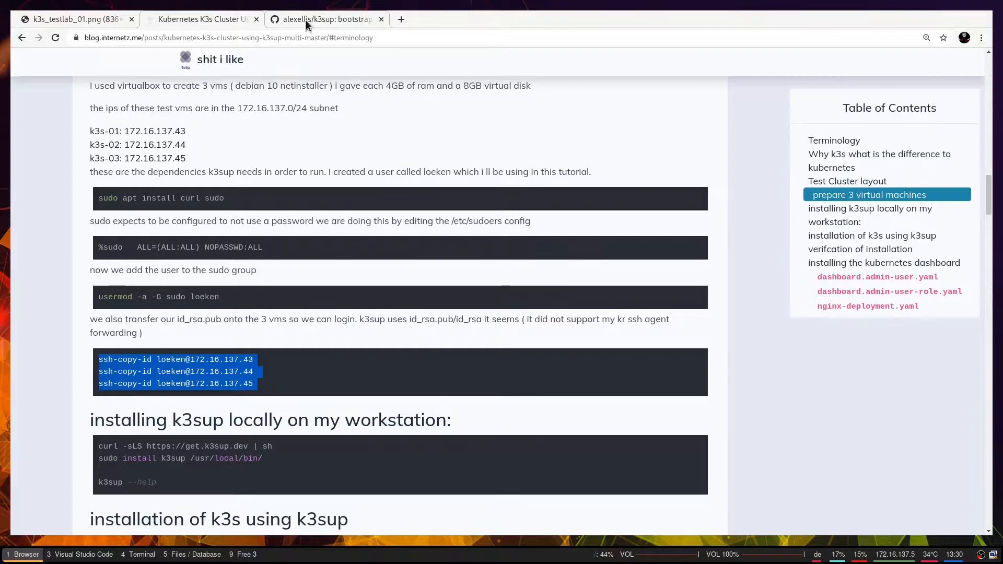
Browse the alexellis/k3sup GitHub README overview, uses and architecture diagram
{"action": "left_click", "coordinate": [326, 18]}
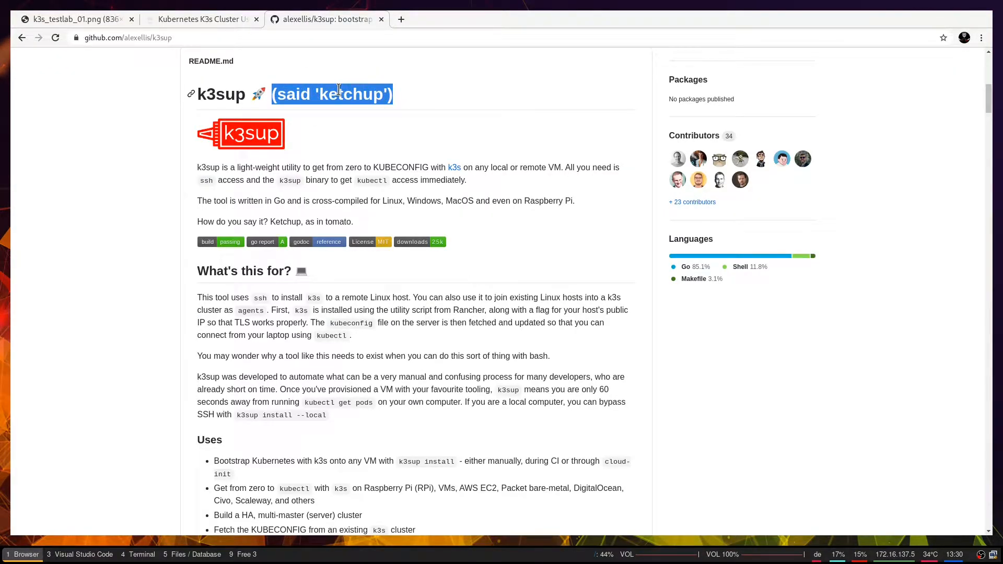
{"action": "mouse_move", "coordinate": [257, 167]}
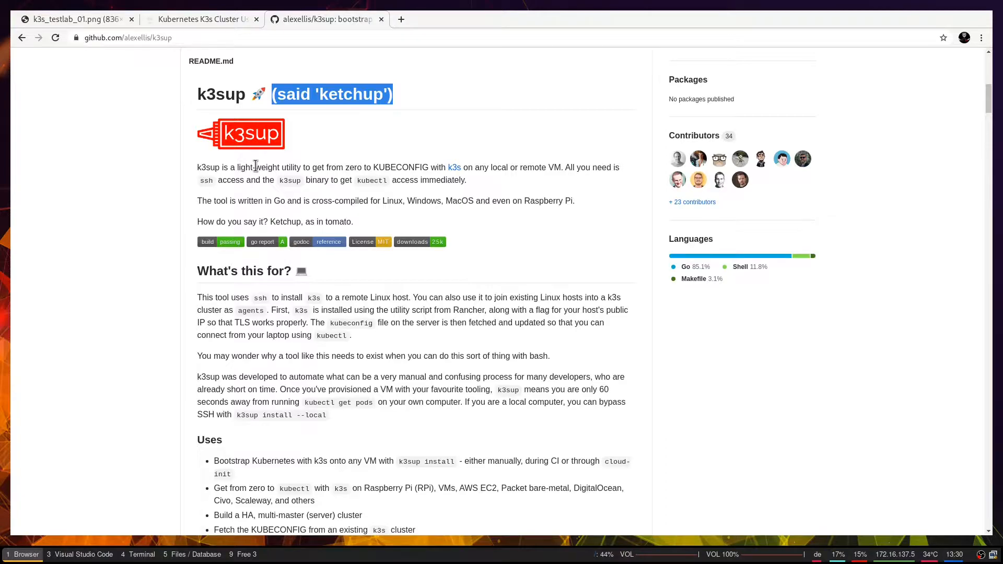
{"action": "mouse_move", "coordinate": [373, 275]}
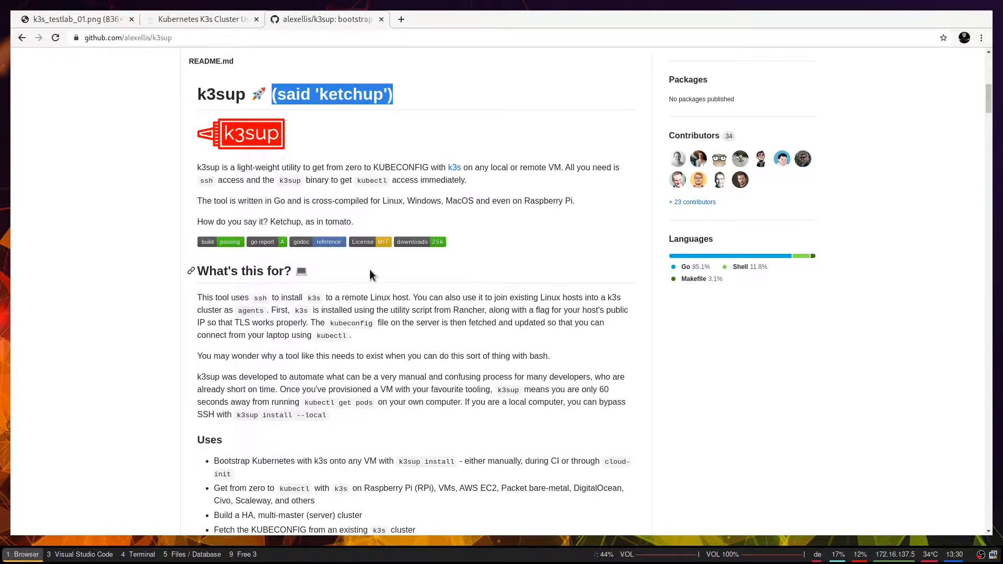
{"action": "scroll", "scroll_direction": "down", "scroll_amount": 3}
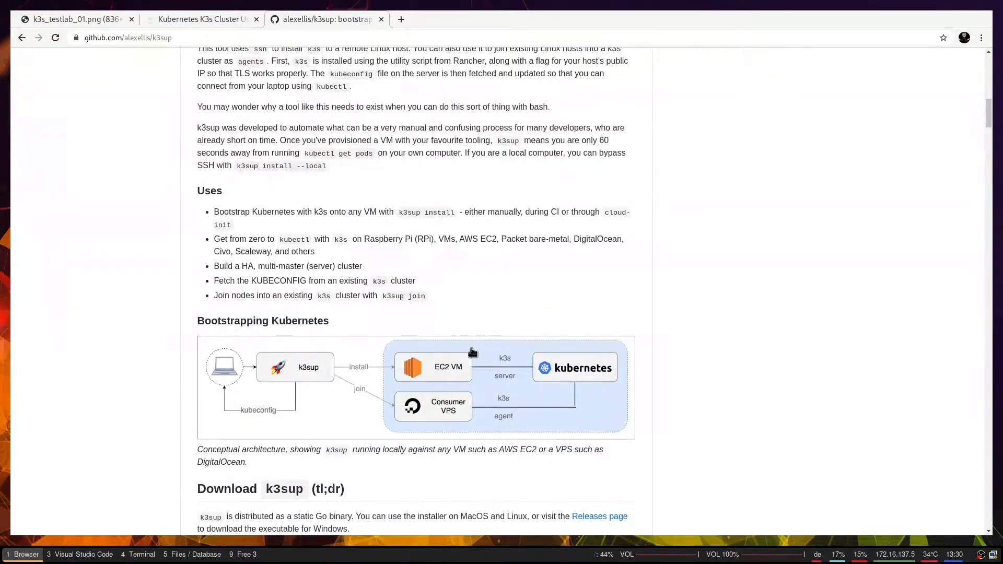
{"action": "mouse_move", "coordinate": [431, 257]}
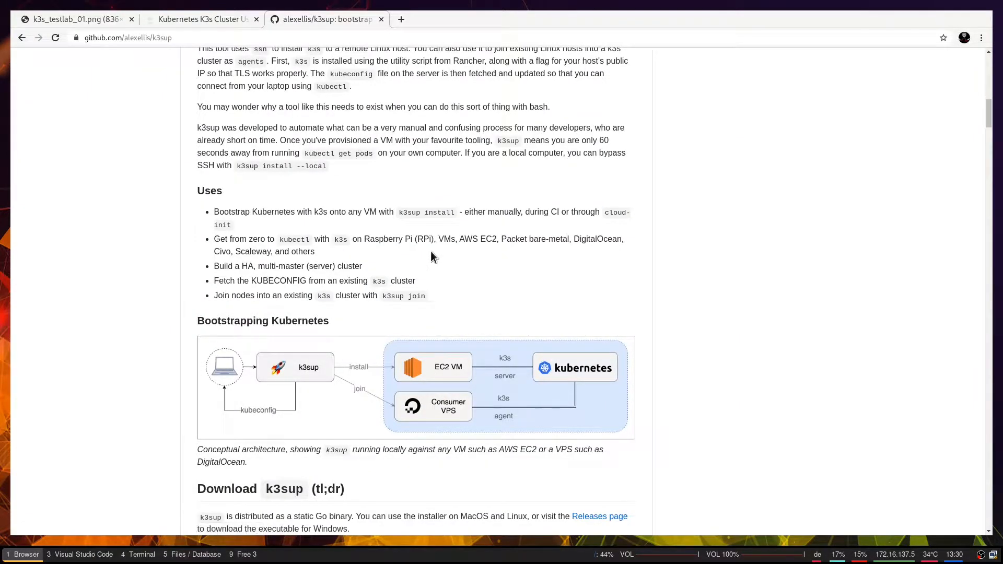
{"action": "scroll", "scroll_direction": "up", "scroll_amount": 3}
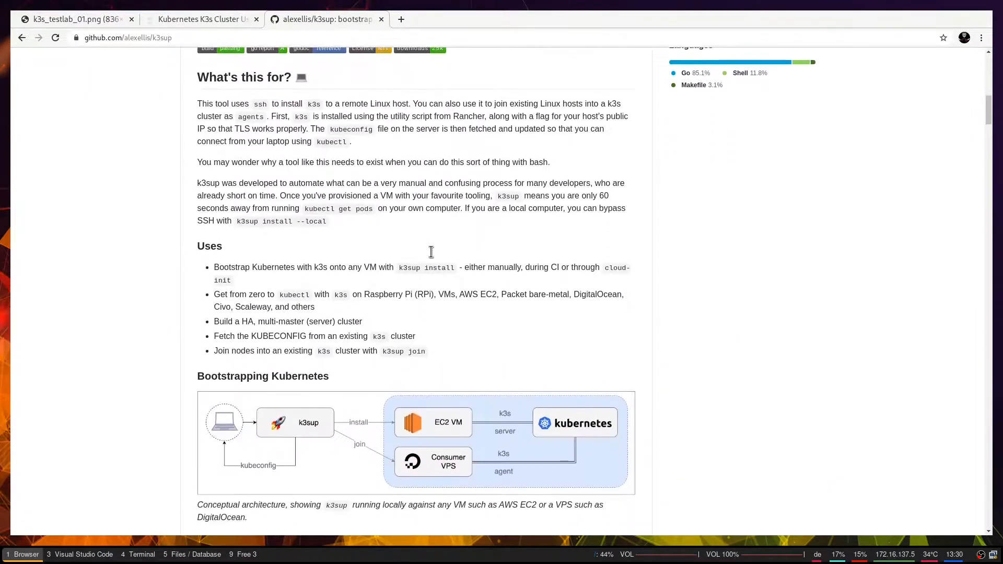
{"action": "mouse_move", "coordinate": [351, 168]}
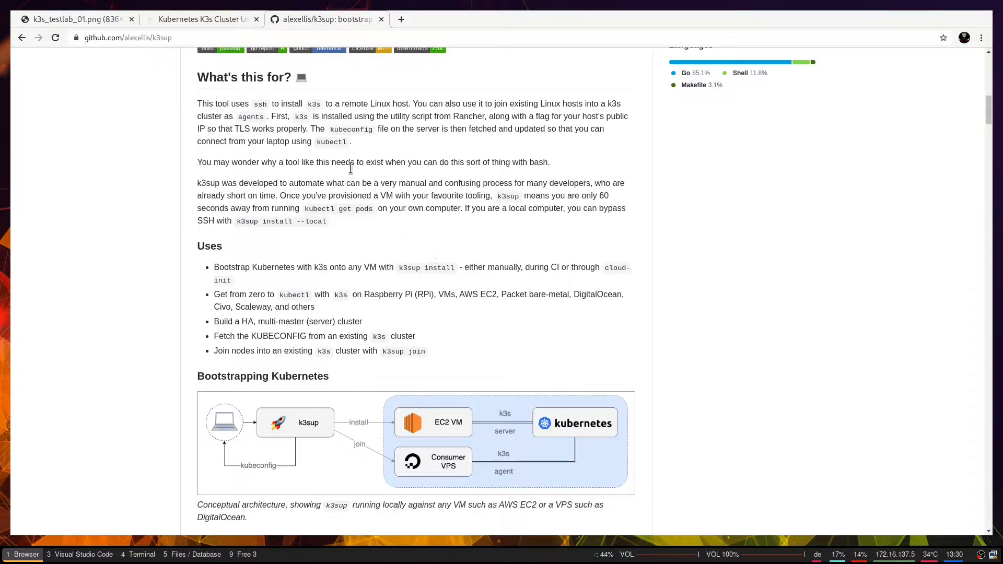
Scroll the tutorial to the 'installing k3sup locally on my workstation' section
{"action": "left_click", "coordinate": [201, 19]}
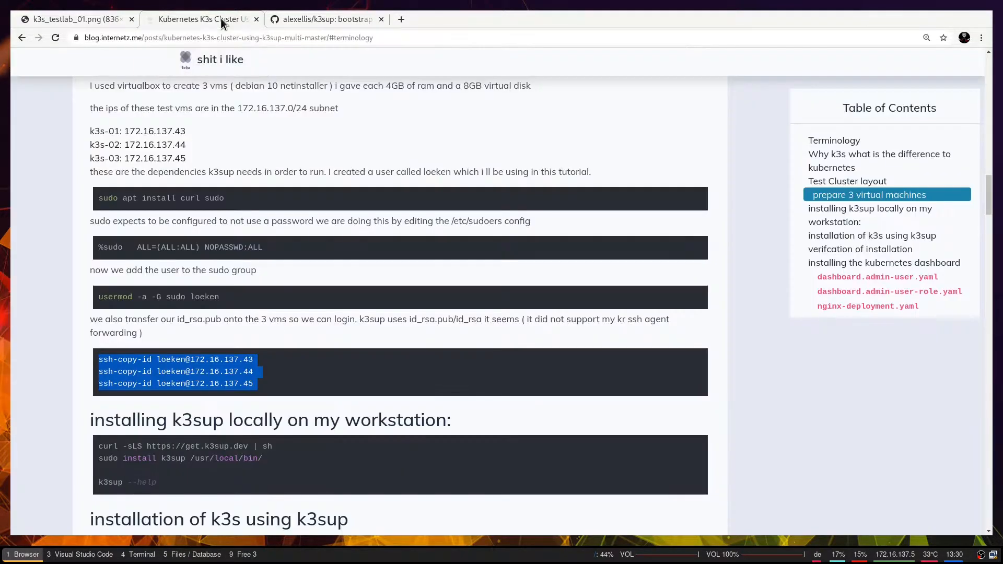
{"action": "mouse_move", "coordinate": [427, 148]}
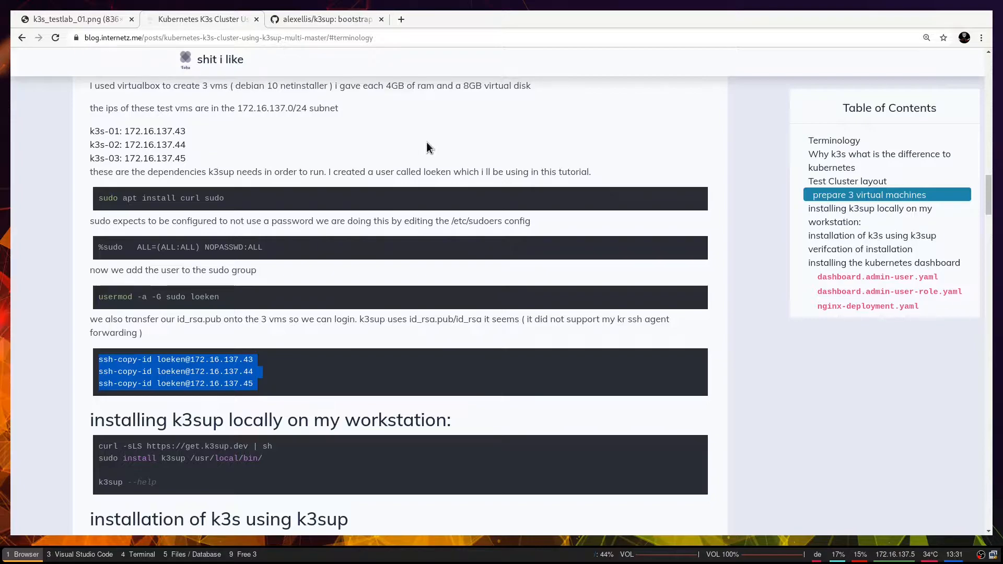
{"action": "scroll", "scroll_direction": "down", "scroll_amount": 3}
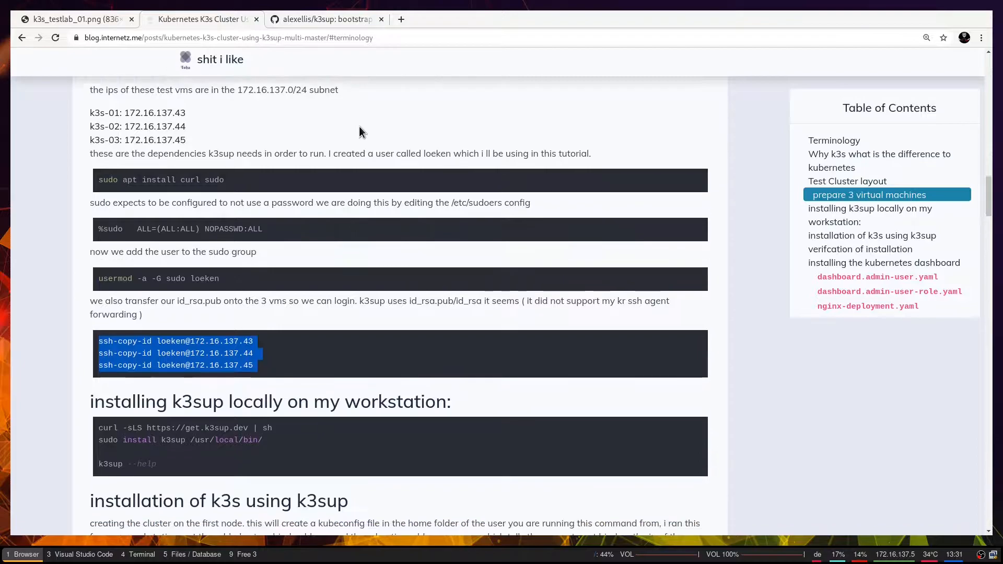
{"action": "scroll", "scroll_direction": "down", "scroll_amount": 3}
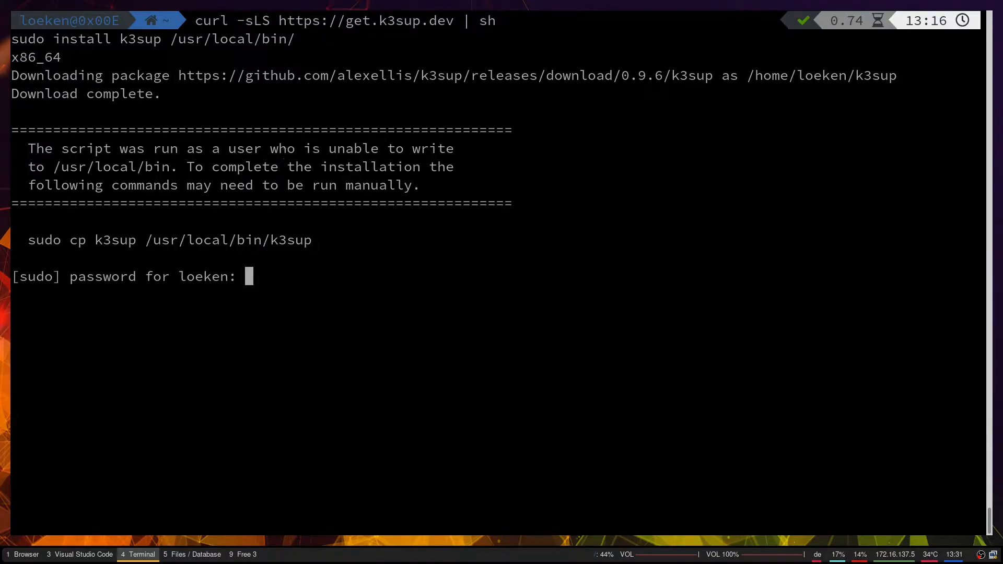
Submit the sudo password and confirm k3sup version reports 0.9.6
{"action": "key", "text": "Return"}
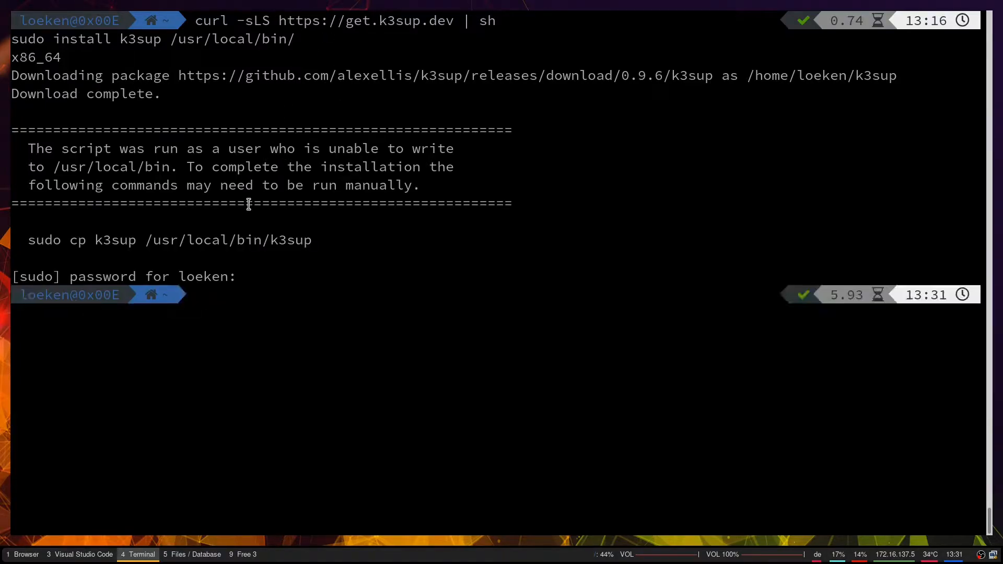
{"action": "double_click", "coordinate": [227, 240]}
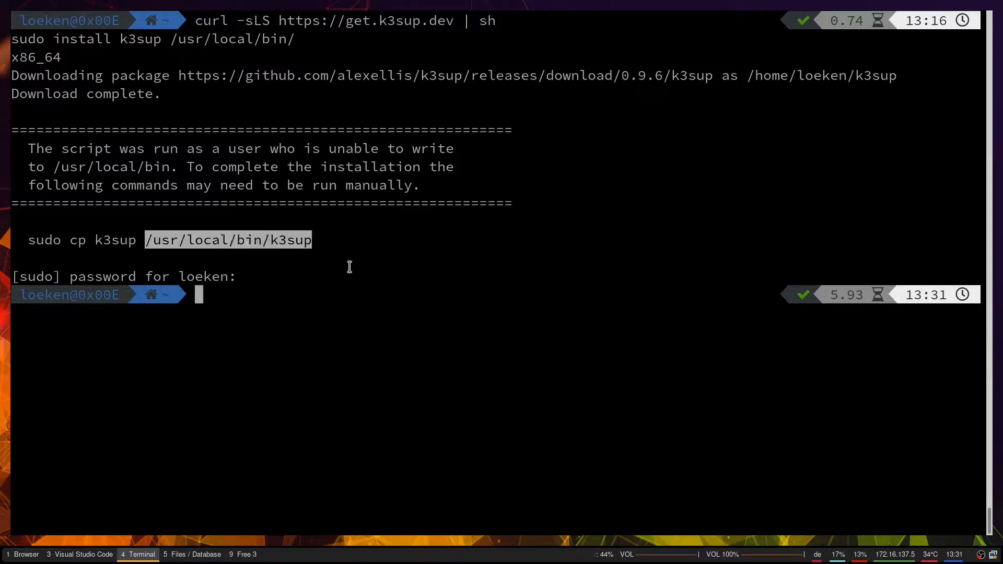
{"action": "mouse_move", "coordinate": [397, 262]}
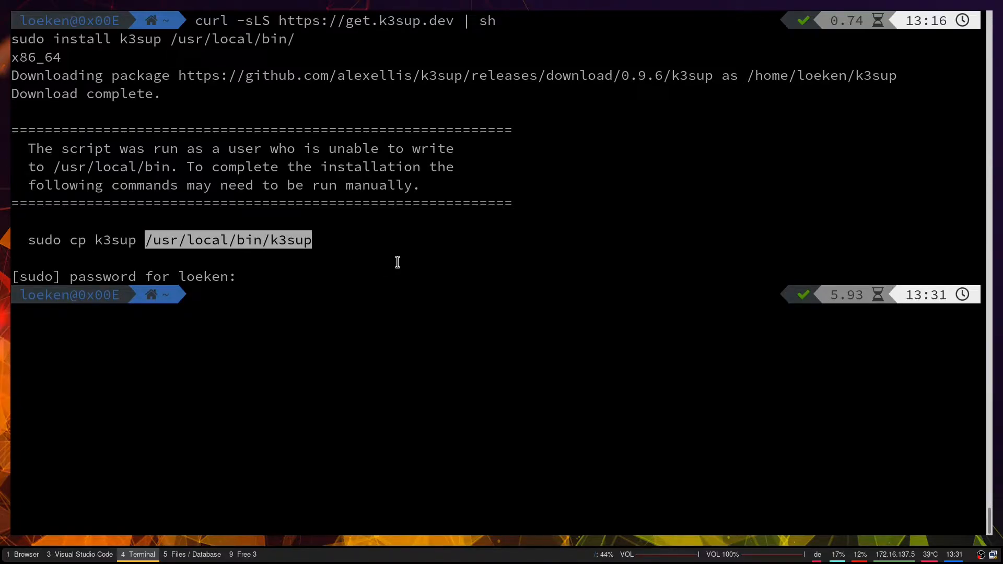
{"action": "type", "text": "k3sup version"}
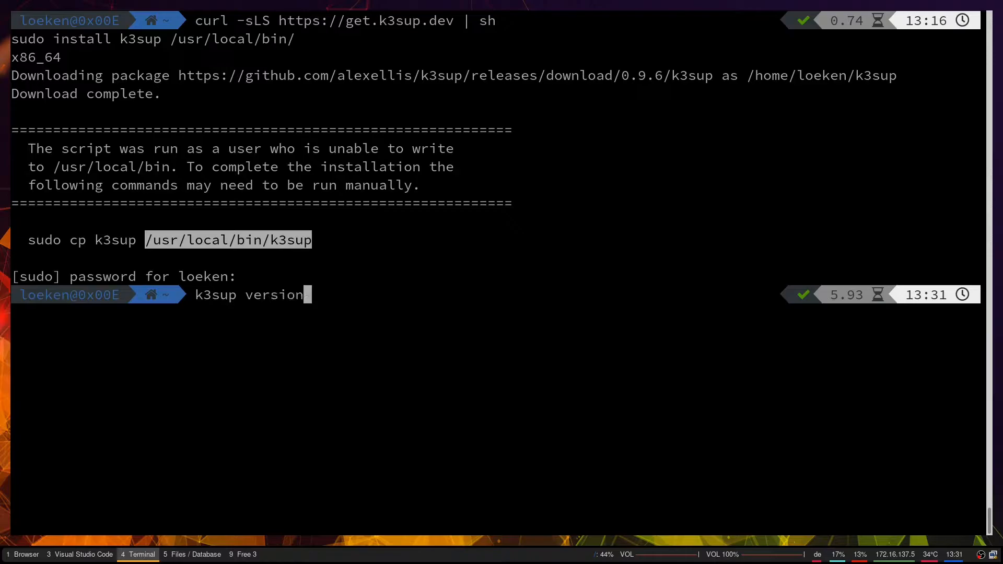
{"action": "key", "text": "Return"}
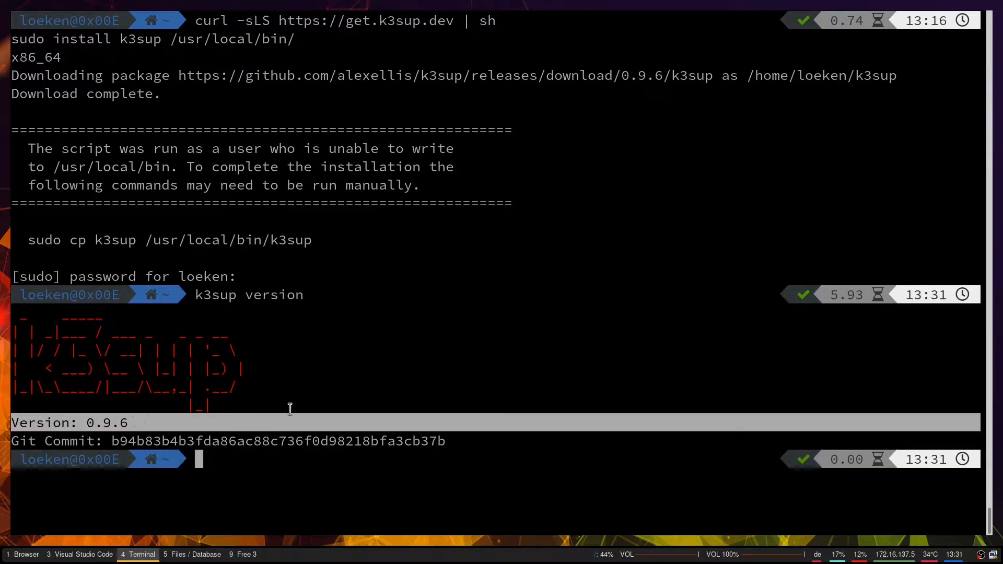
{"action": "mouse_move", "coordinate": [450, 358]}
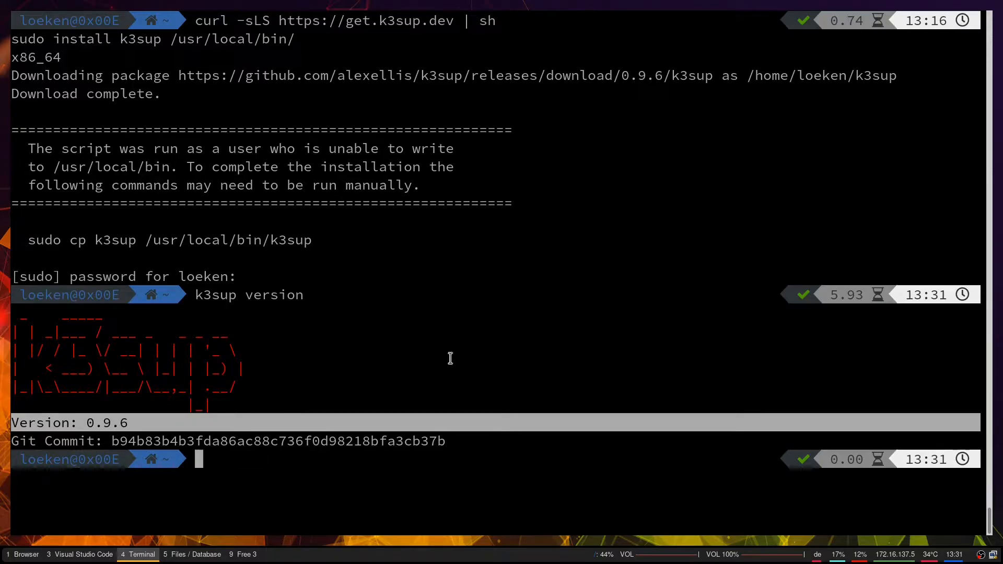
{"action": "mouse_move", "coordinate": [772, 293]}
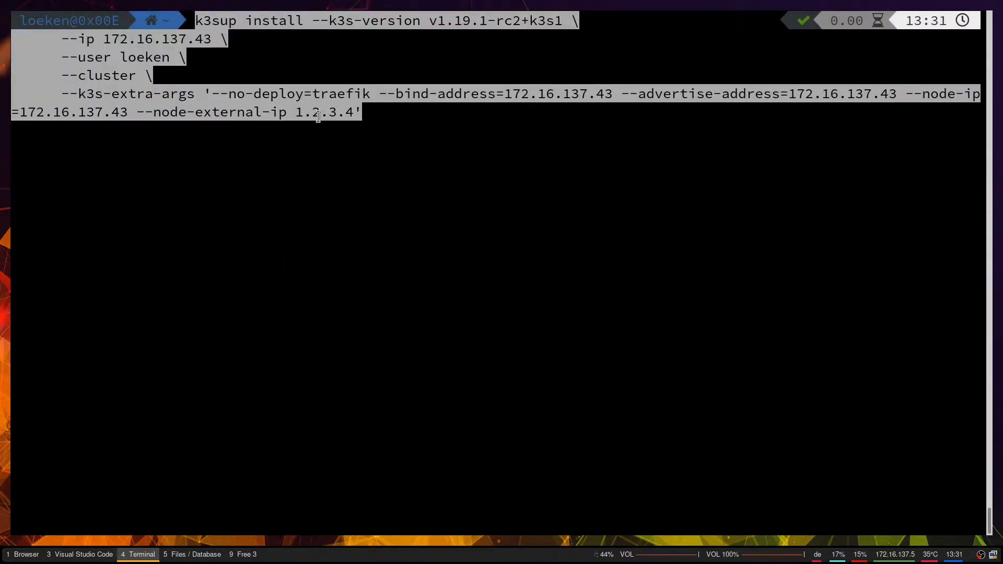
{"action": "mouse_move", "coordinate": [211, 21]}
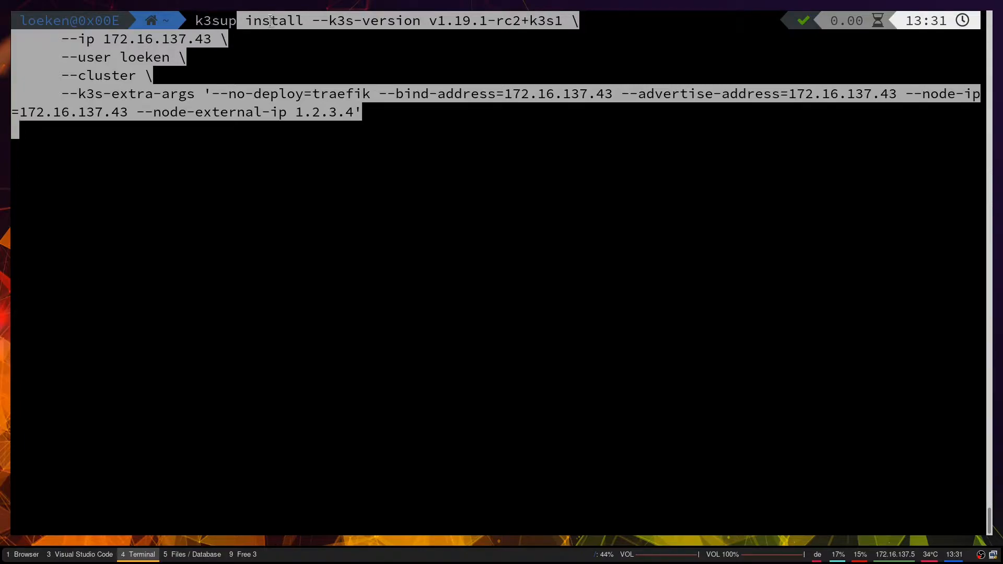
{"action": "mouse_move", "coordinate": [430, 21]}
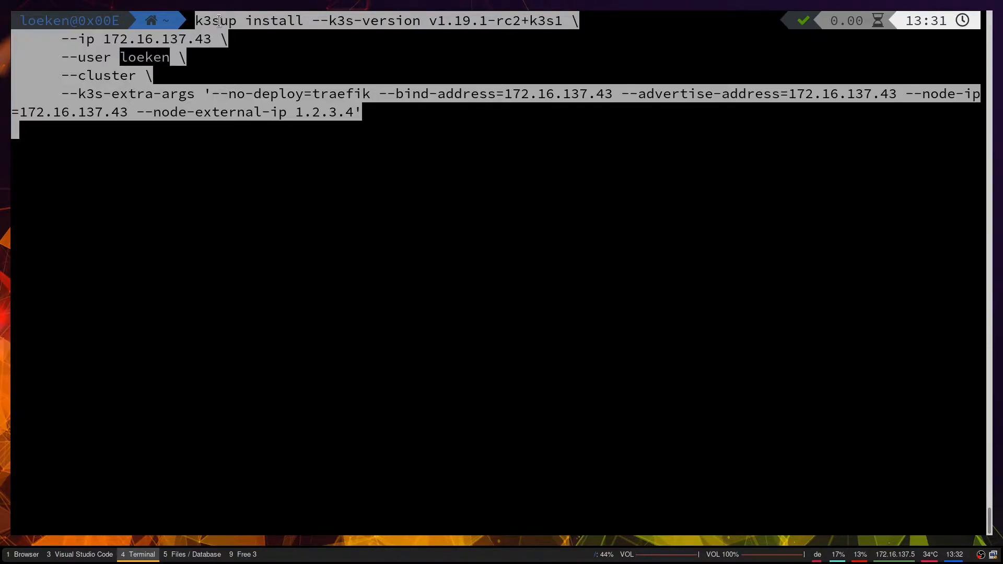
{"action": "mouse_move", "coordinate": [158, 57]}
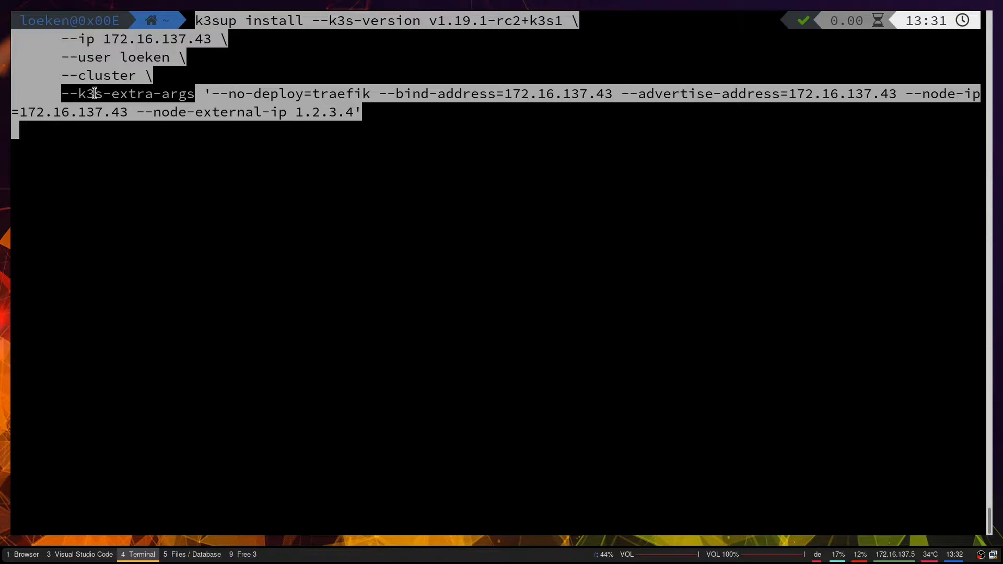
{"action": "mouse_move", "coordinate": [173, 93]}
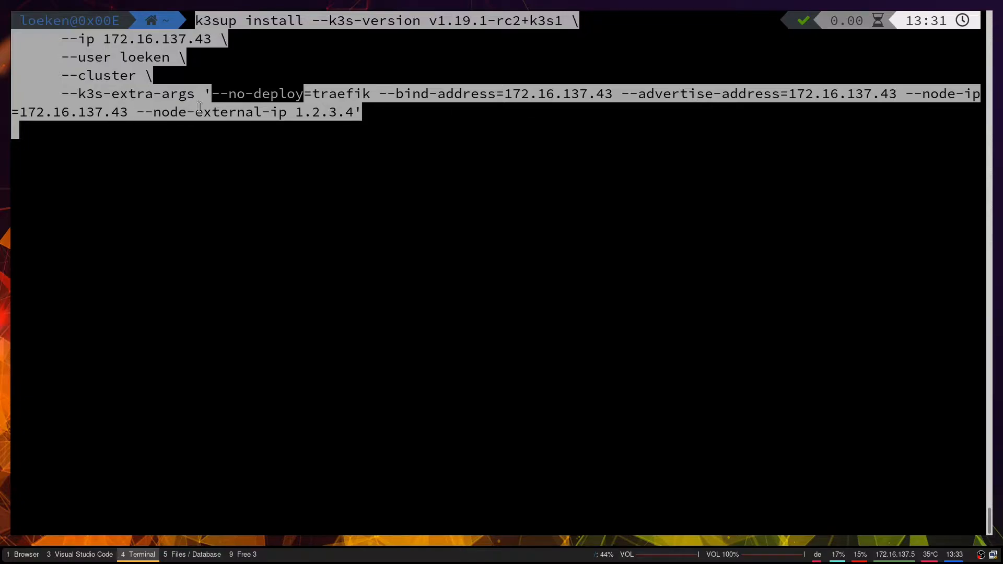
{"action": "mouse_move", "coordinate": [596, 94]}
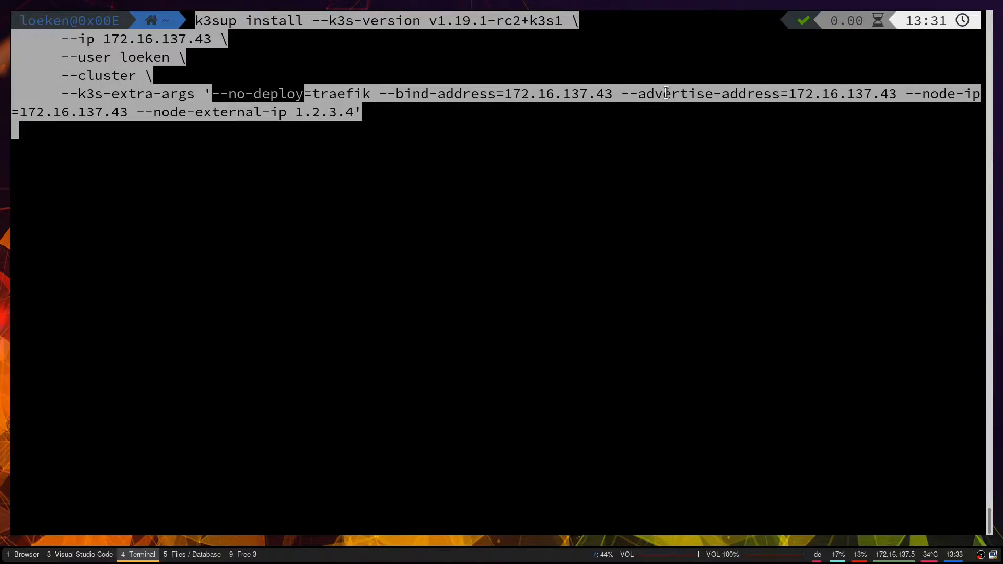
{"action": "mouse_move", "coordinate": [477, 103]}
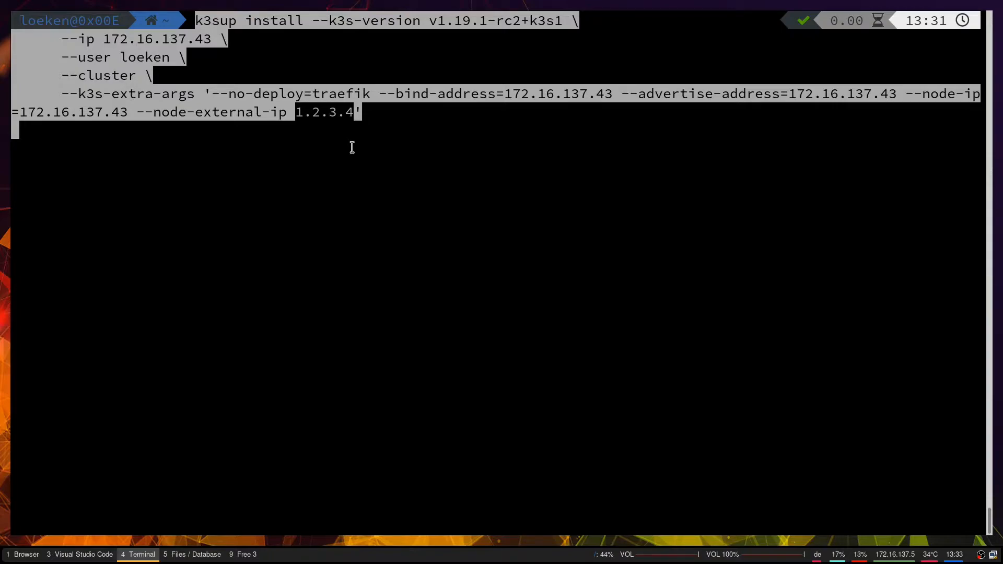
{"action": "mouse_move", "coordinate": [214, 112]}
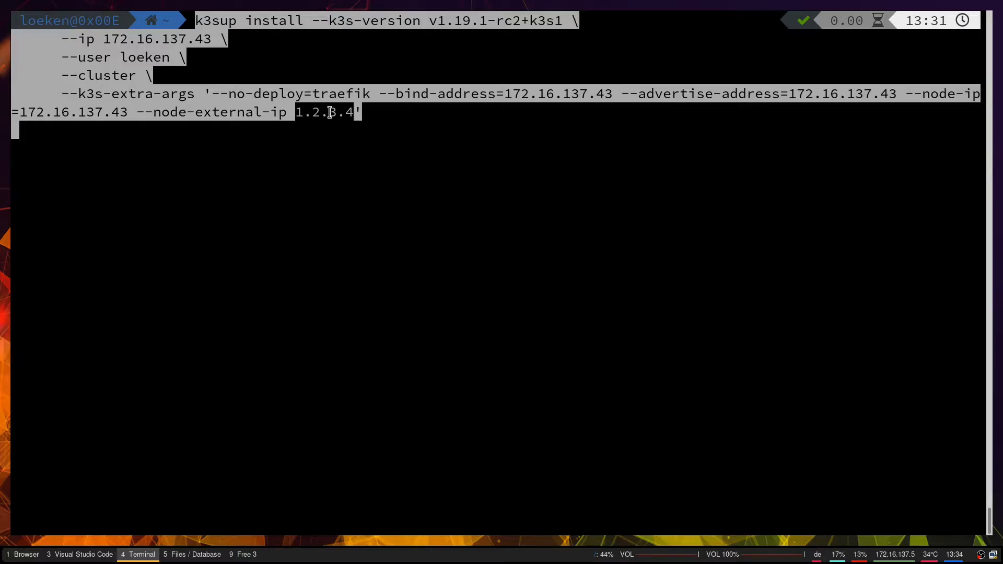
Install k3s server on 172.16.137.43 and print the saved kubeconfig file
{"action": "key", "text": "Return"}
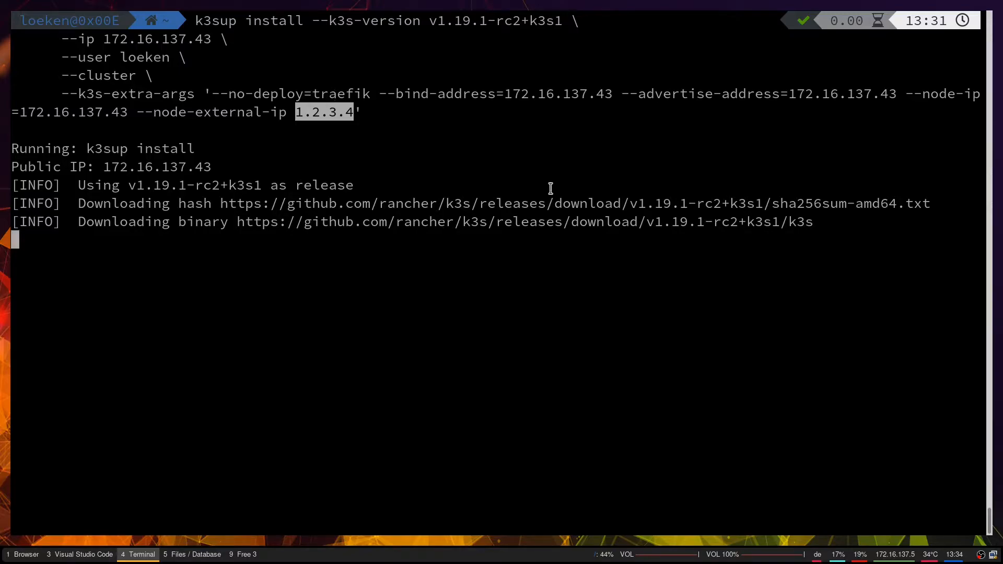
{"action": "mouse_move", "coordinate": [840, 206]}
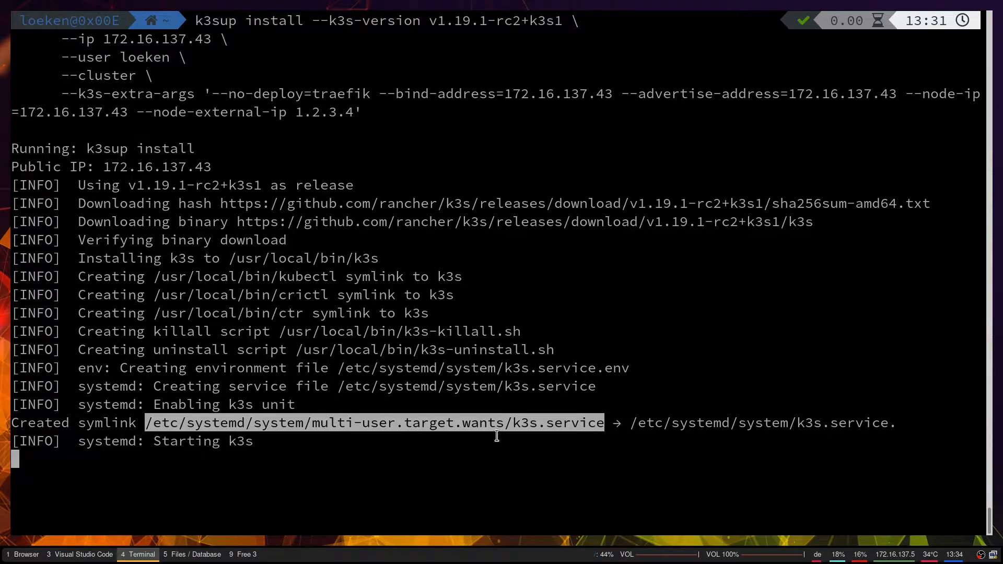
{"action": "mouse_move", "coordinate": [541, 422]}
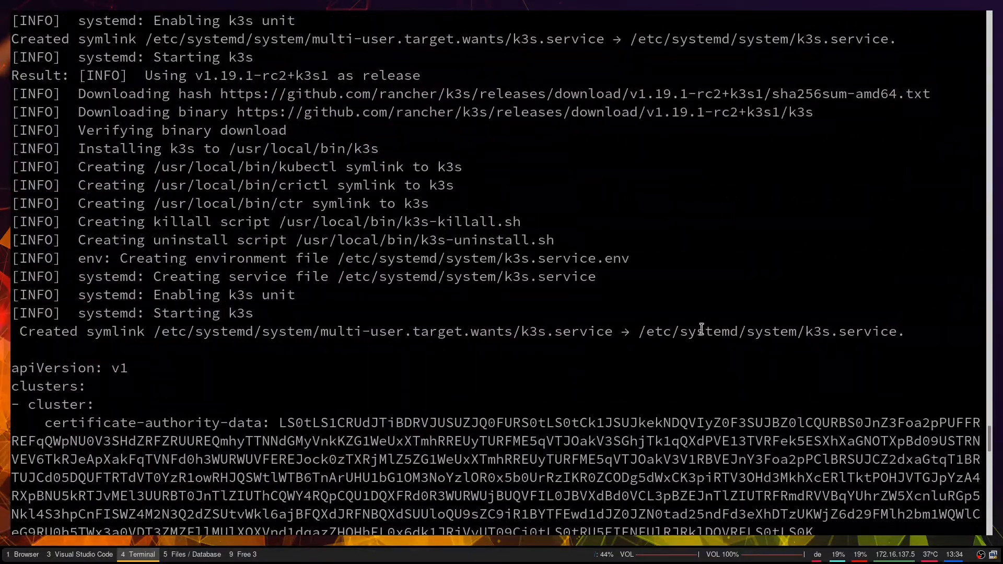
{"action": "double_click", "coordinate": [704, 331]}
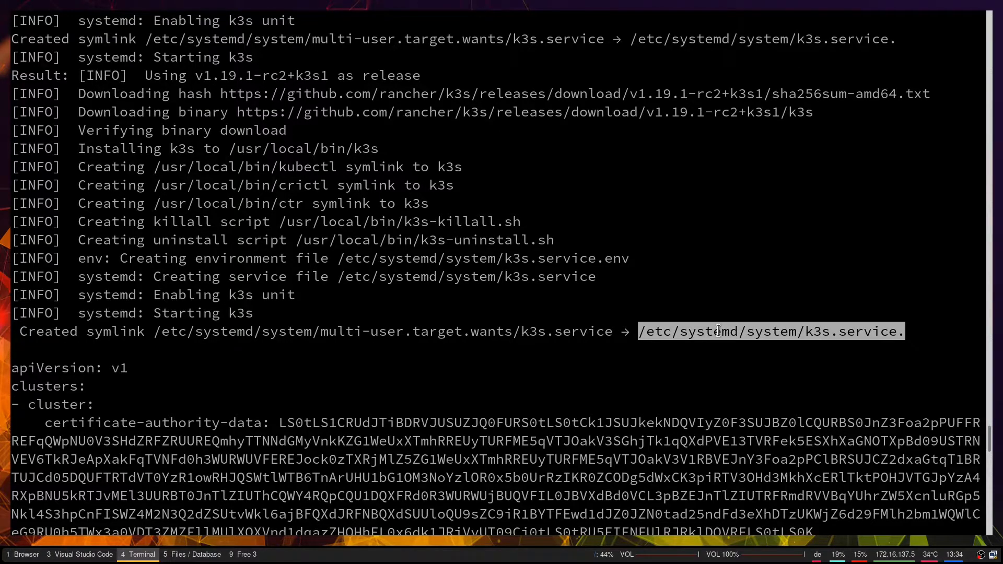
{"action": "scroll", "scroll_direction": "down", "scroll_amount": 3}
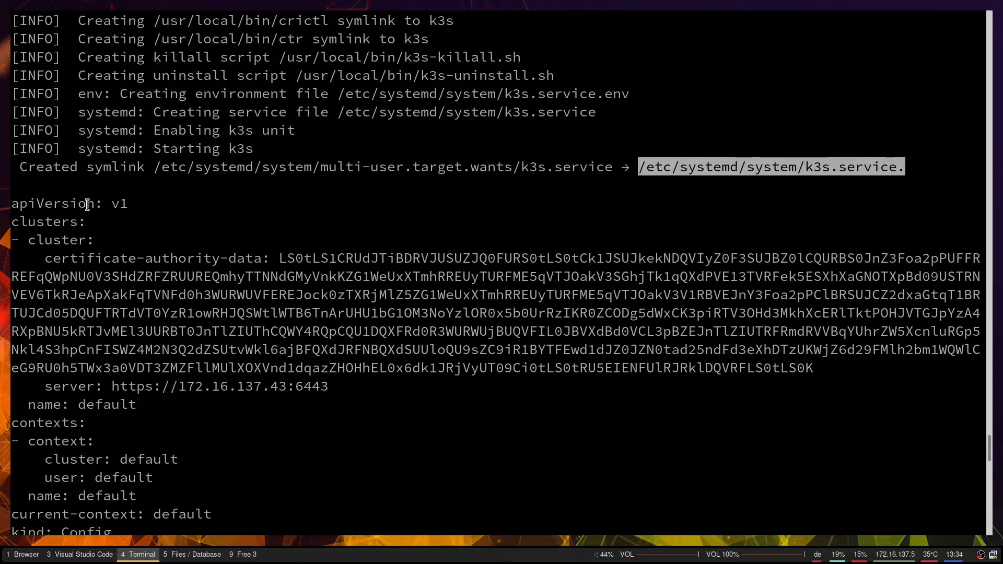
{"action": "scroll", "scroll_direction": "down", "scroll_amount": 3}
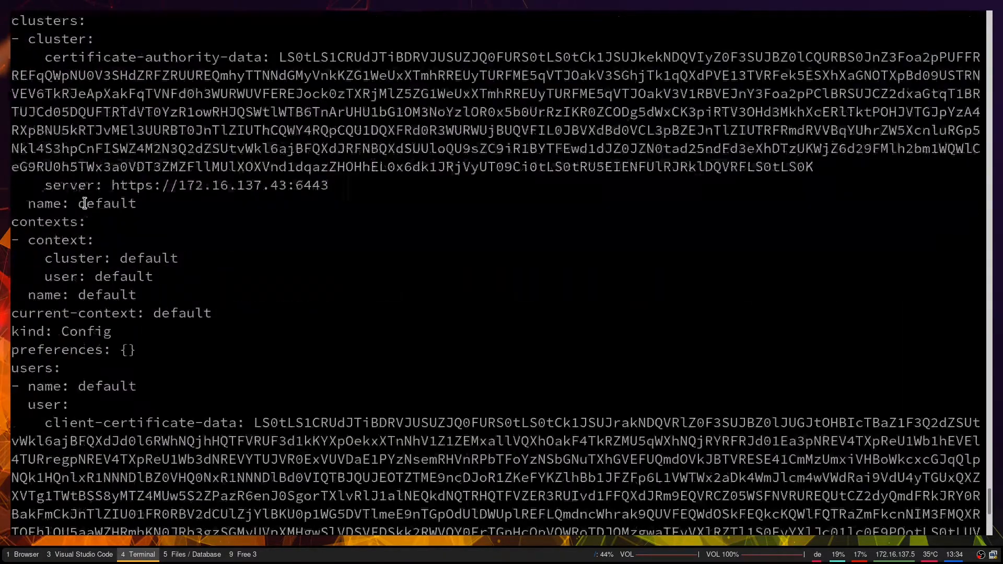
{"action": "scroll", "scroll_direction": "down", "scroll_amount": 3}
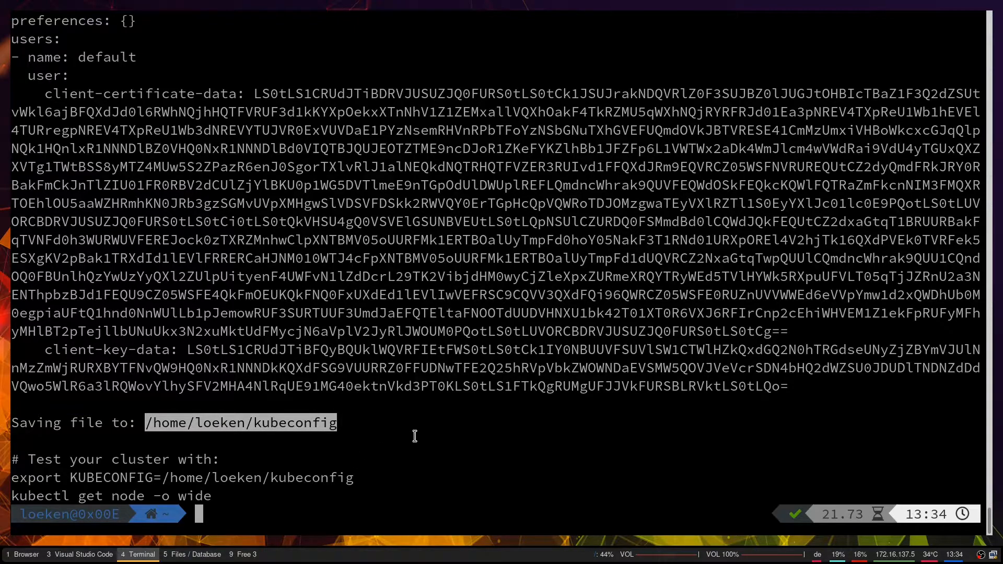
{"action": "type", "text": "cat kubeconfig"}
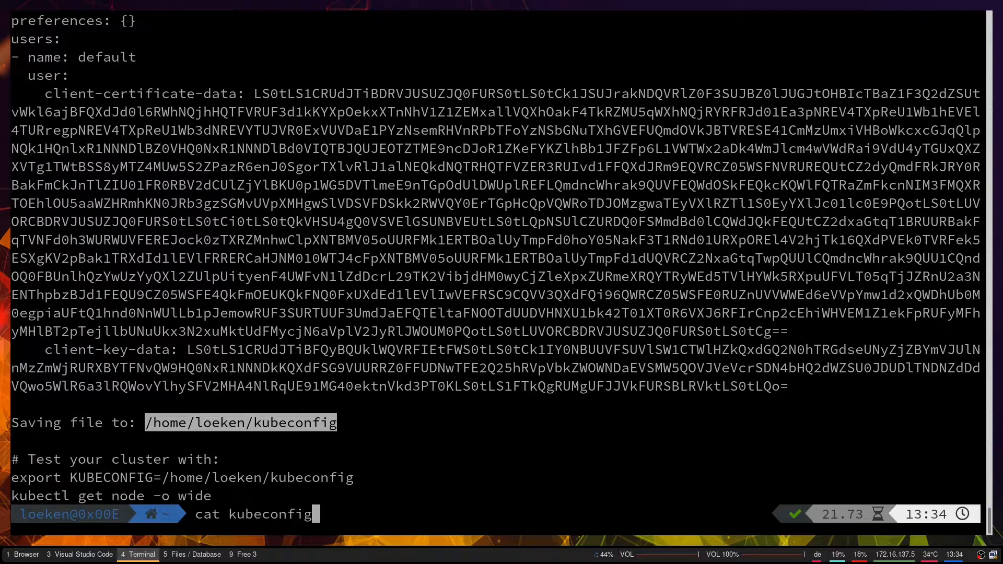
{"action": "key", "text": "Return"}
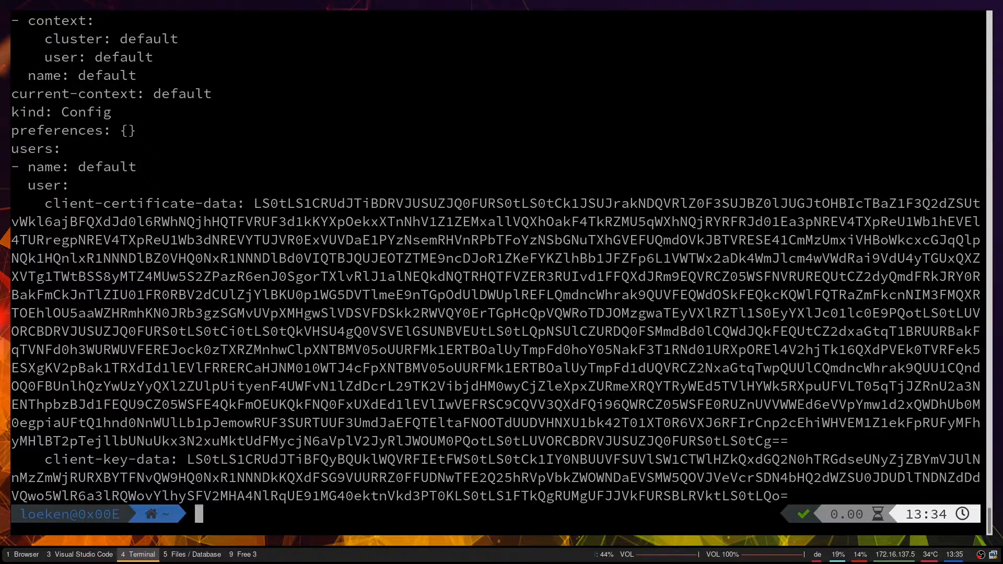
Start typing kubectl at the shell prompt
{"action": "type", "text": "kubectl"}
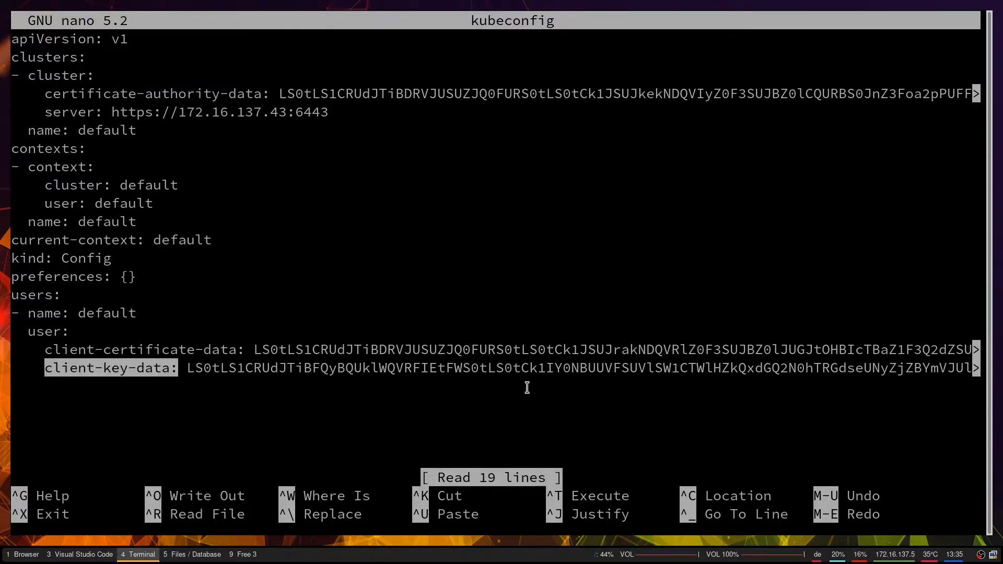
{"action": "mouse_move", "coordinate": [495, 377]}
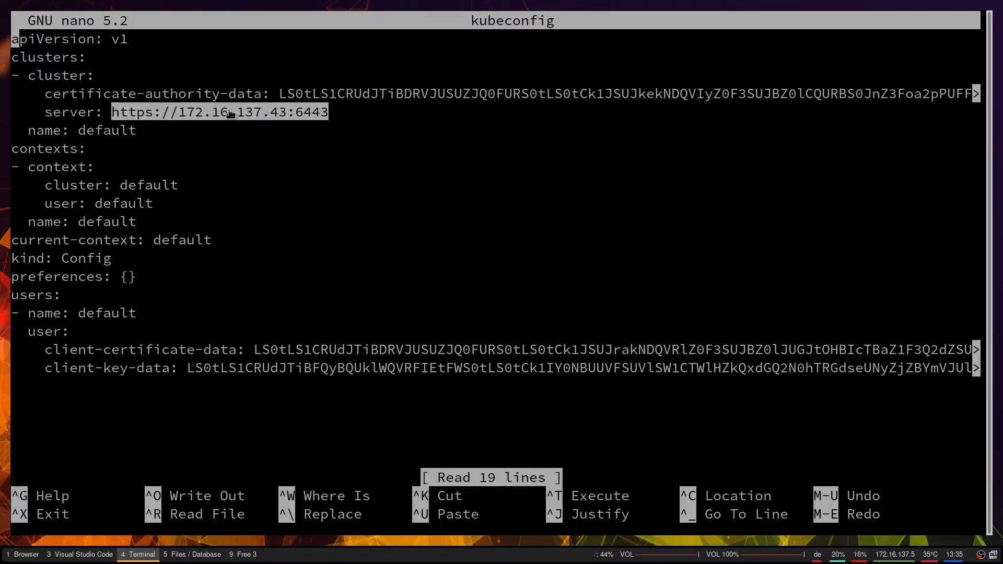
{"action": "mouse_move", "coordinate": [314, 112]}
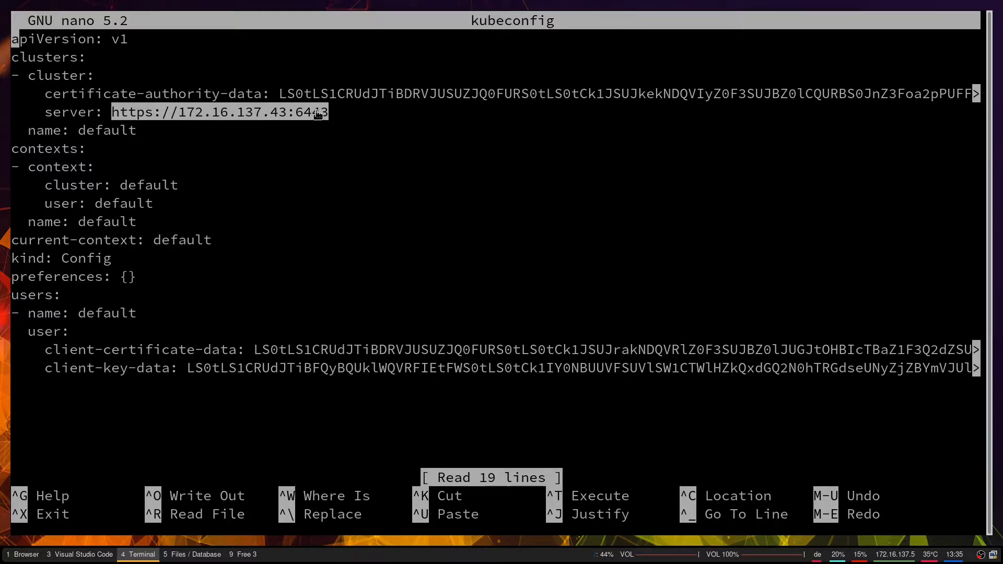
{"action": "mouse_move", "coordinate": [237, 116]}
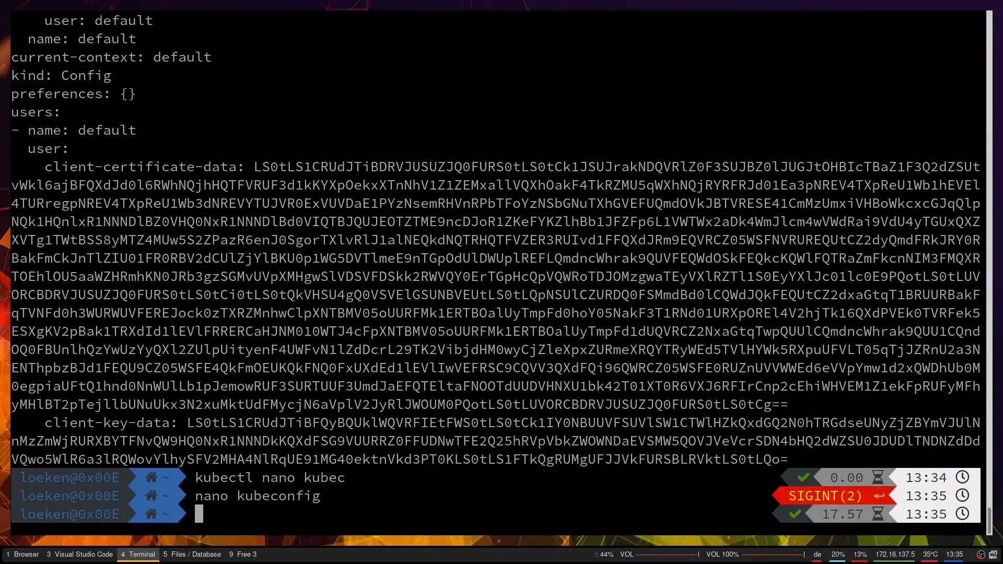
Clear the half-typed command and export KUBECONFIG=/home/loeken/kubeconfig
{"action": "type", "text": "kubectl get nodes"}
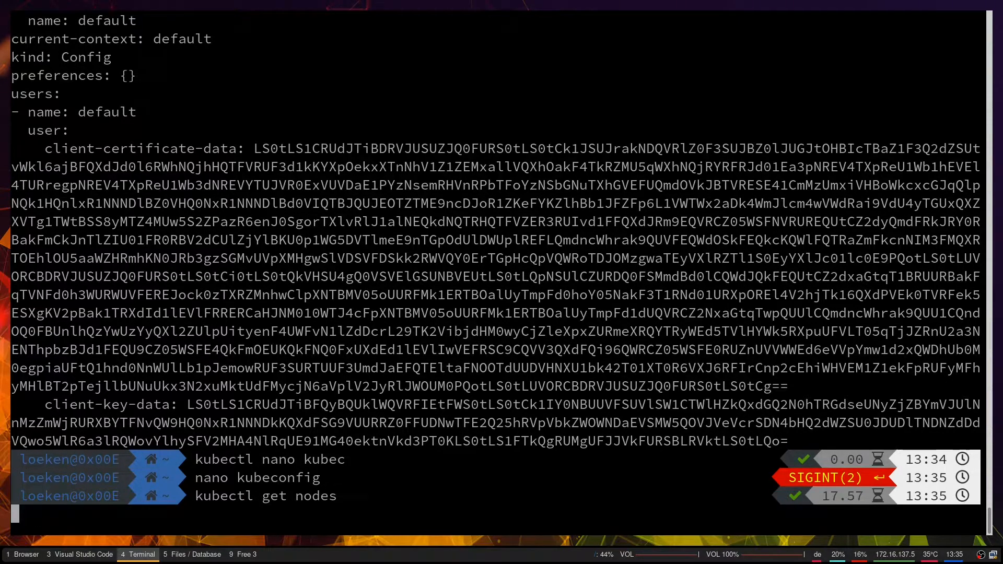
{"action": "key", "text": "Return"}
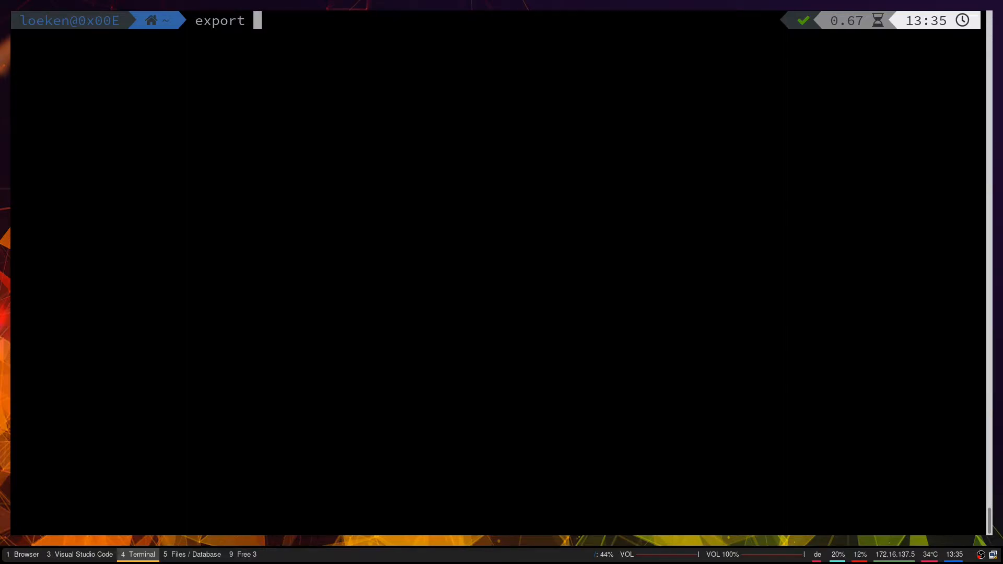
{"action": "type", "text": "KUBECONFIG"}
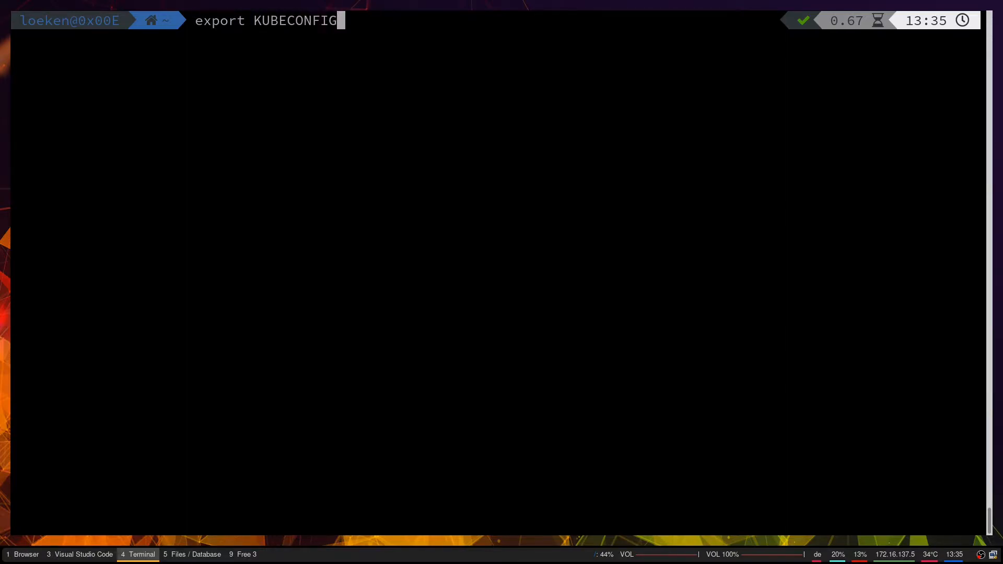
{"action": "type", "text": "=/home/l"}
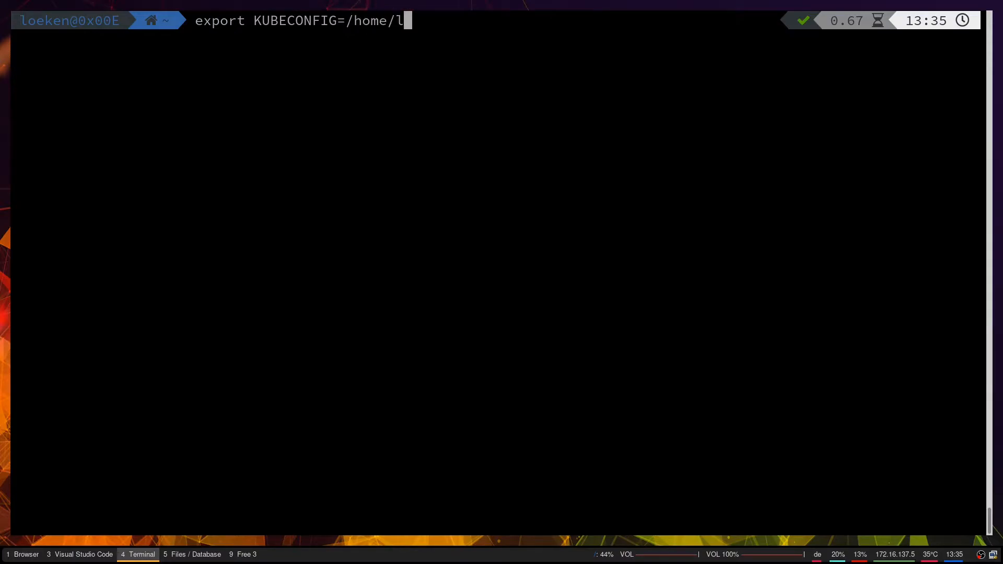
{"action": "type", "text": "oeken/kubeconfig"}
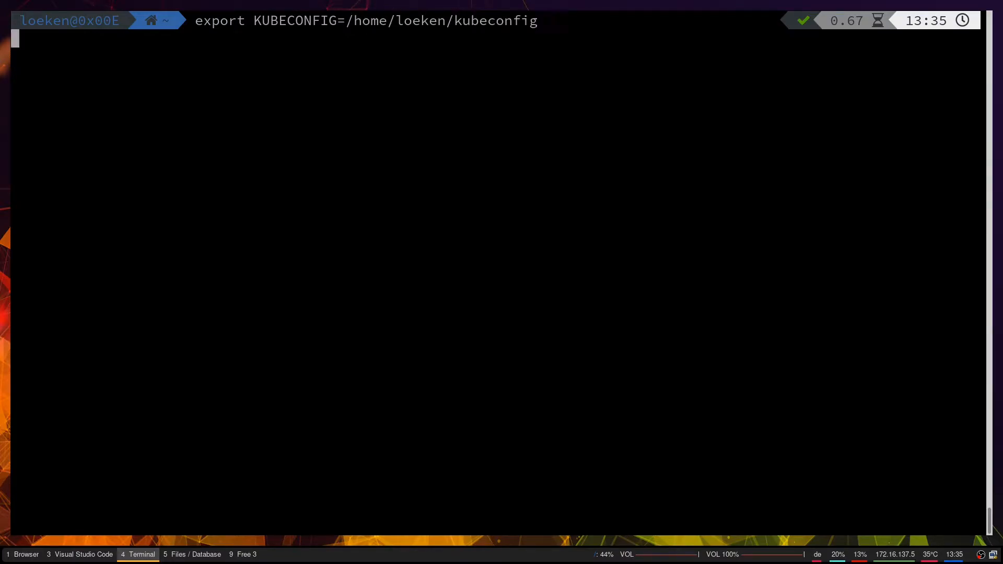
{"action": "key", "text": "Return"}
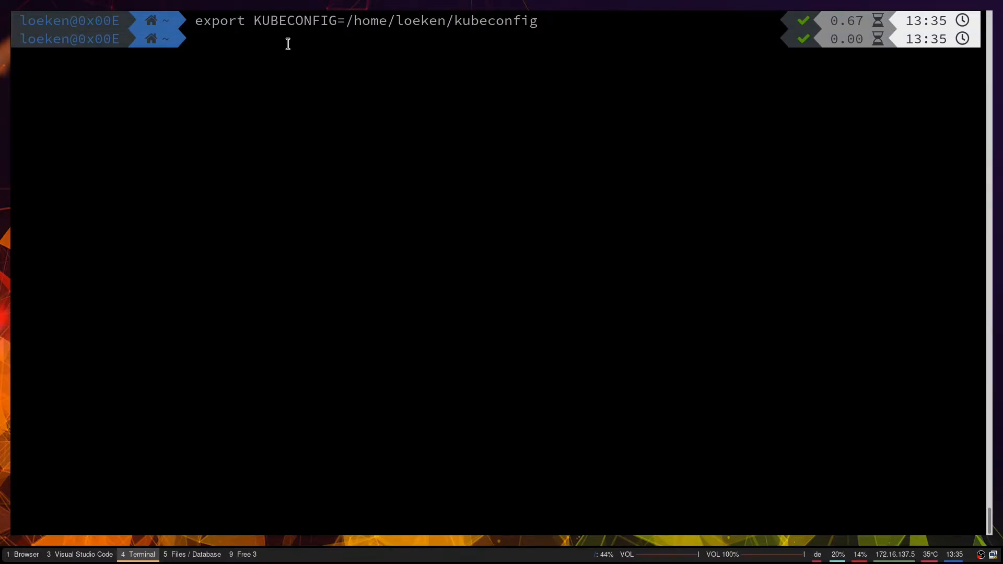
{"action": "double_click", "coordinate": [295, 21]}
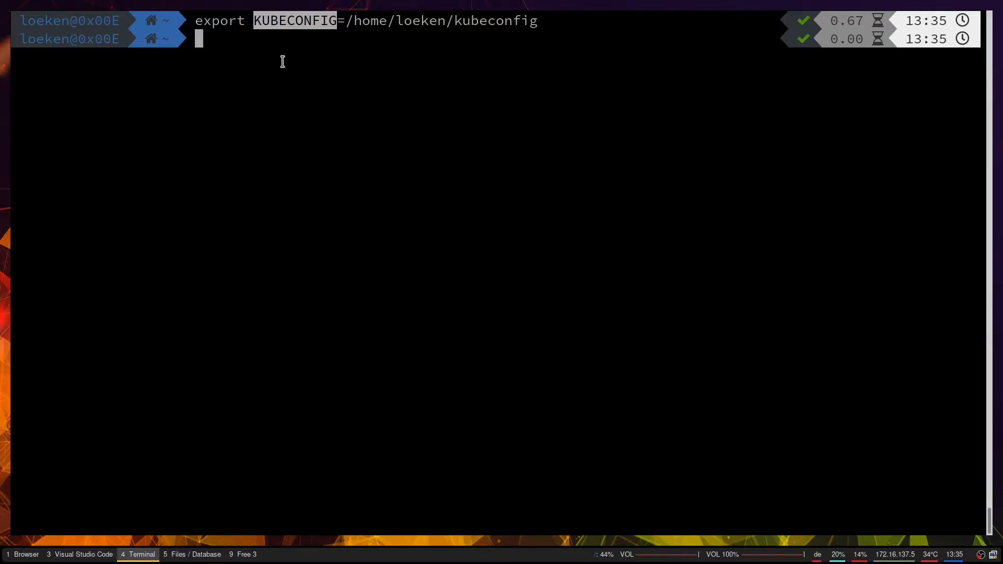
{"action": "mouse_move", "coordinate": [374, 21]}
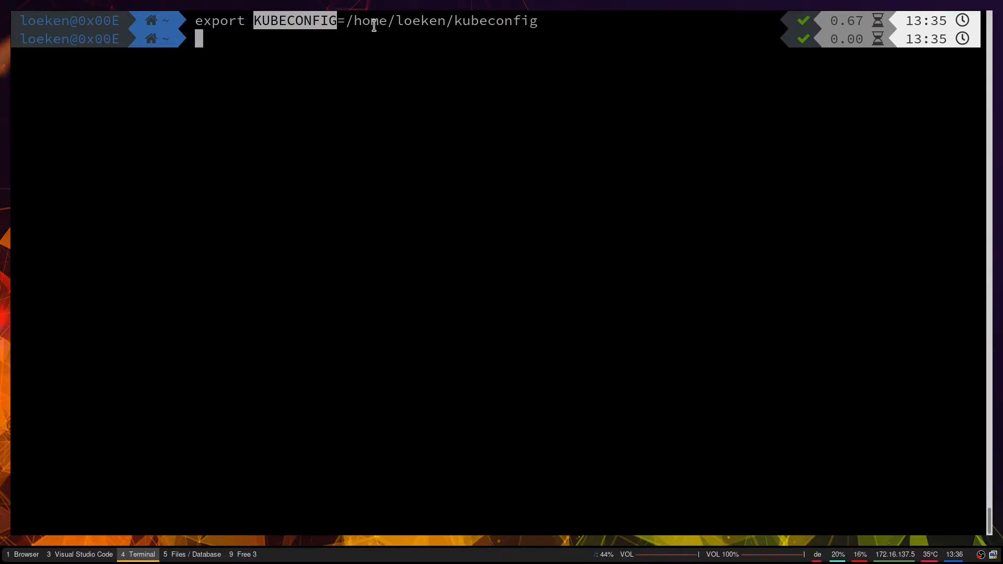
List the cluster nodes with kubectl get node
{"action": "type", "text": "kubectl get"}
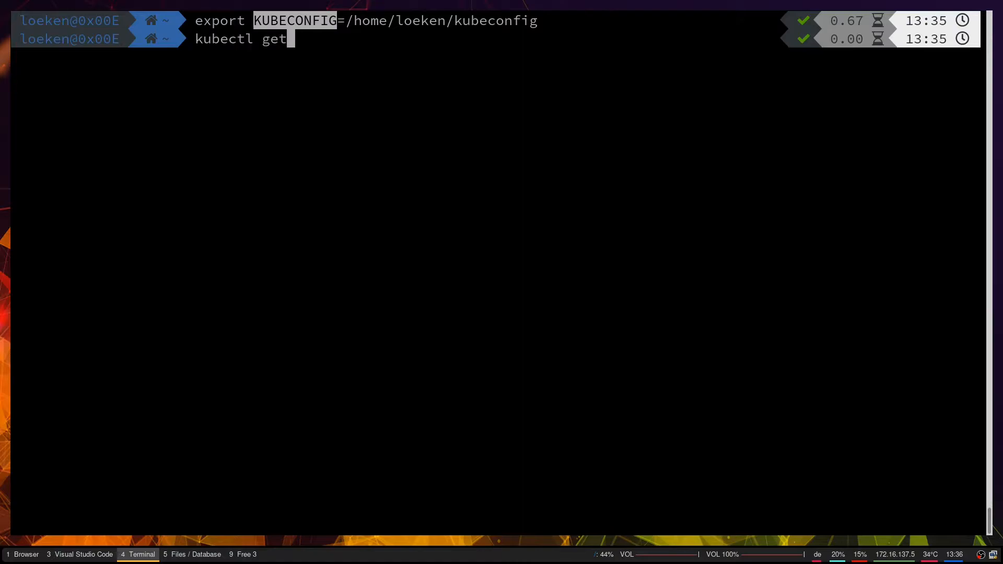
{"action": "type", "text": "node"}
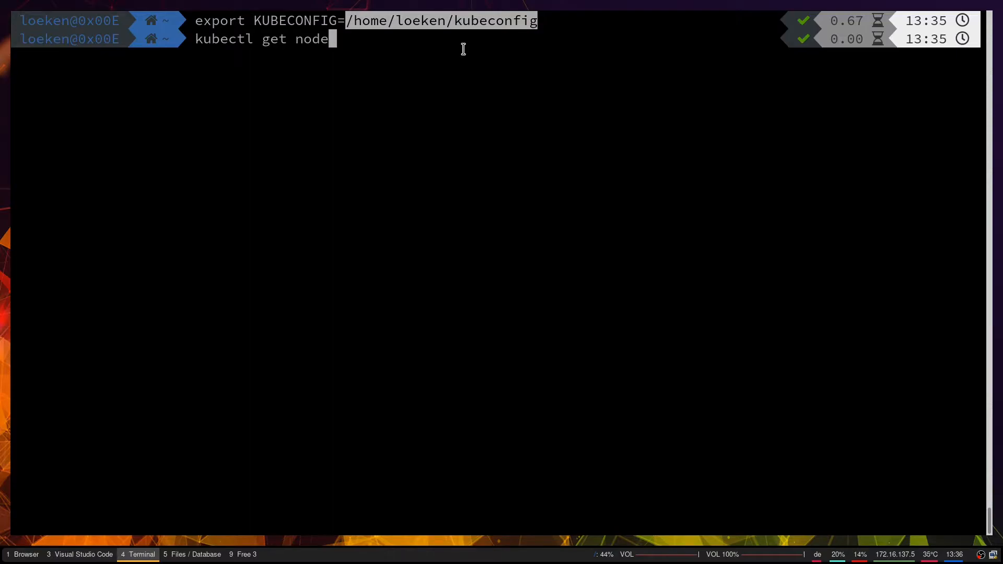
{"action": "key", "text": "Return"}
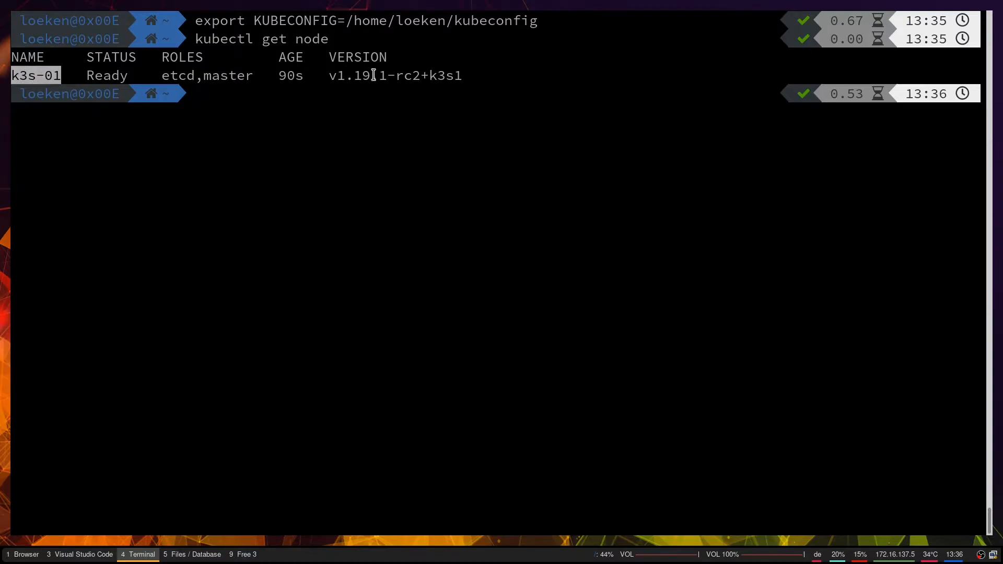
Run kubectl get node -o wide and highlight external IP 1.2.3.4
{"action": "double_click", "coordinate": [373, 74]}
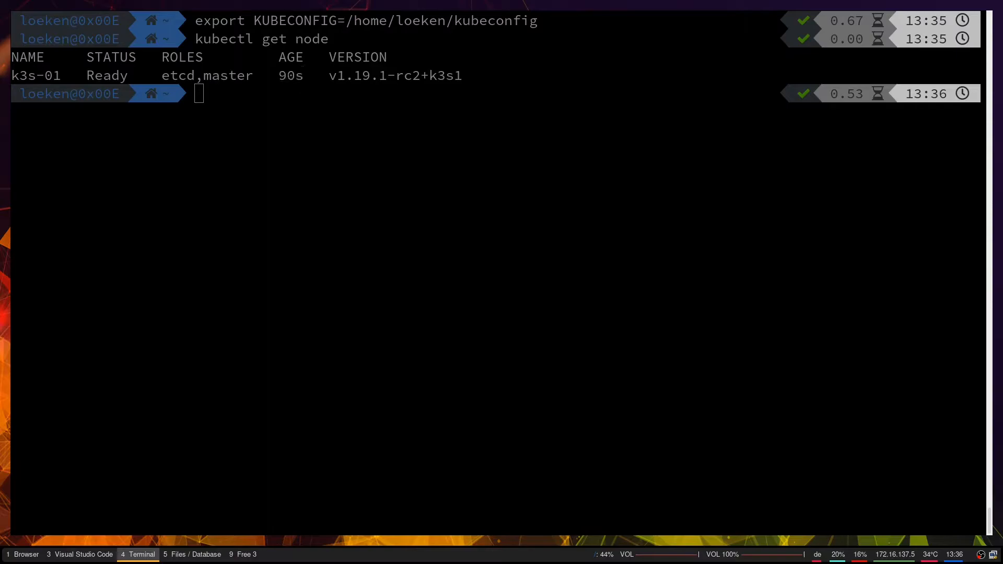
{"action": "mouse_move", "coordinate": [571, 250]}
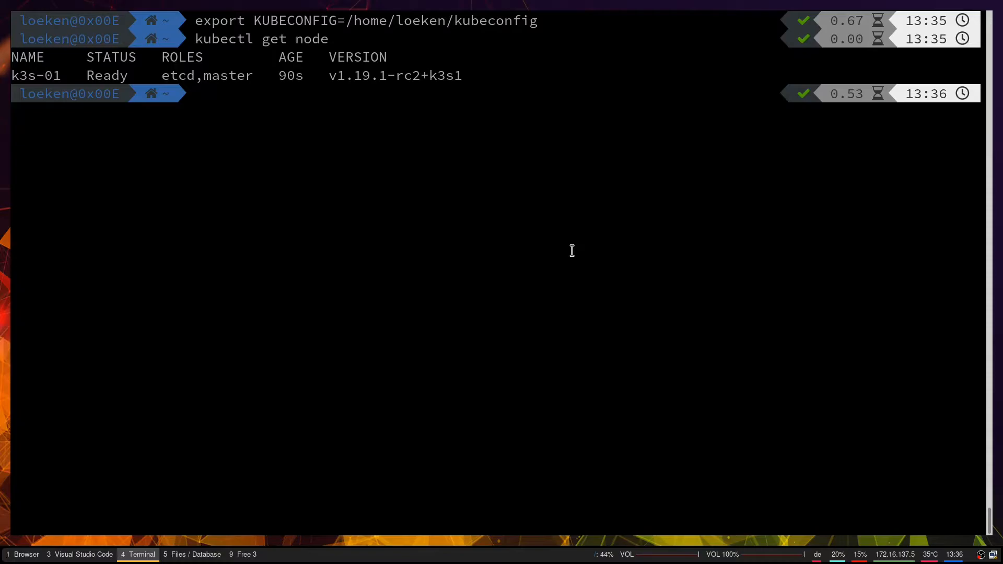
{"action": "type", "text": "kubectl get node -"}
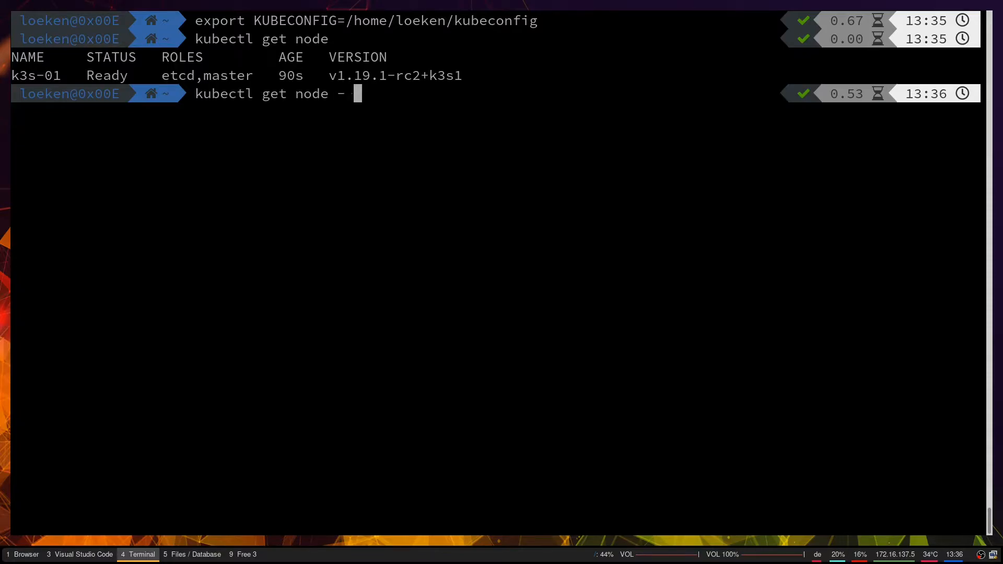
{"action": "type", "text": "o wide"}
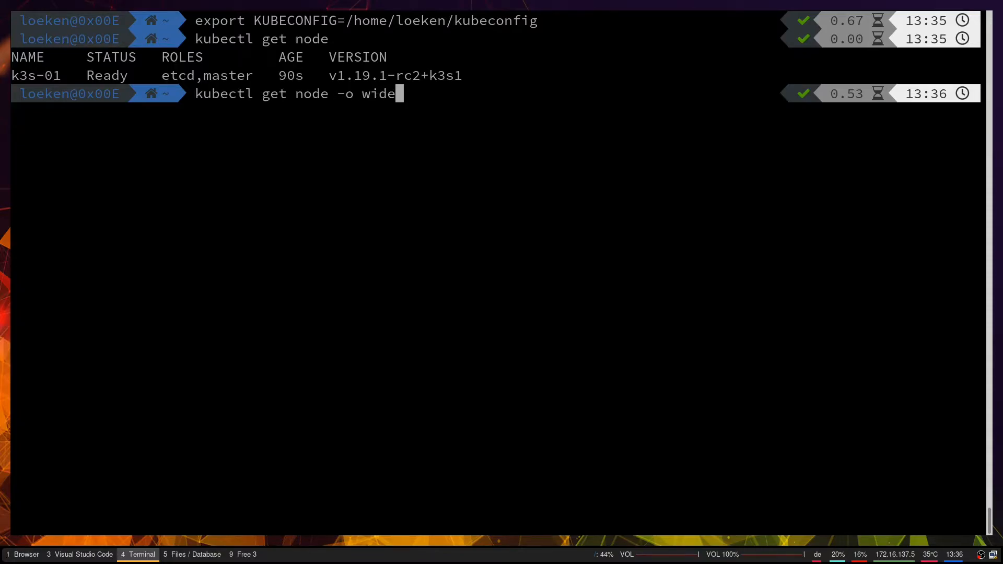
{"action": "key", "text": "Return"}
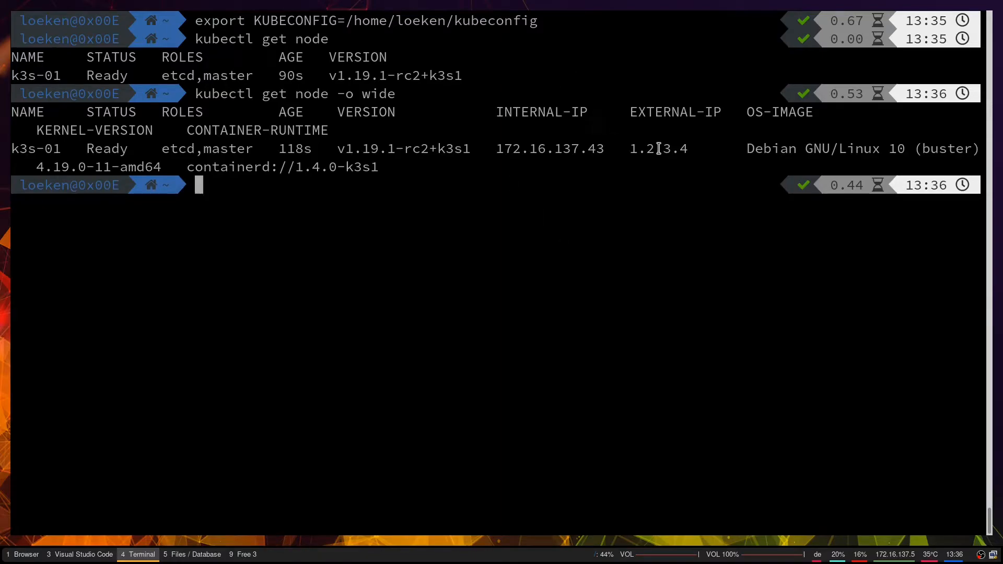
{"action": "double_click", "coordinate": [657, 149]}
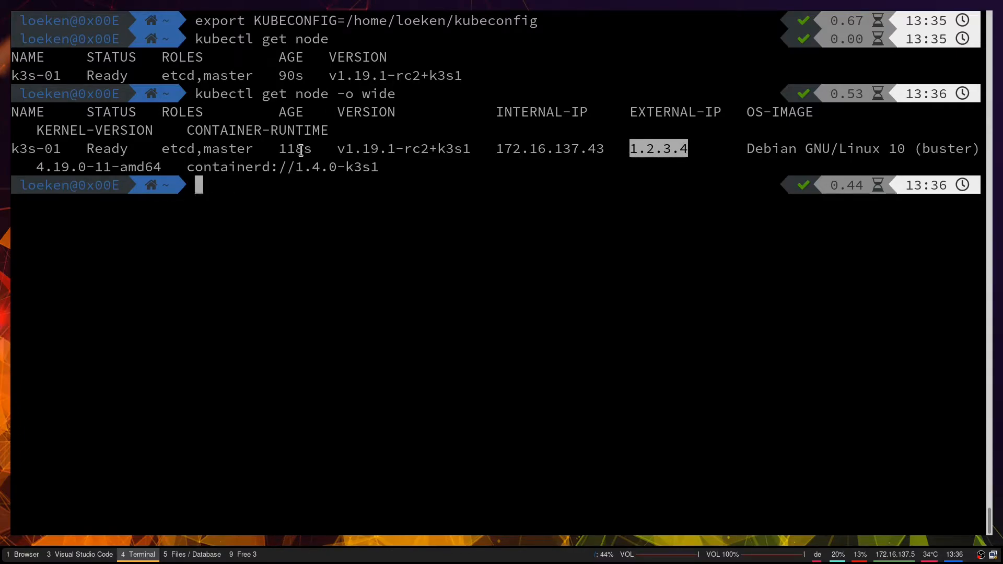
{"action": "mouse_move", "coordinate": [476, 200]}
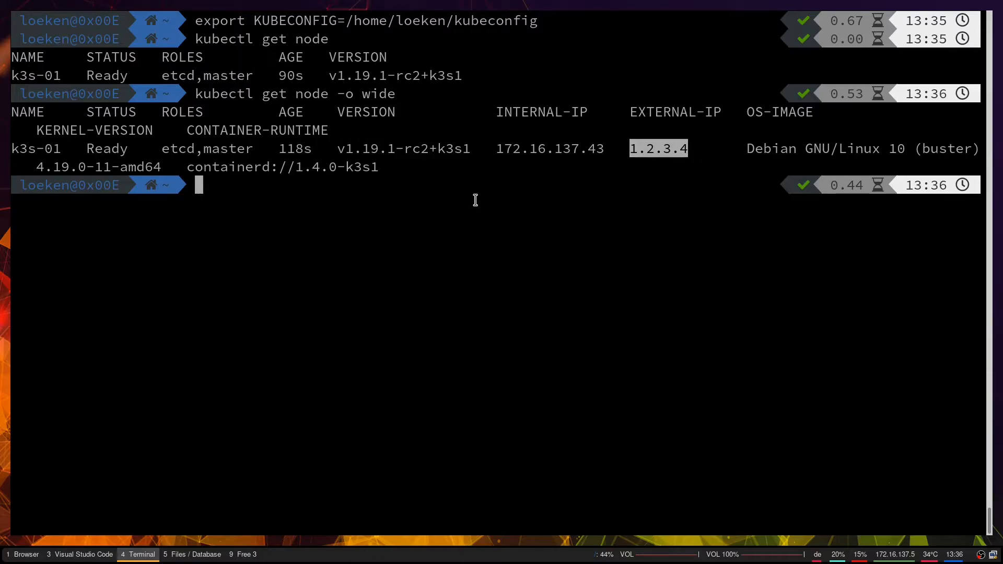
{"action": "mouse_move", "coordinate": [627, 119]}
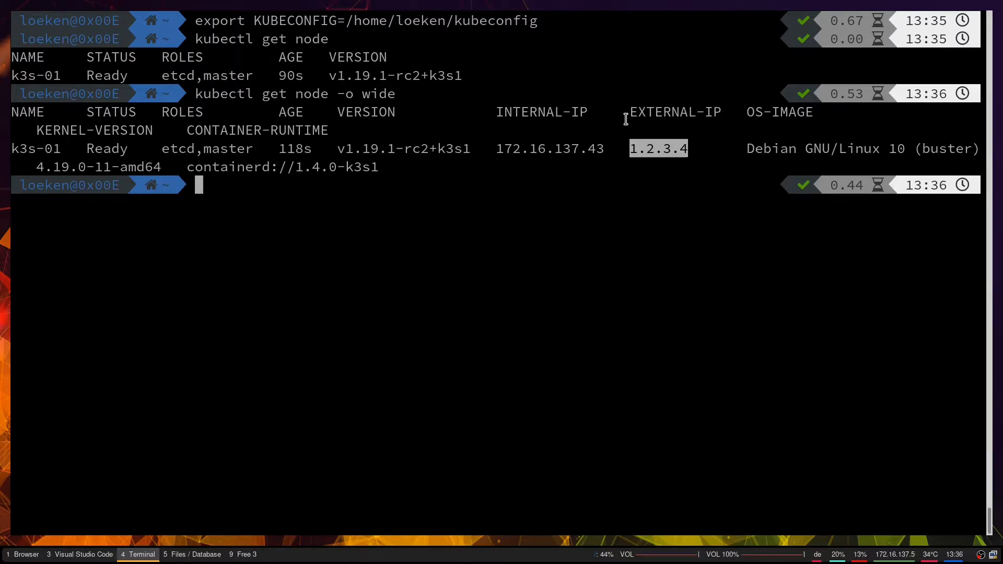
{"action": "mouse_move", "coordinate": [327, 200]}
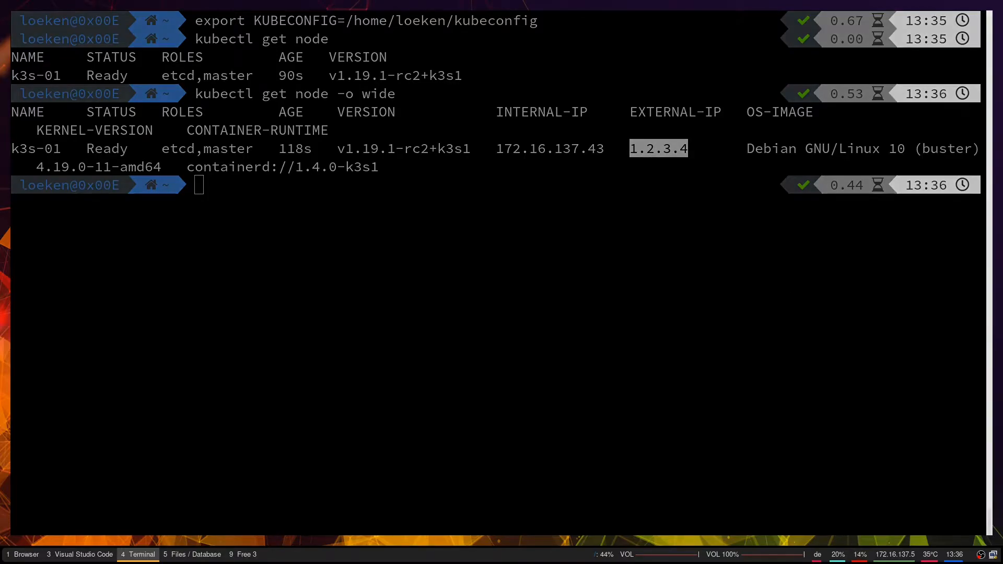
Paste the k3sup join command for node 172.16.137.44 into the terminal
{"action": "right_click", "coordinate": [261, 203]}
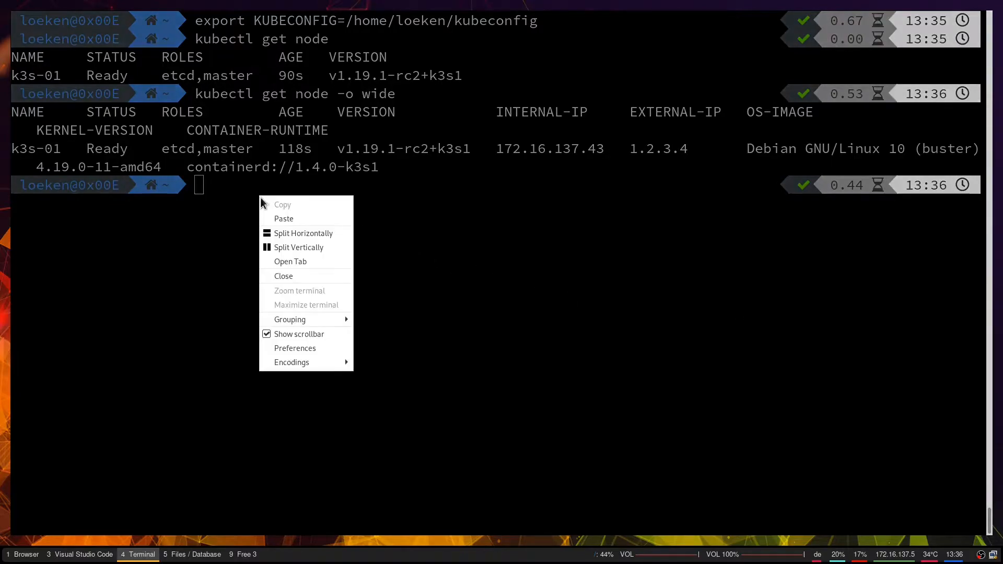
{"action": "left_click", "coordinate": [283, 219]}
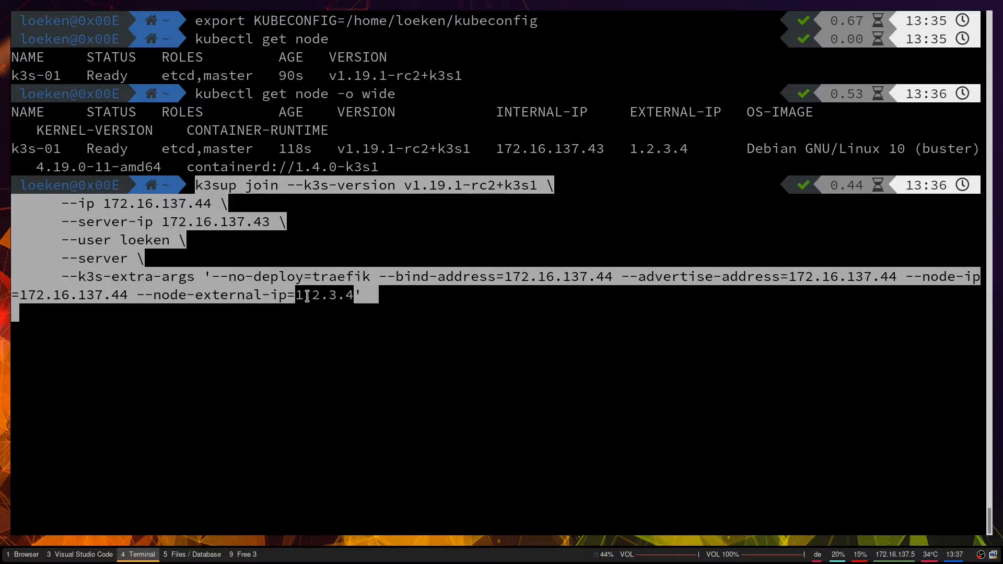
Run the k3sup join for node 172.16.137.44 and follow the k3s installation output
{"action": "key", "text": "Return"}
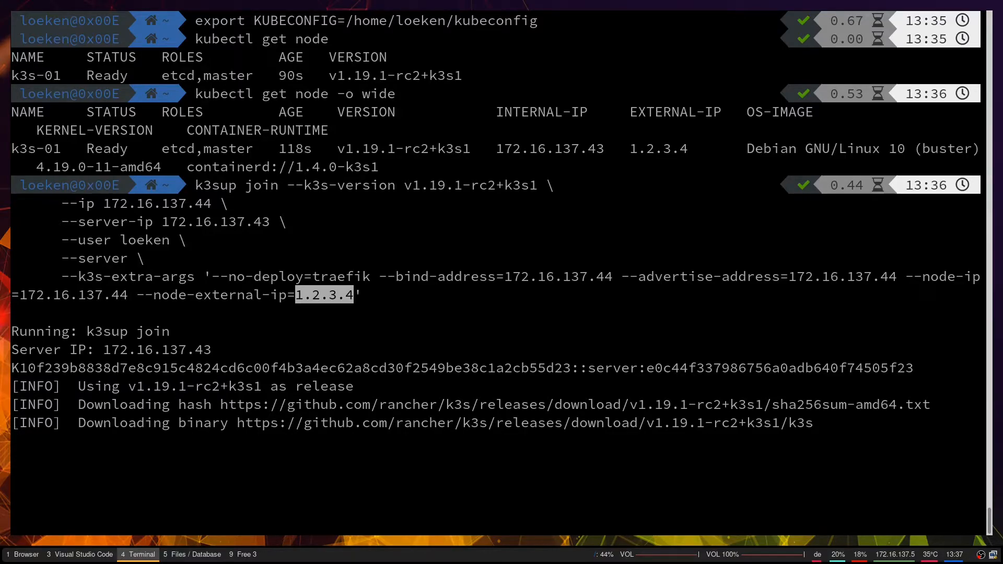
{"action": "scroll", "scroll_direction": "down", "scroll_amount": 3}
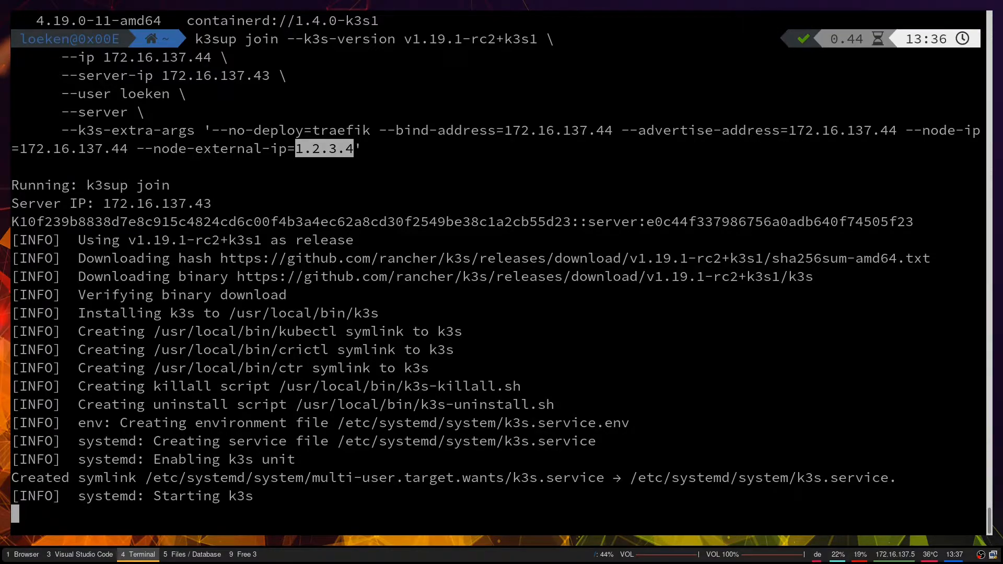
List nodes plainly and with -o wide, confirming k3s-01 and k3s-02 Ready, then clear the screen
{"action": "scroll", "scroll_direction": "down", "scroll_amount": 3}
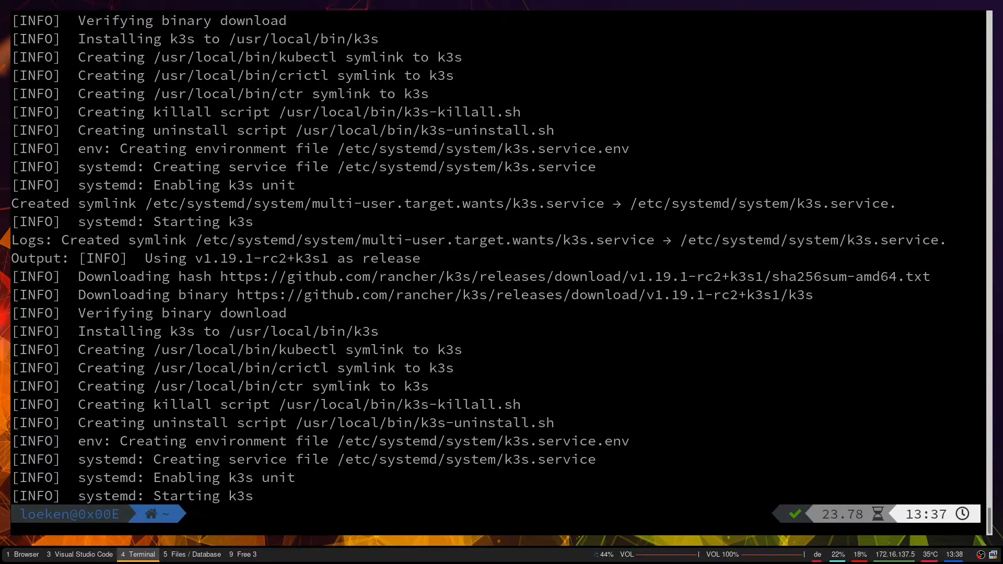
{"action": "type", "text": "kubec"}
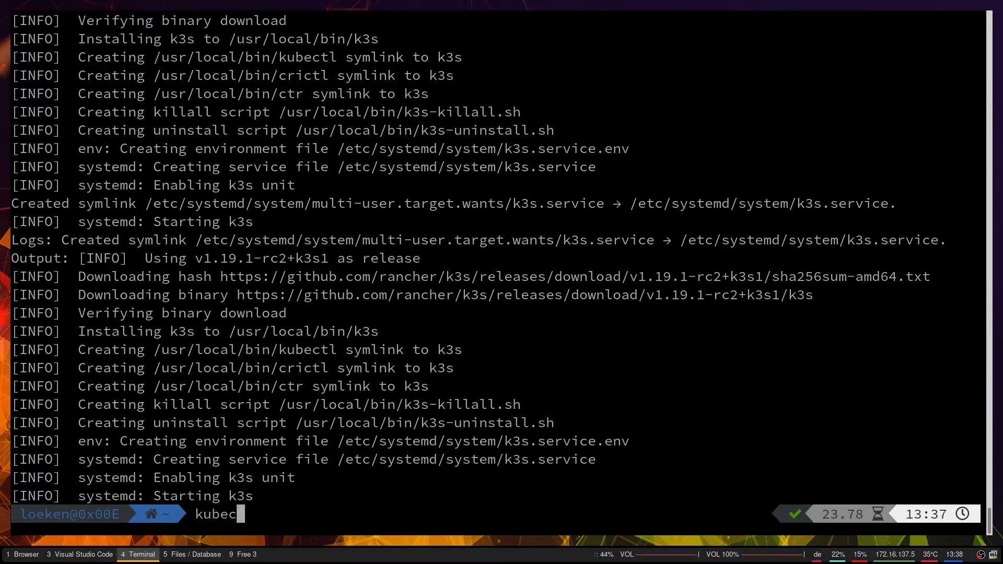
{"action": "type", "text": "tl get nodes"}
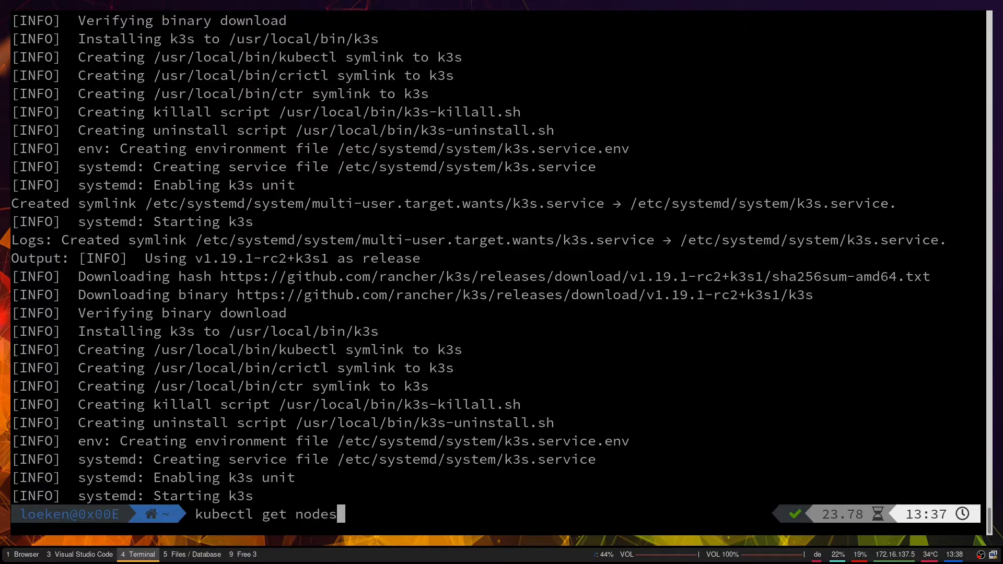
{"action": "key", "text": "Return"}
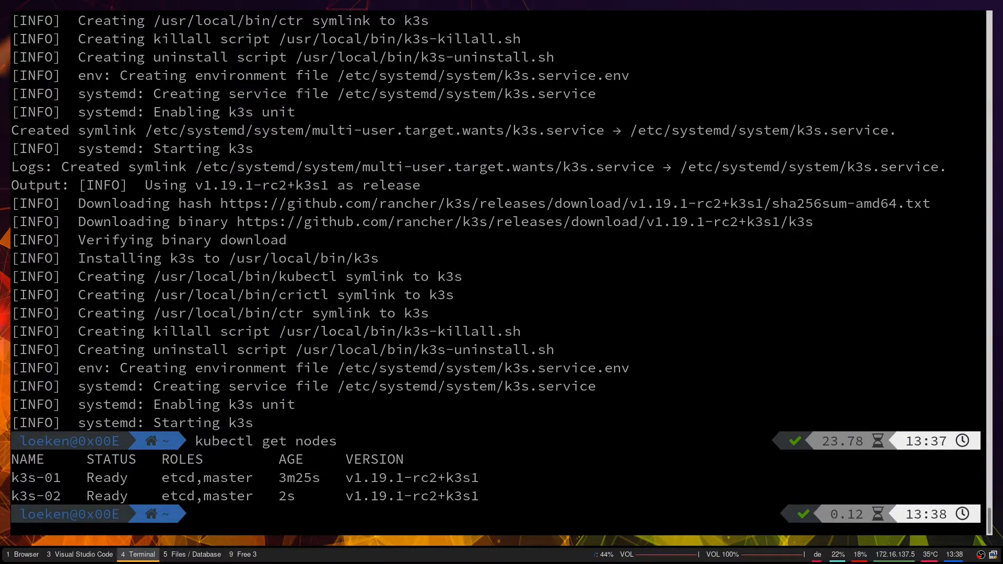
{"action": "type", "text": "kubectl get nodes -o wide"}
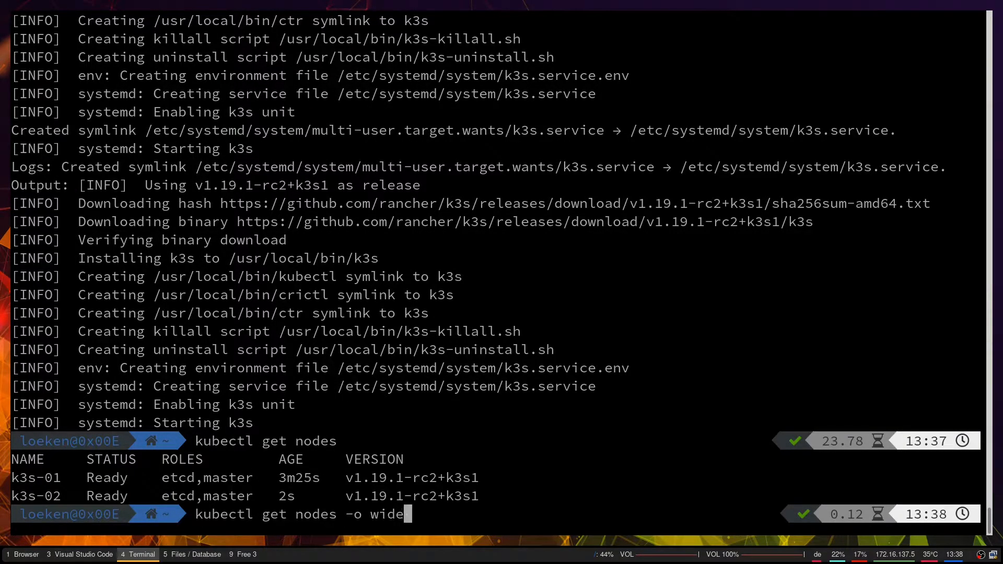
{"action": "key", "text": "Return"}
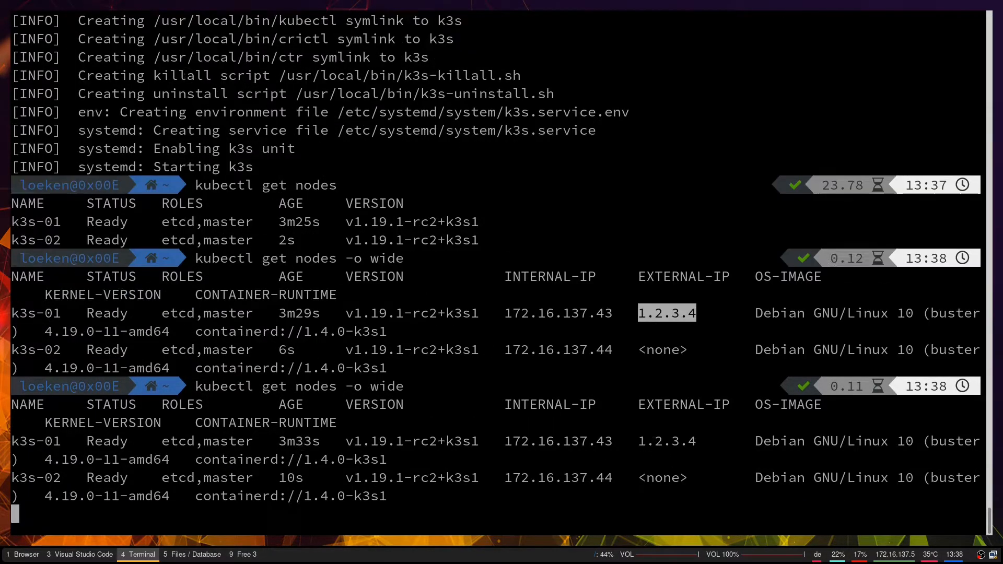
{"action": "key", "text": "Return"}
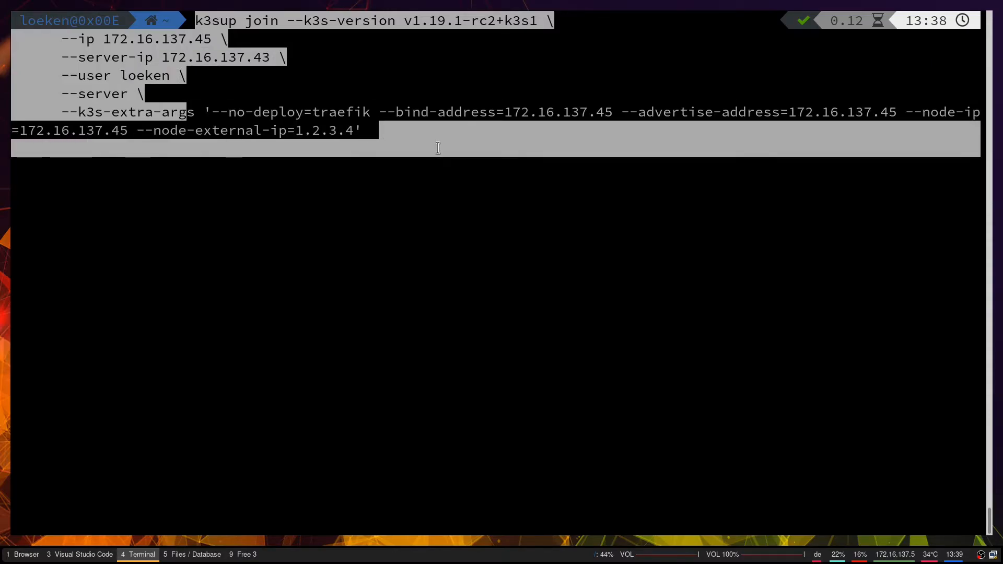
Run the k3sup join adding 172.16.137.45 as a server node via 172.16.137.43
{"action": "key", "text": "Return"}
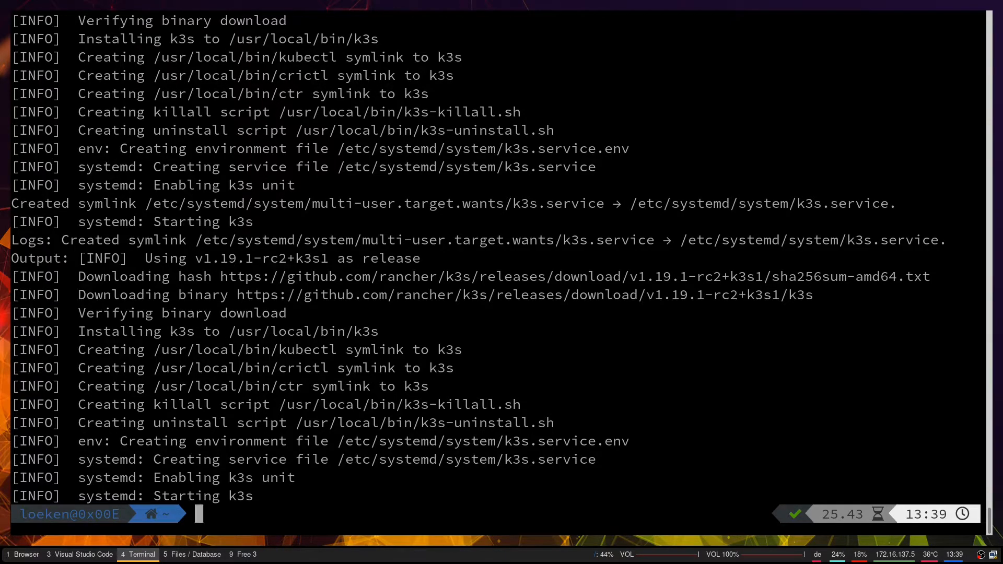
Run 'kubectl get nodes -o wide' and confirm k3s-03 is Ready at 172.16.137.45
{"action": "type", "text": "kubectl get"}
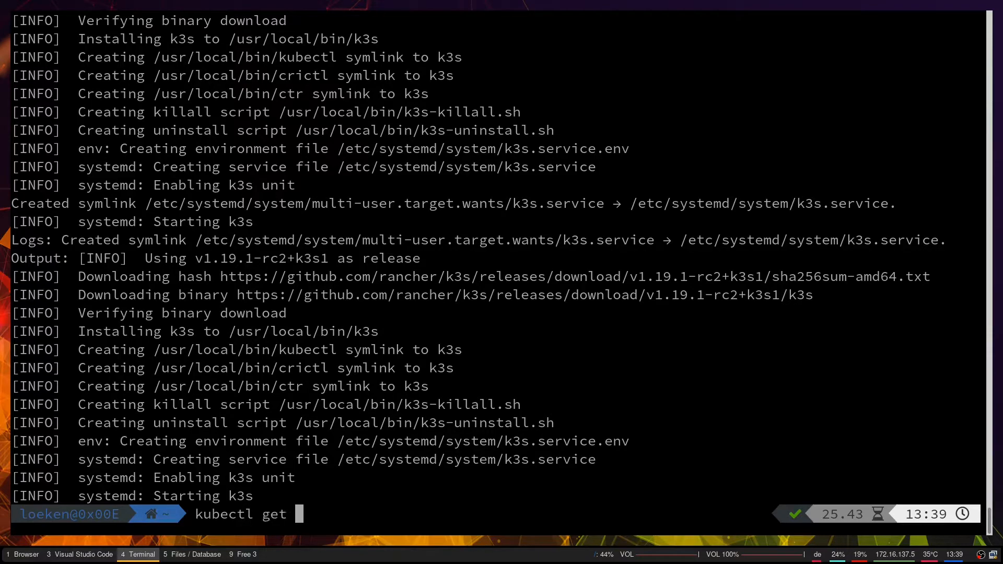
{"action": "type", "text": "nodes -o wid"}
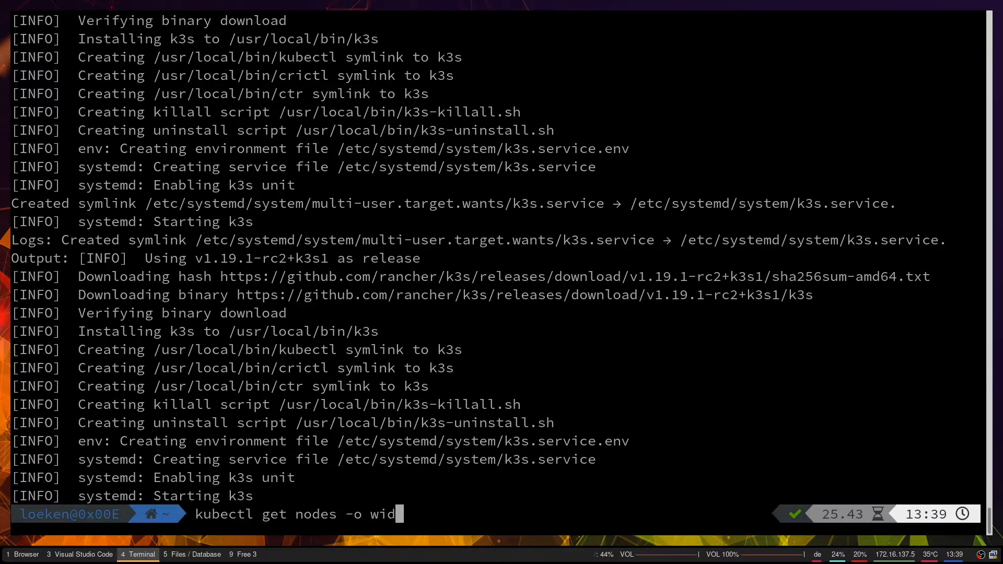
{"action": "key", "text": "Return"}
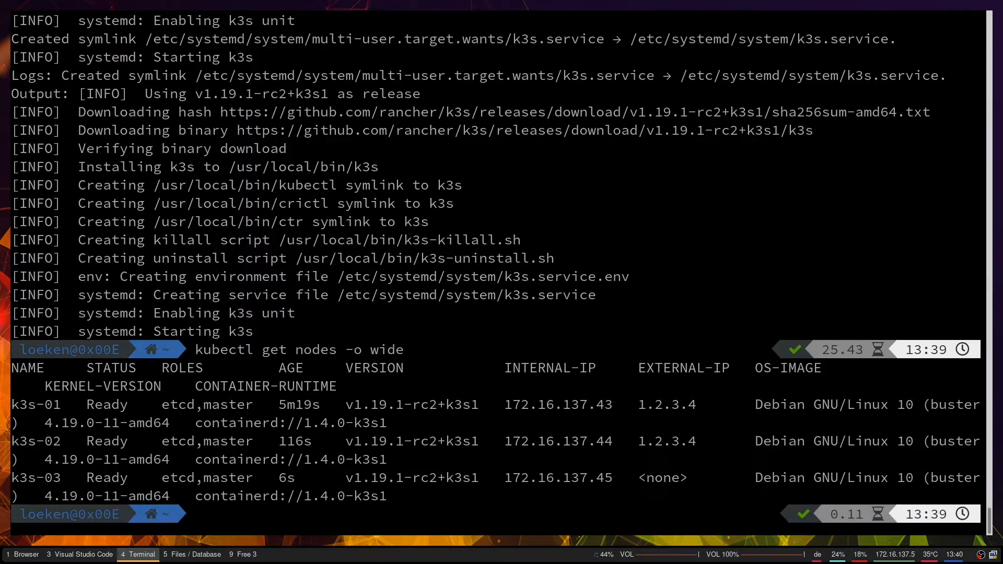
{"action": "double_click", "coordinate": [667, 441]}
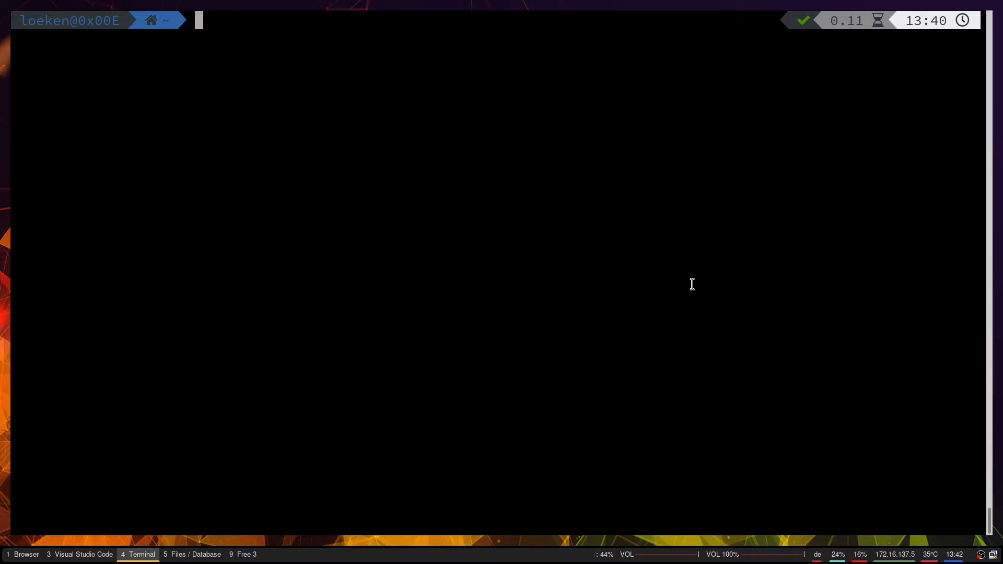
Apply the Dashboard v2.0.4 recommended.yaml, then list all resources across every namespace
{"action": "key", "text": "Return"}
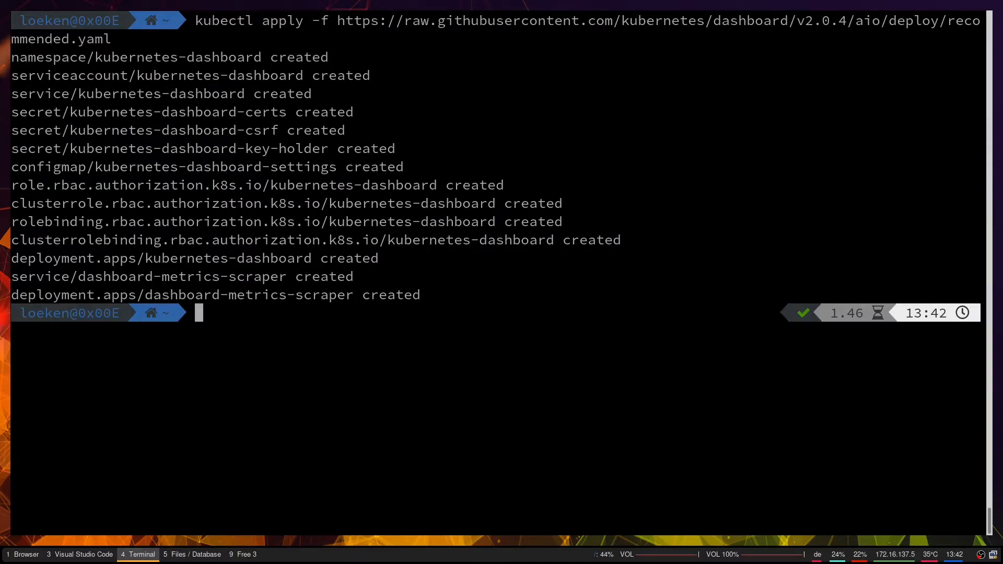
{"action": "type", "text": "kubectl get all"}
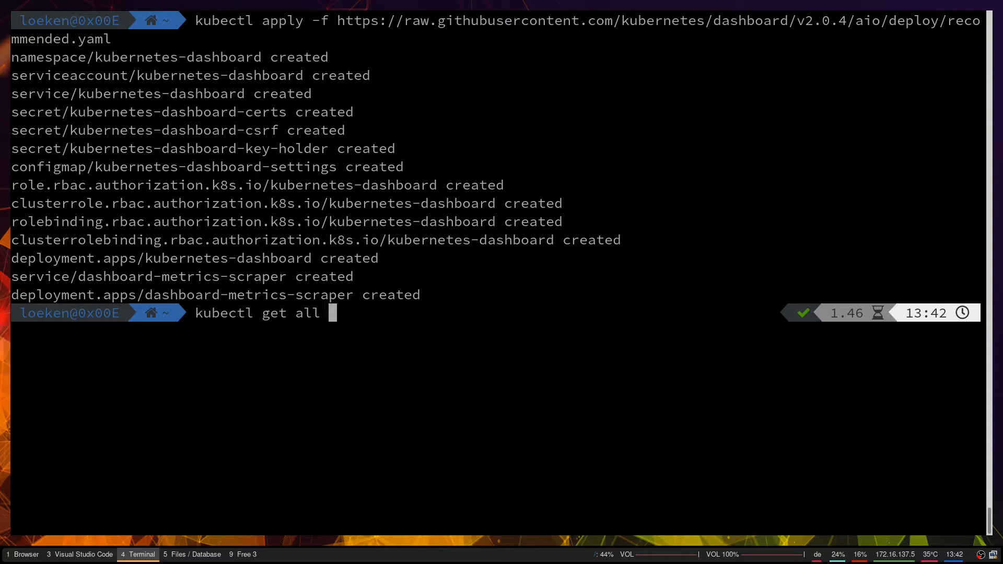
{"action": "type", "text": "--all-nameps"}
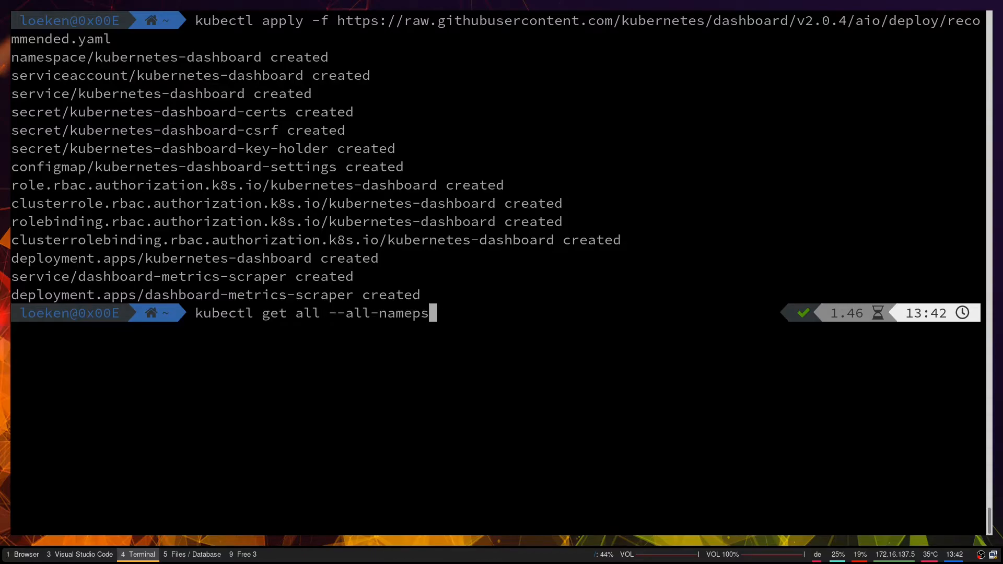
{"action": "type", "text": "aces"}
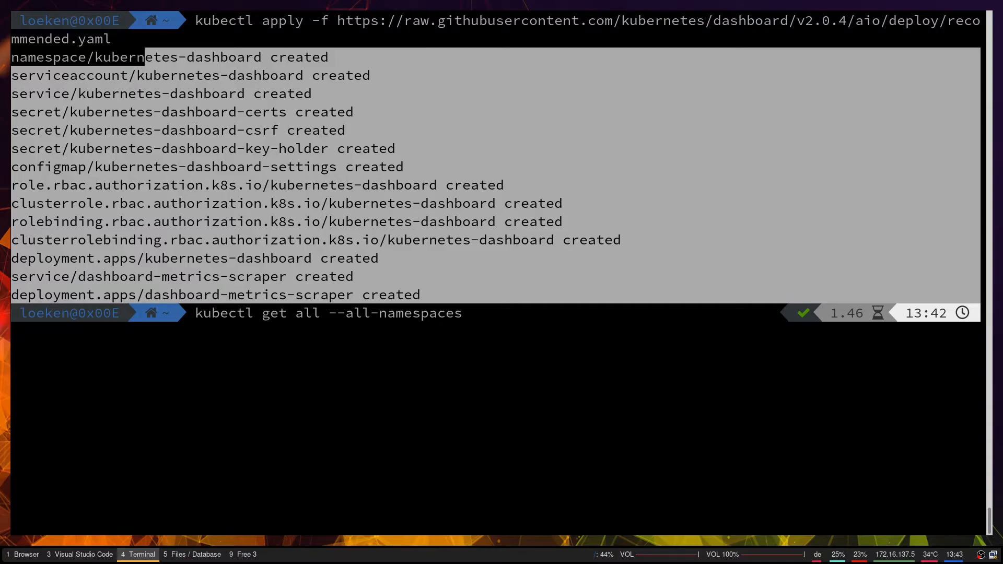
{"action": "key", "text": "Return"}
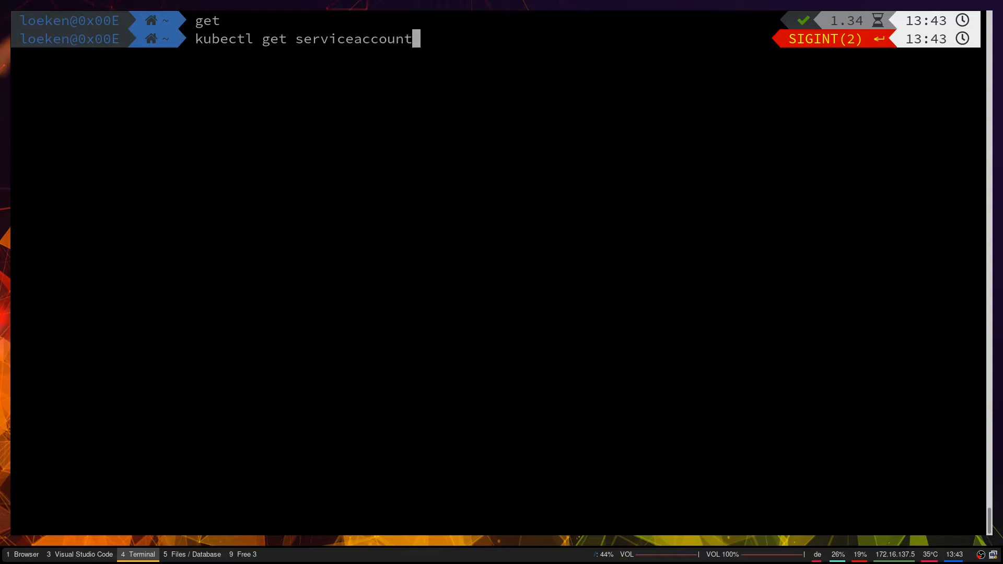
List the existing service accounts and create the k3s_lab project folder
{"action": "key", "text": "Return"}
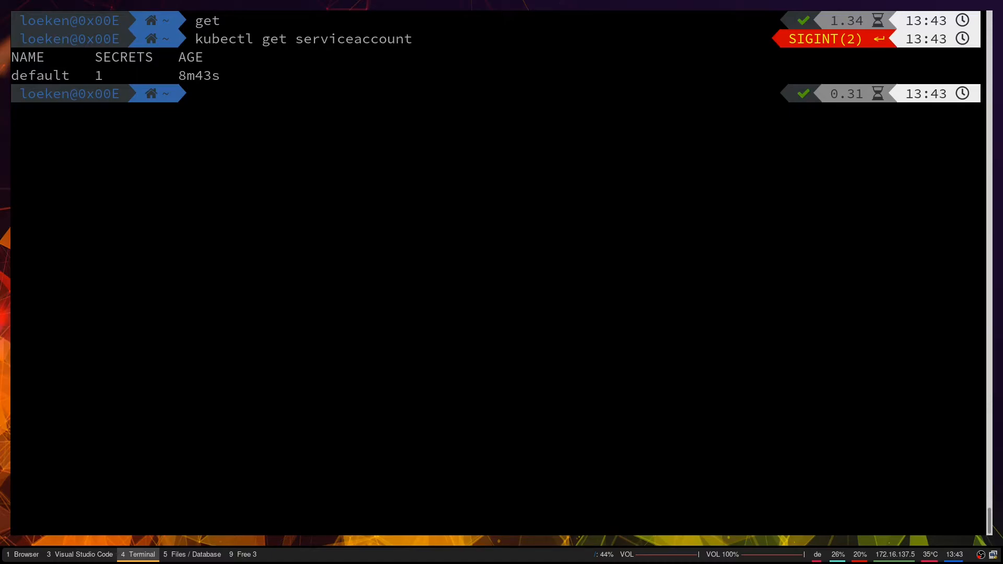
{"action": "type", "text": "cd Projects"}
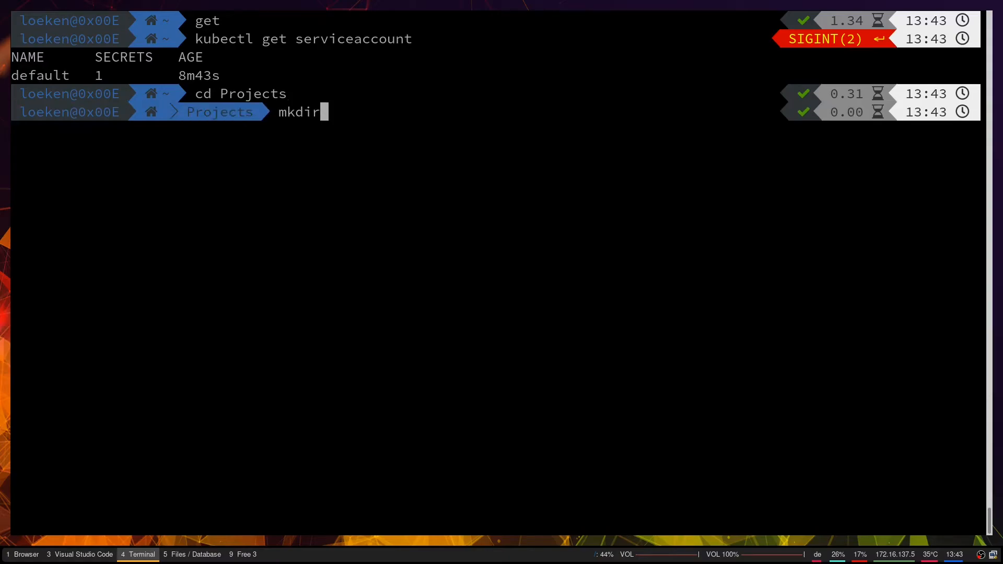
{"action": "type", "text": "k3s_lab"}
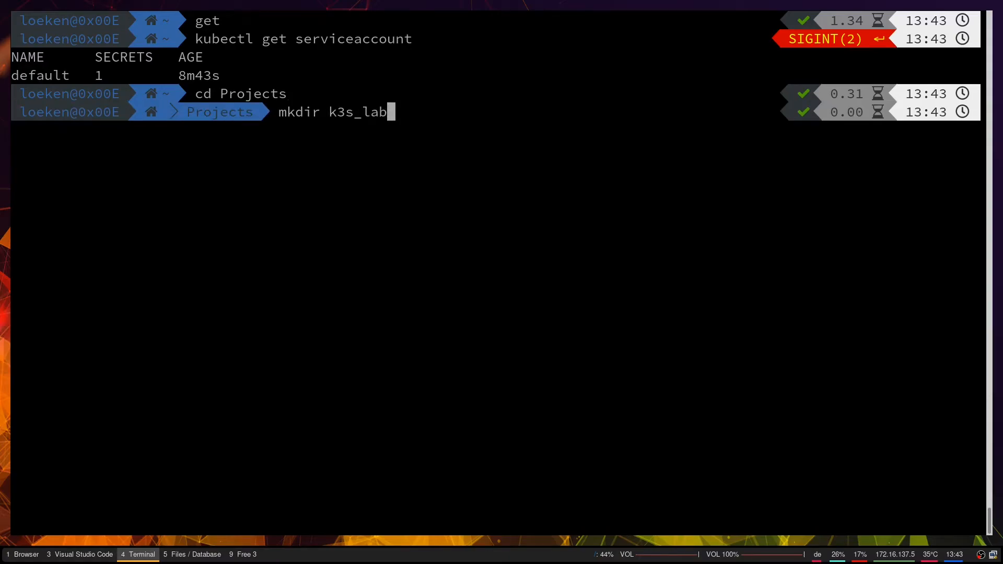
{"action": "key", "text": "Return"}
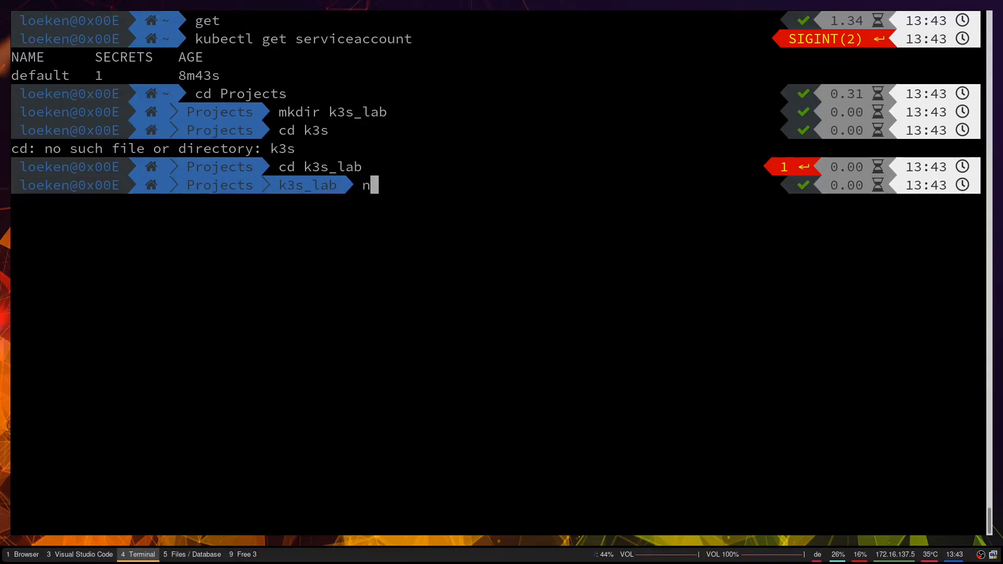
Write dashboard.admin-admin.yaml in nano defining the admin-user ServiceAccount and save it
{"action": "type", "text": "ano dashboard.adm"}
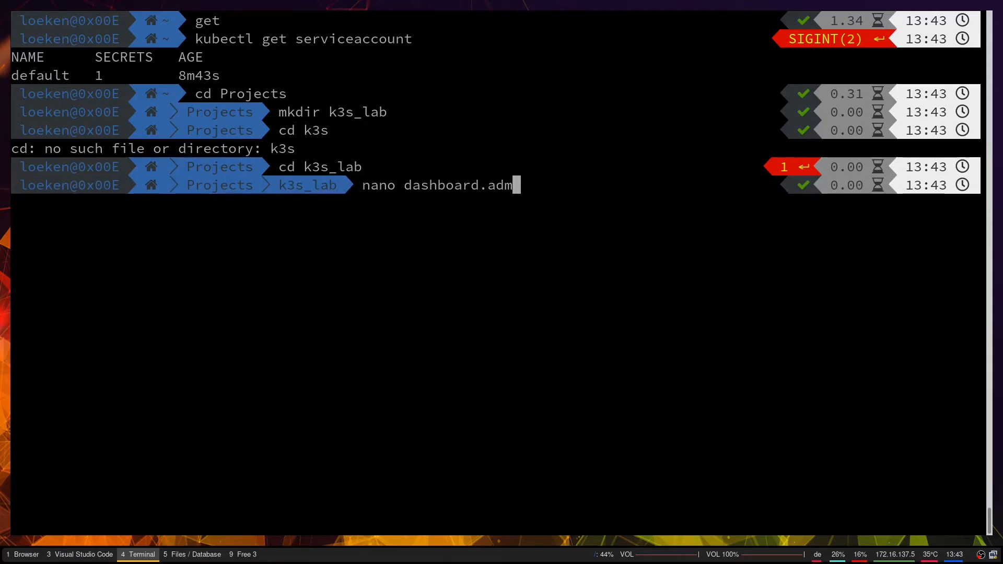
{"action": "type", "text": "in-admin."}
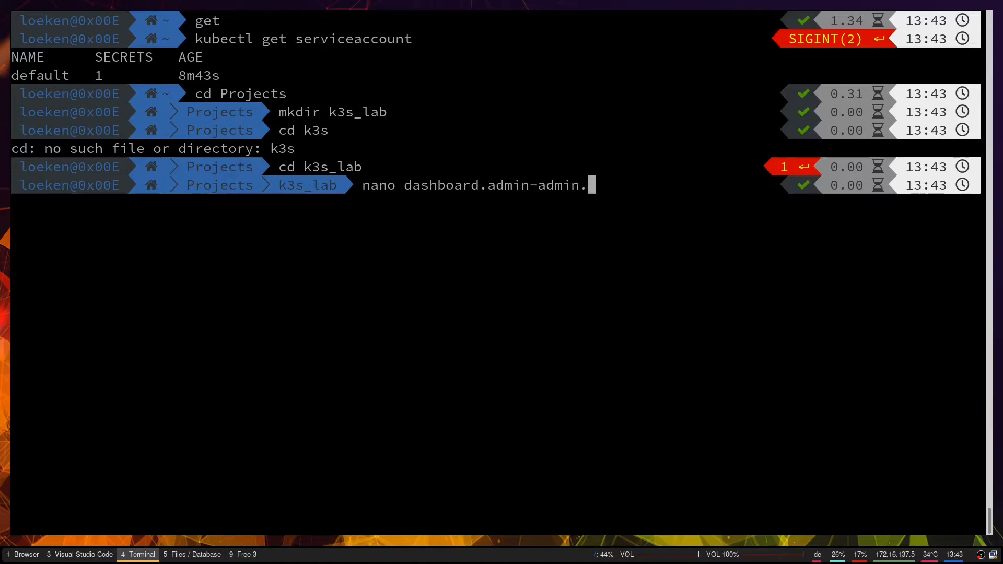
{"action": "key", "text": "Return"}
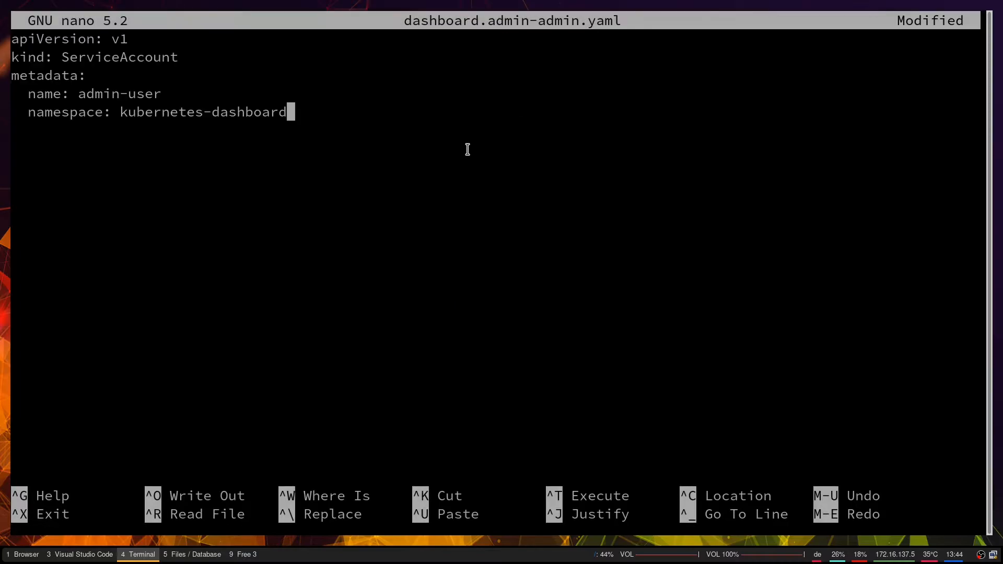
{"action": "key", "text": "ctrl+o"}
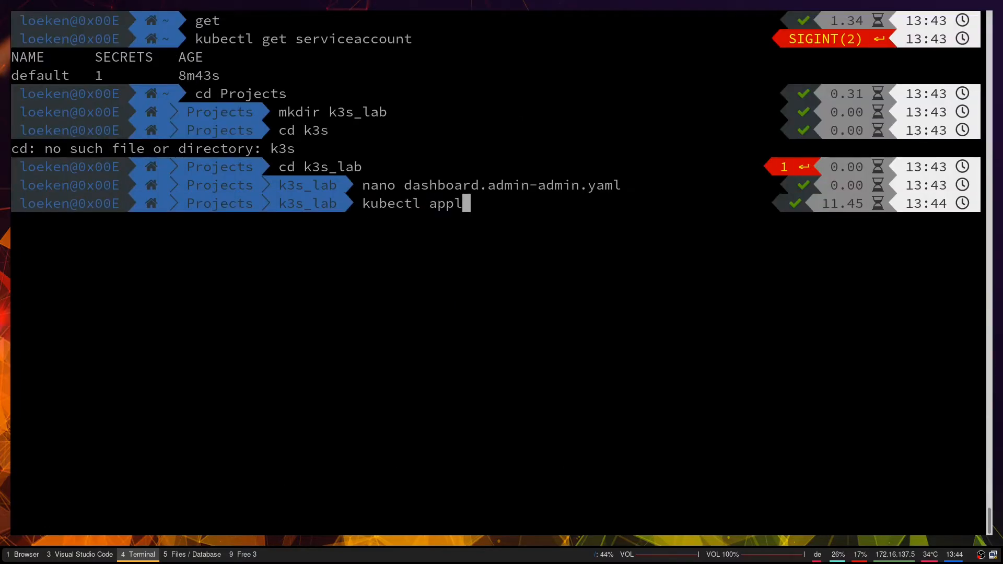
Run 'kubectl apply -f dashboard.admin-admin.yaml' to create the admin-user ServiceAccount
{"action": "type", "text": "y -f dashboard.admin-admin.yaml"}
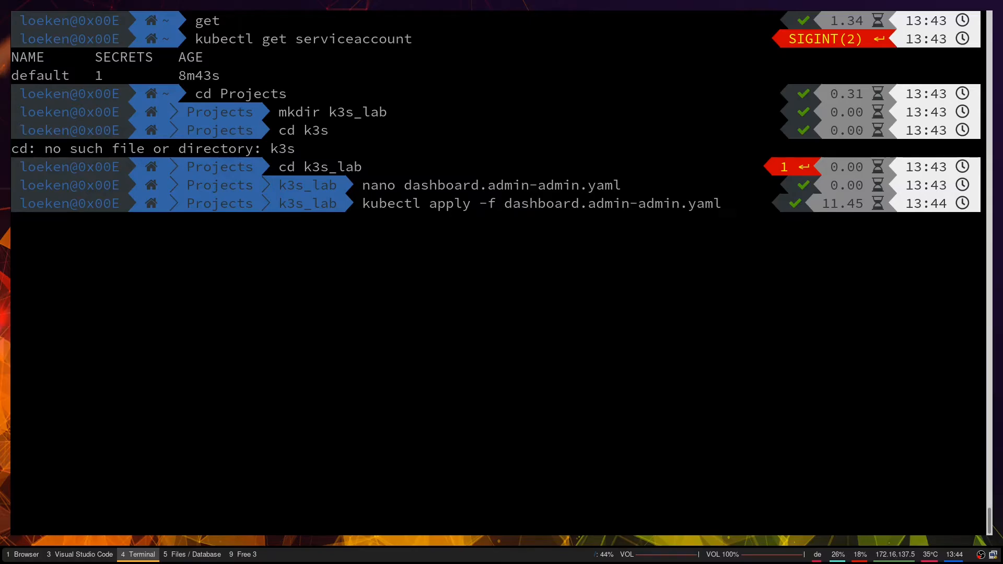
{"action": "double_click", "coordinate": [611, 203]}
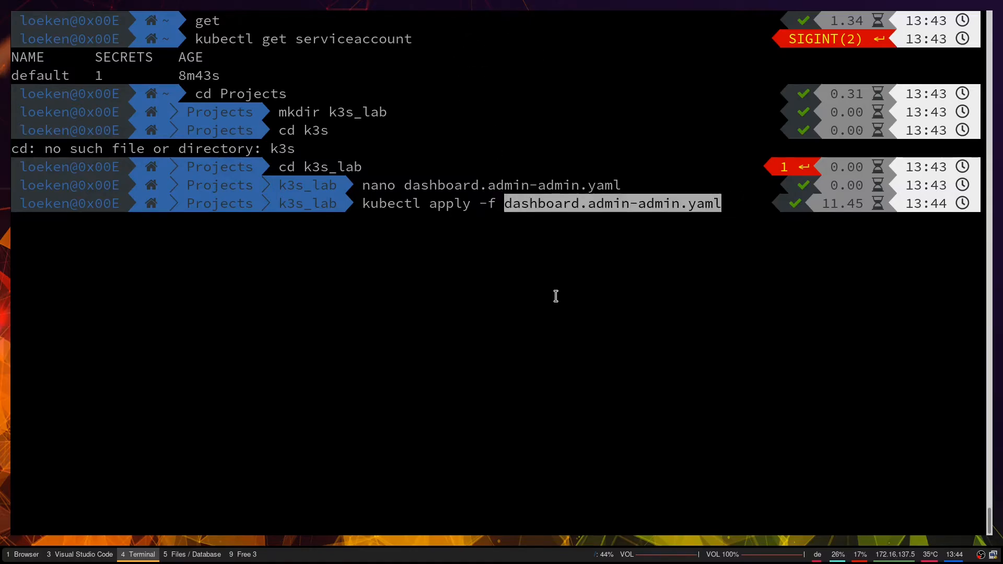
{"action": "key", "text": "Return"}
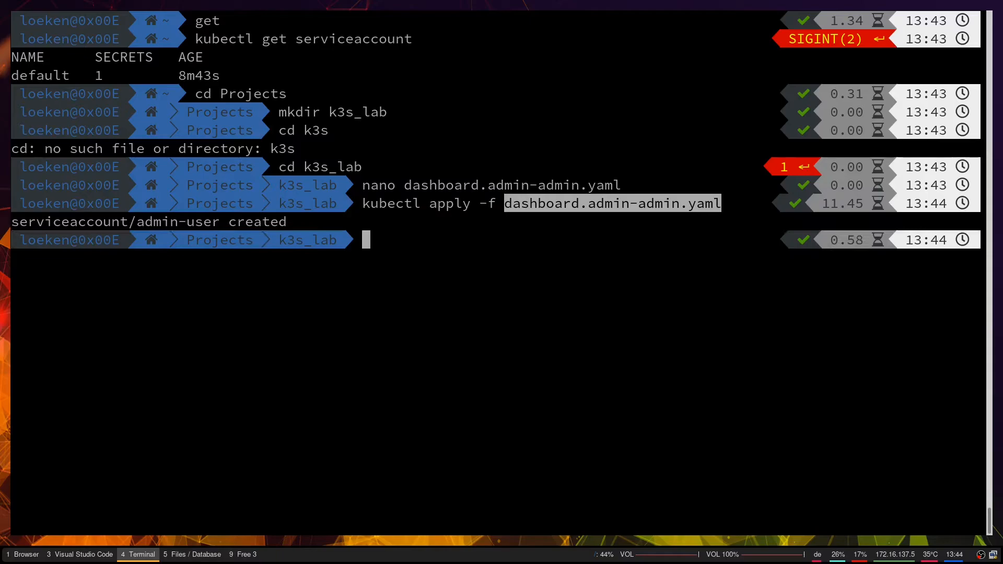
{"action": "mouse_move", "coordinate": [534, 262]}
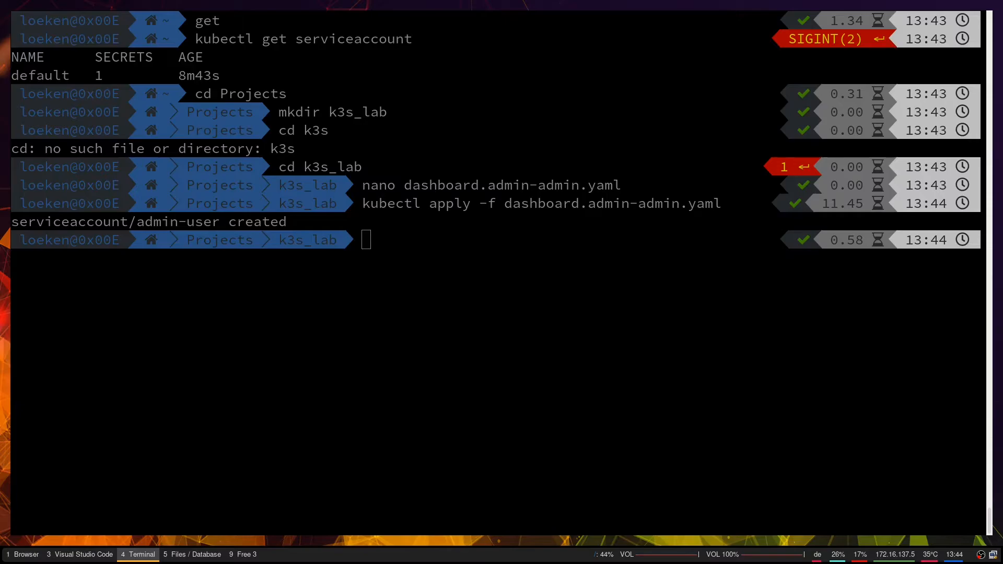
{"action": "mouse_move", "coordinate": [703, 356]}
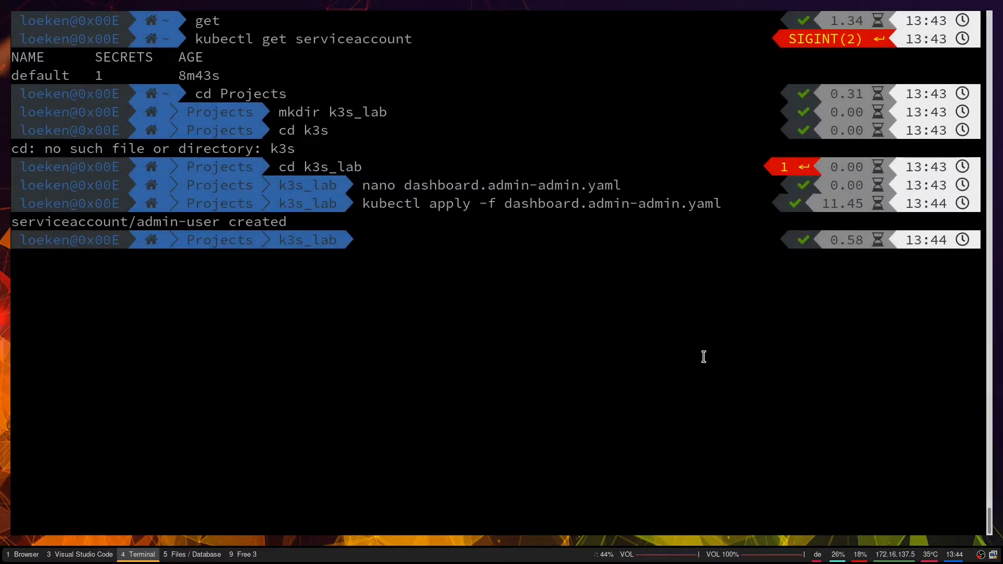
Write the ClusterRoleBinding YAML in nano, save it, and return to the shell
{"action": "type", "text": "nano dashboard.admin-admin.yaml"}
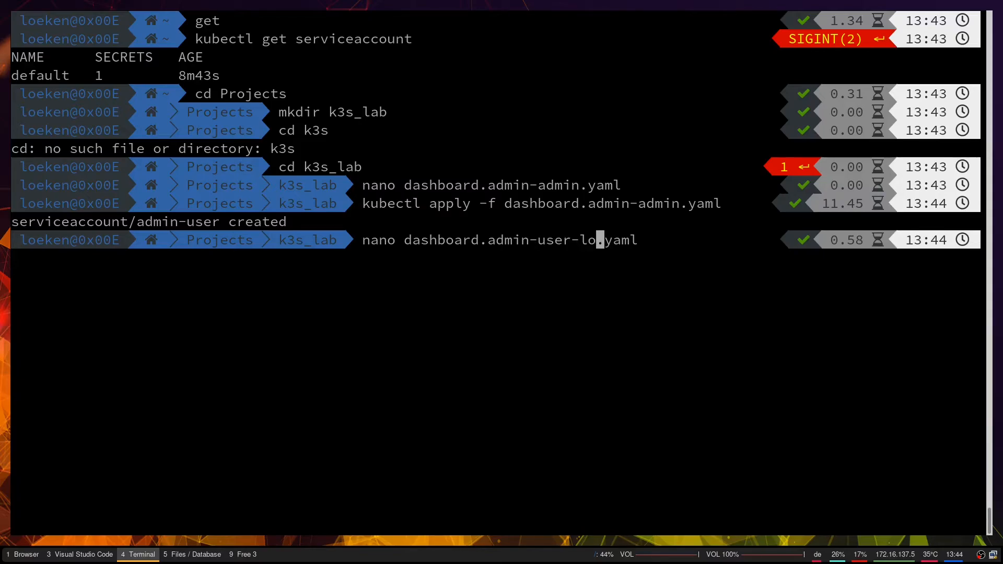
{"action": "key", "text": "Return"}
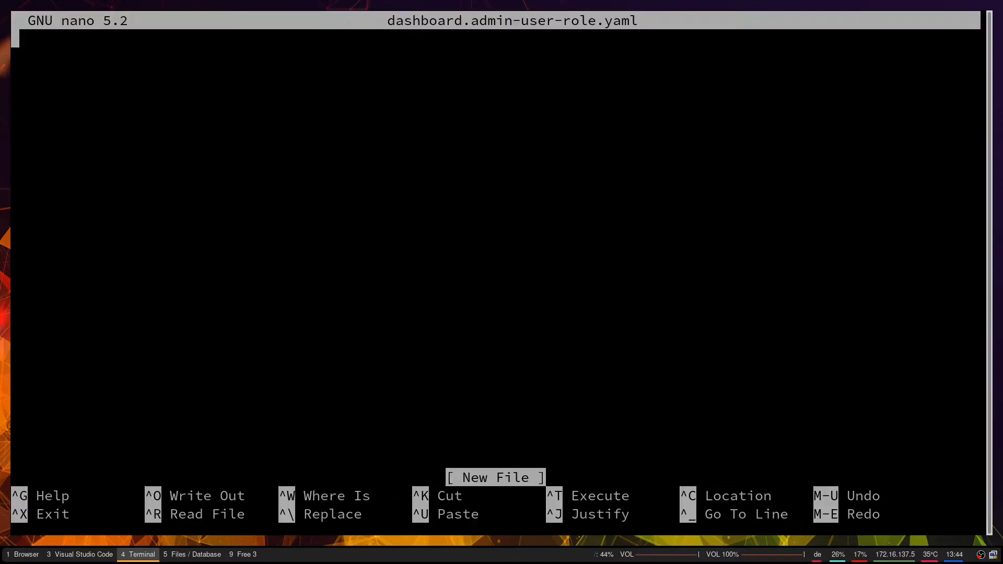
{"action": "key", "text": "ctrl+o"}
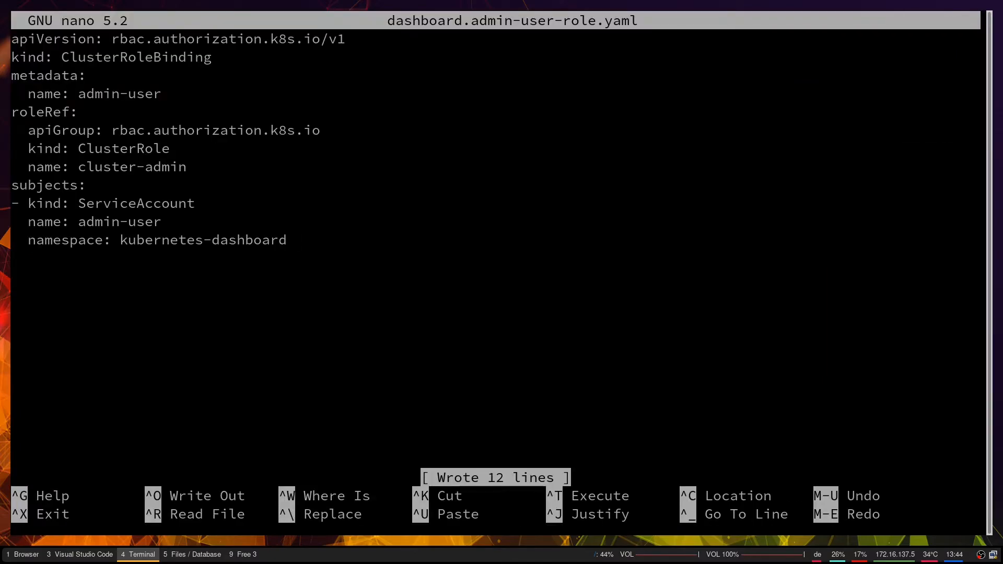
{"action": "left_click", "coordinate": [288, 240]}
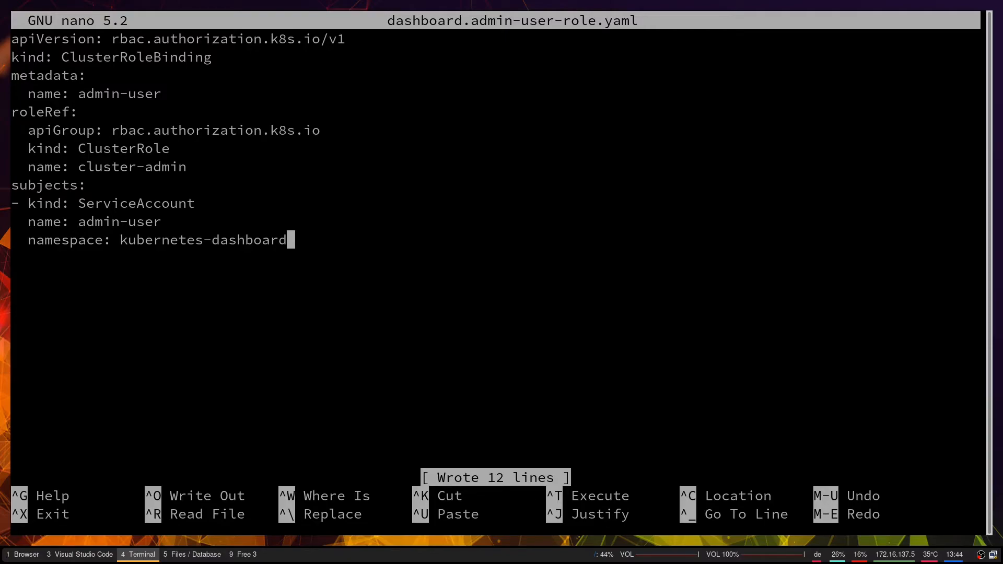
{"action": "mouse_move", "coordinate": [288, 240]}
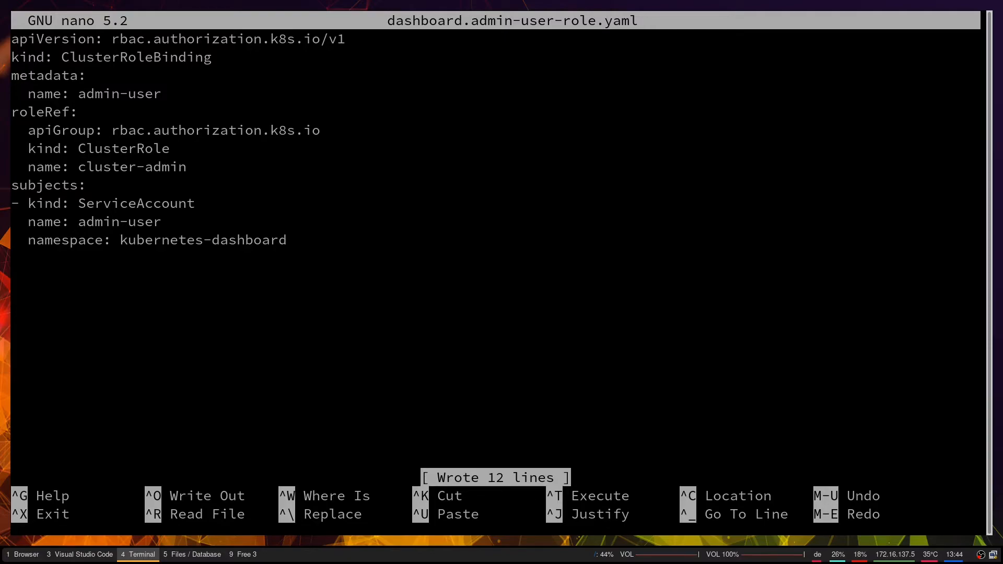
{"action": "key", "text": "ctrl+x"}
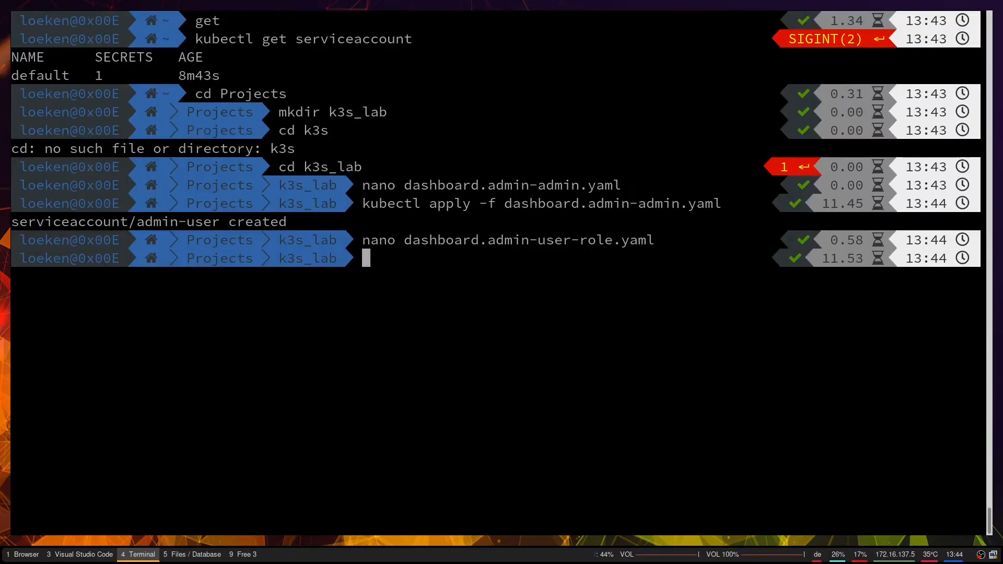
Apply dashboard.admin-user-role.yaml with kubectl to bind admin-user to cluster-admin
{"action": "type", "text": "kubectl"}
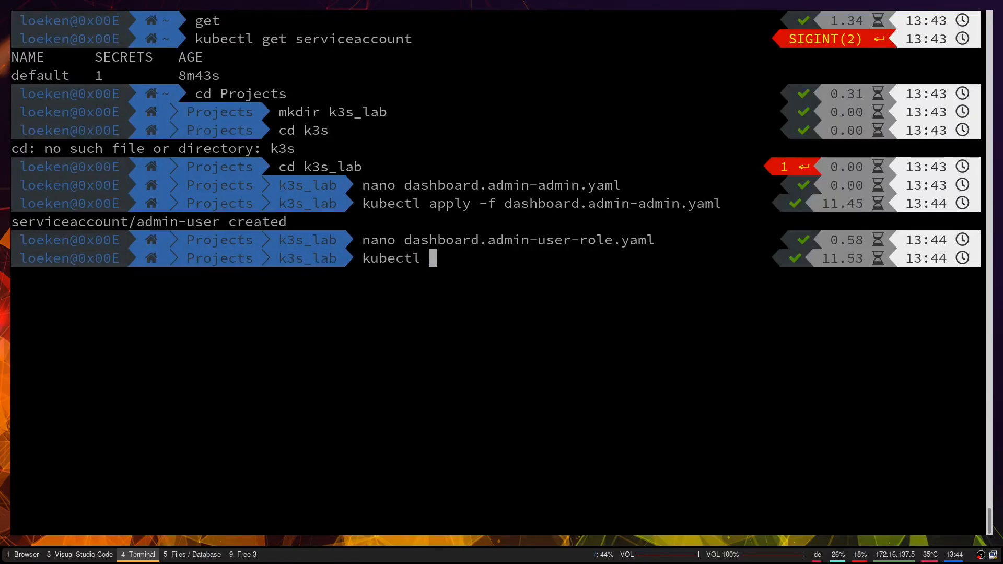
{"action": "type", "text": "apply -f f"}
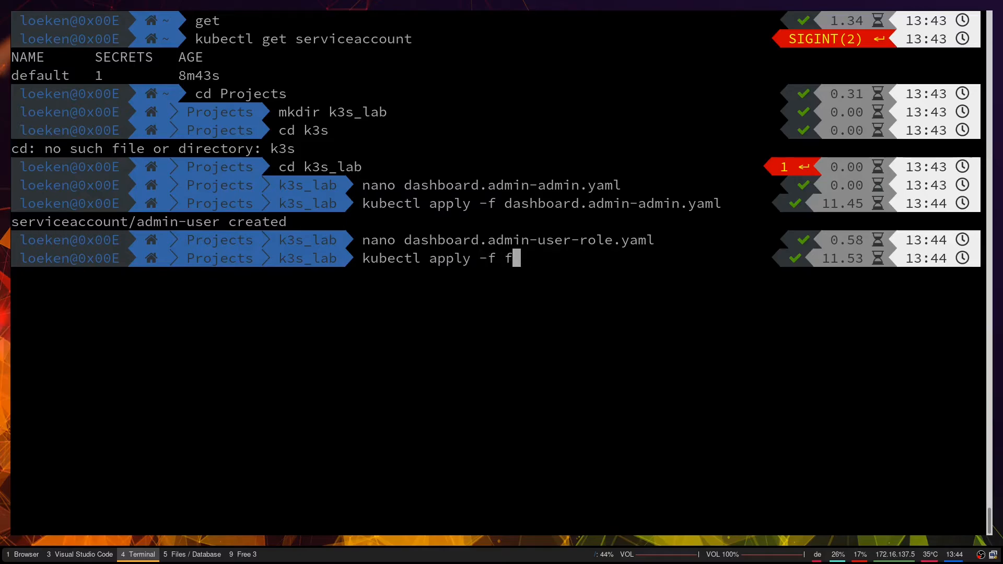
{"action": "type", "text": "dashboard.admin-user-role.yaml"}
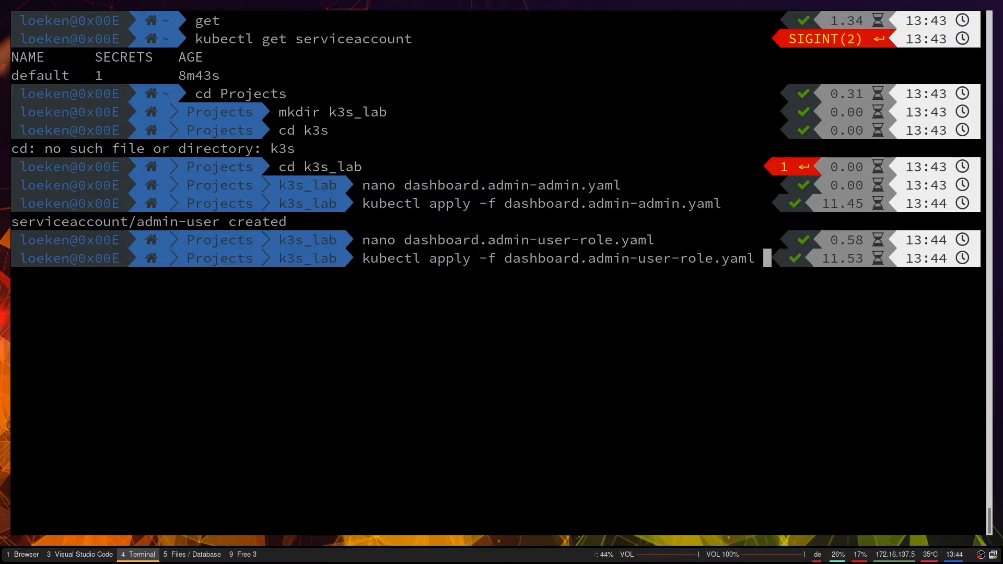
{"action": "key", "text": "Return"}
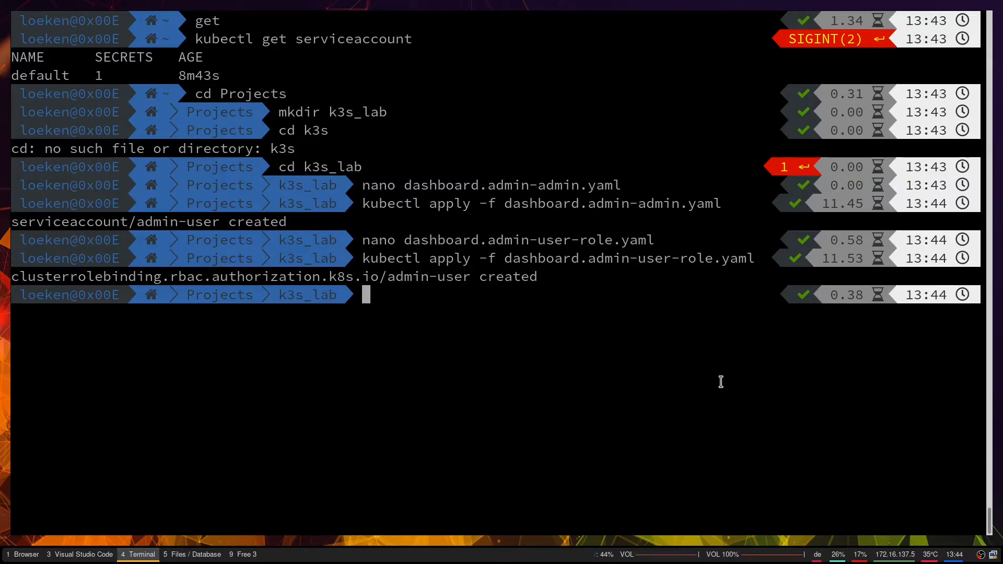
{"action": "type", "text": "kubectl"}
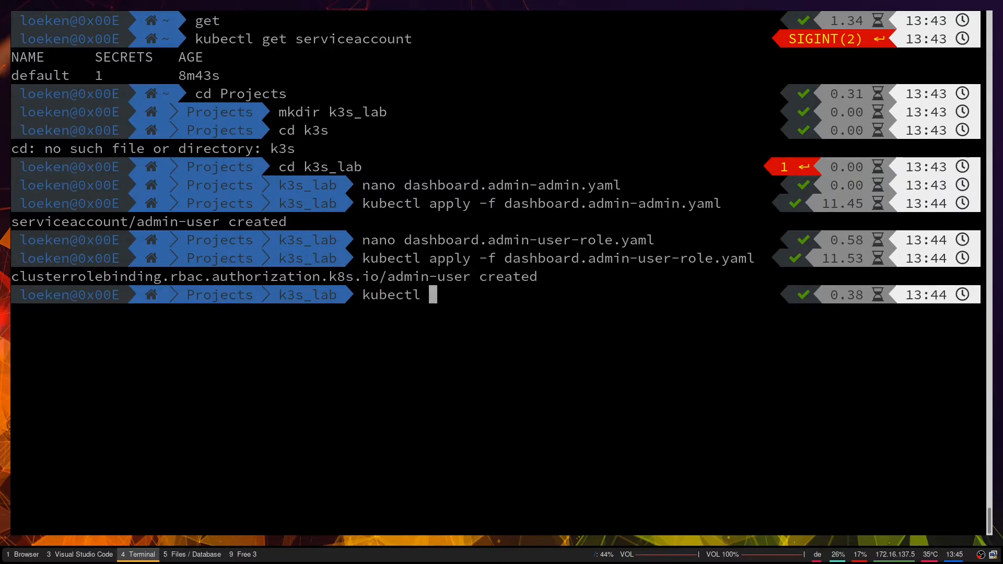
Run 'kubectl get secrets -n kubernetes-dashboard' and select the admin-user-token-g7plw secret
{"action": "type", "text": "get secret"}
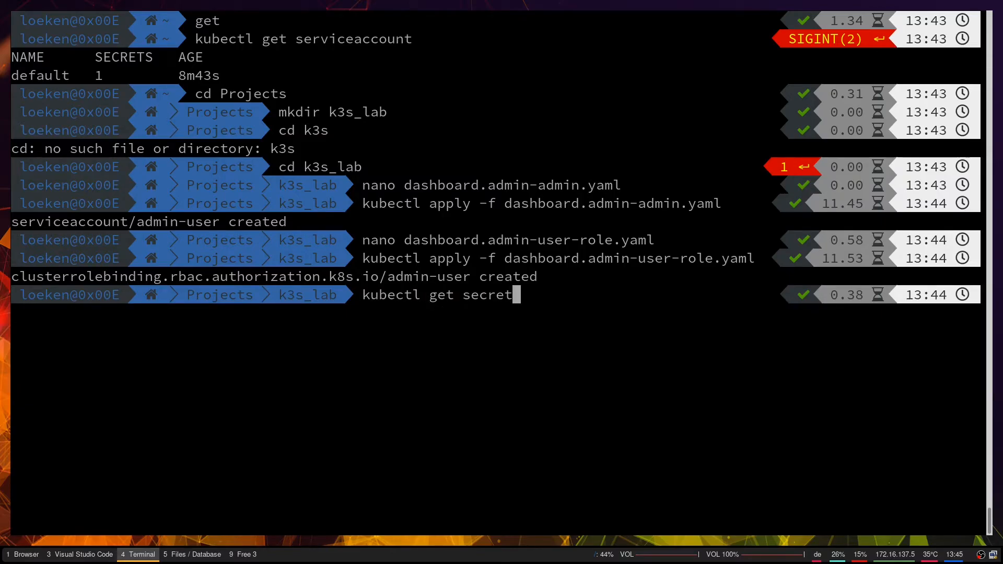
{"action": "type", "text": "s -n kubernetes-dashboard"}
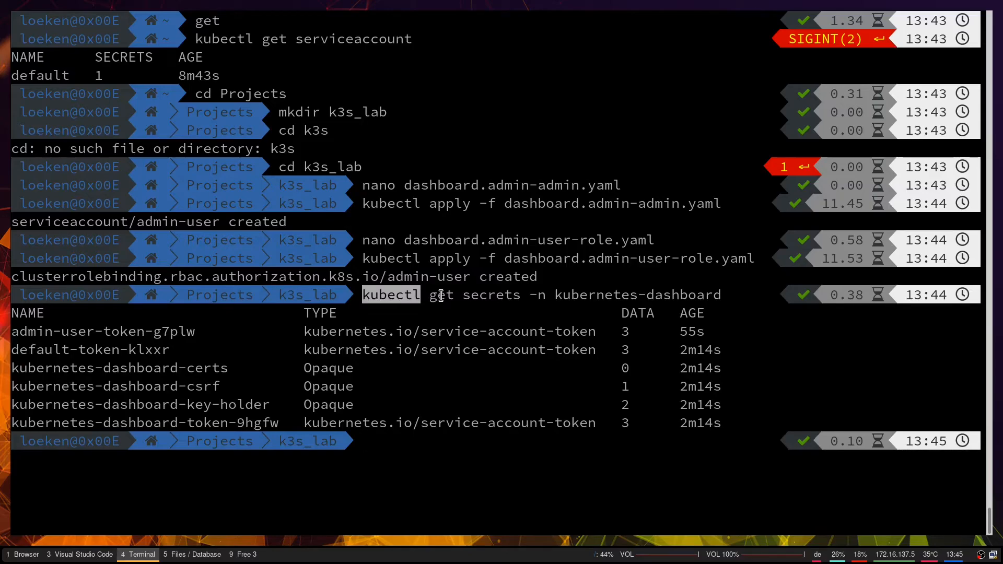
{"action": "mouse_move", "coordinate": [485, 295]}
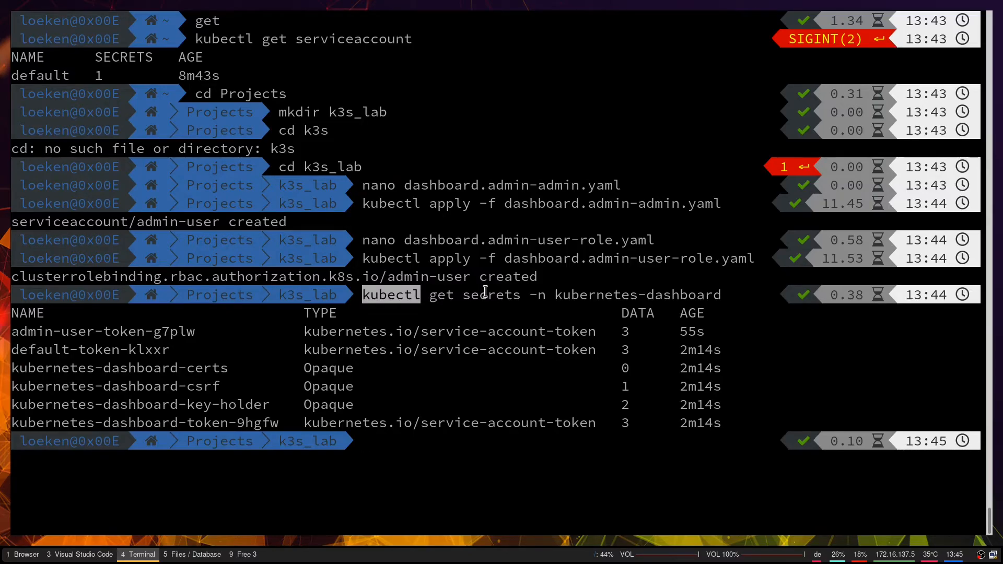
{"action": "double_click", "coordinate": [491, 295]}
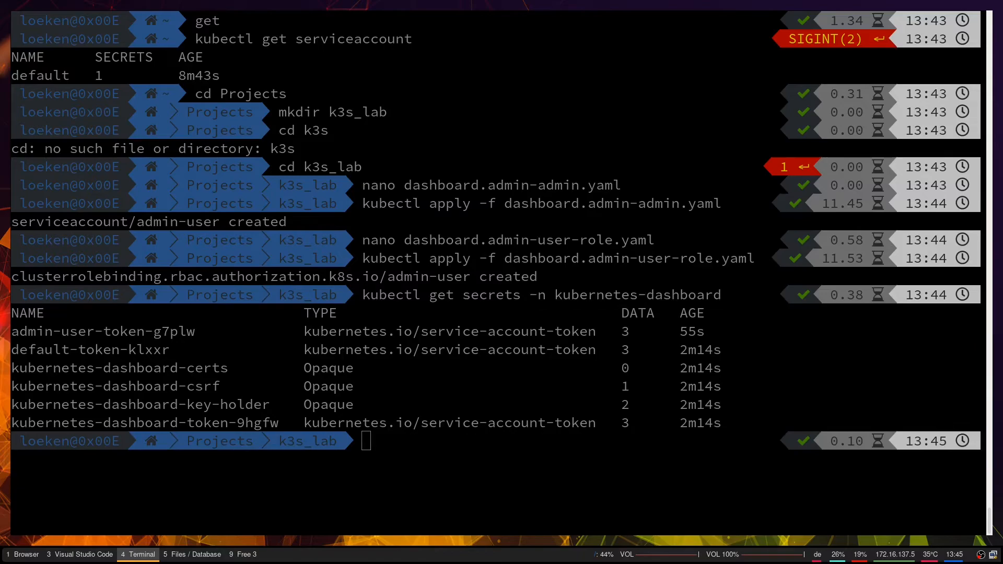
{"action": "mouse_move", "coordinate": [488, 316]}
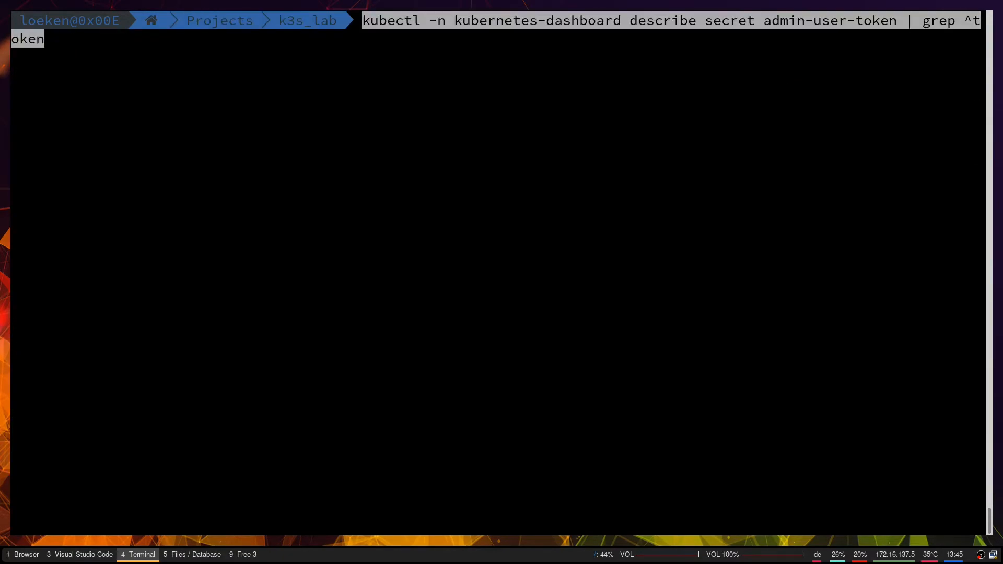
{"action": "mouse_move", "coordinate": [894, 249]}
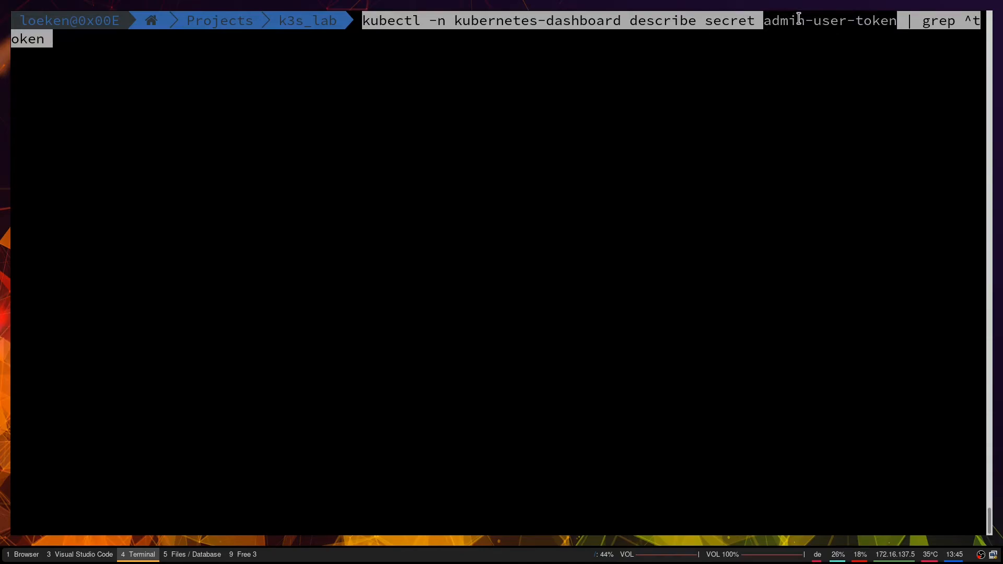
Print and copy the admin-user token, then display the ~/kubeconfig file
{"action": "key", "text": "Return"}
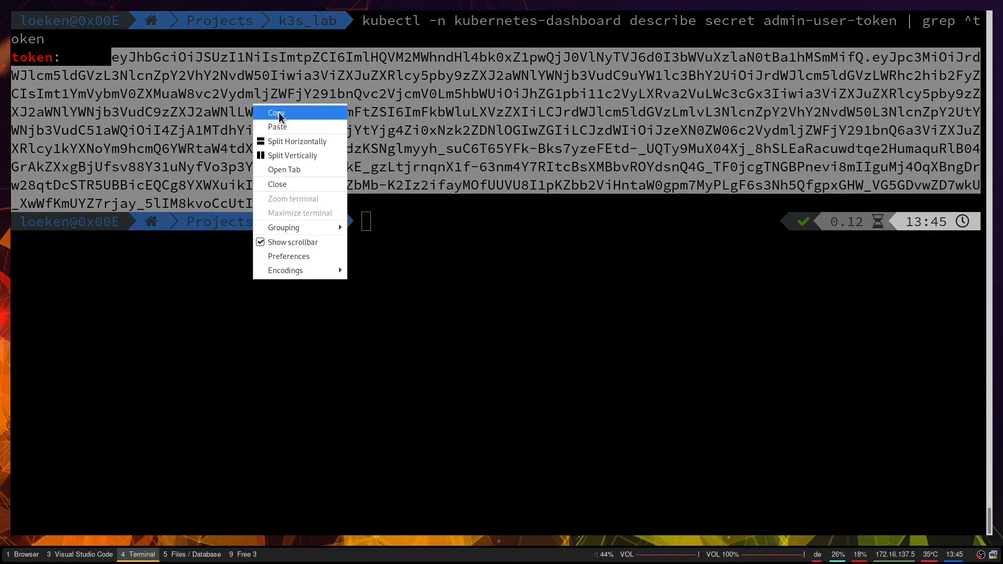
{"action": "left_click", "coordinate": [276, 113]}
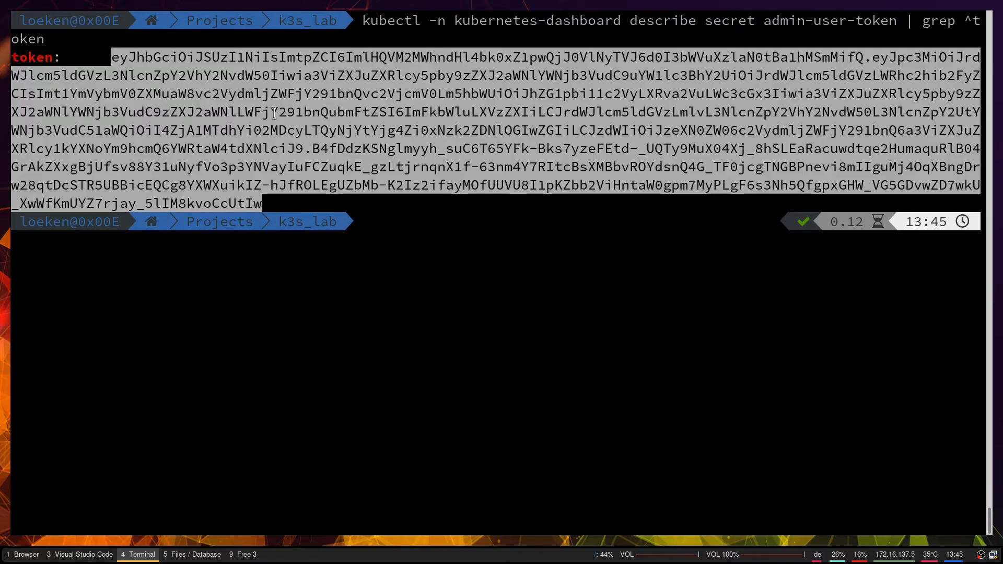
{"action": "type", "text": "cat ~/"}
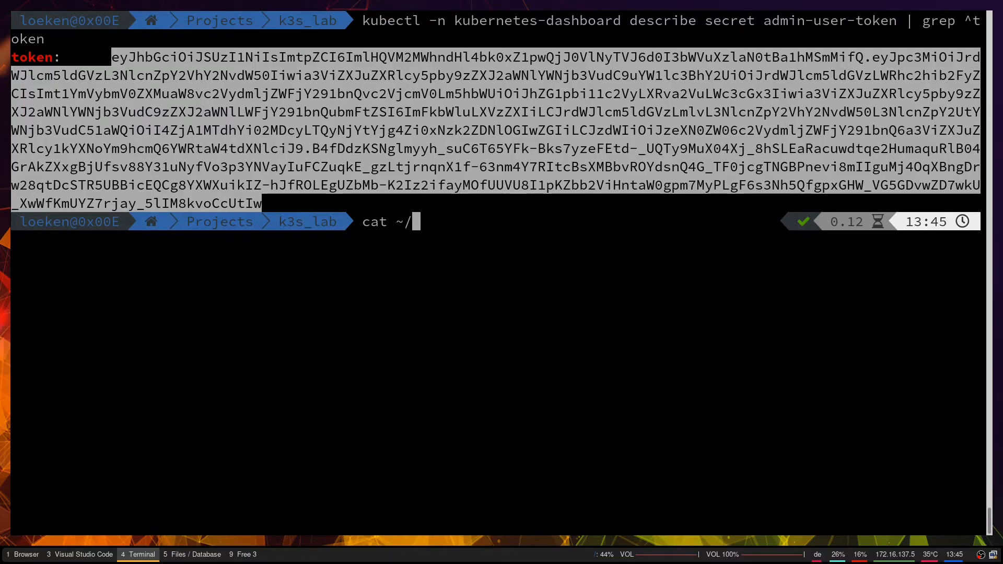
{"action": "type", "text": "kubeconfig"}
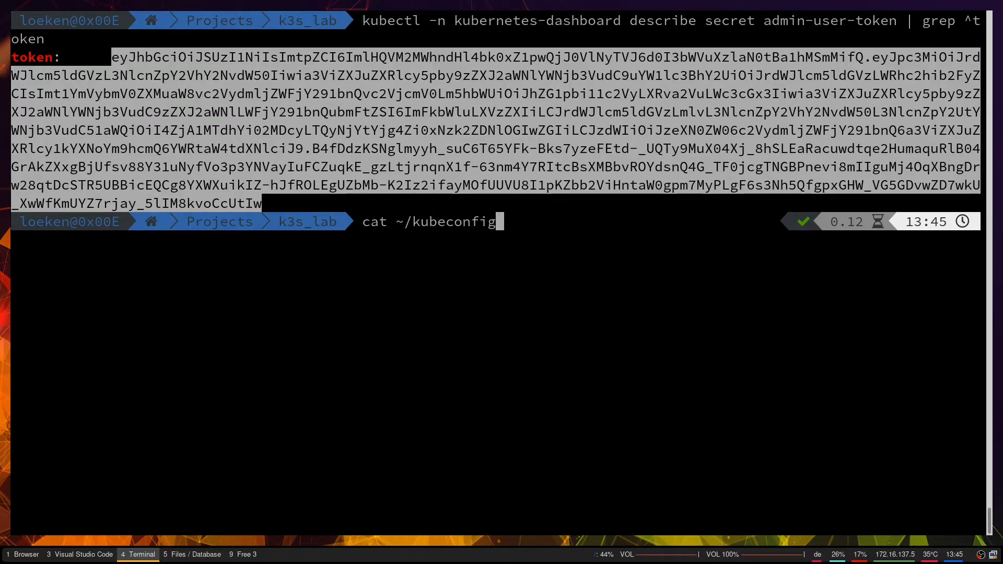
{"action": "key", "text": "Return"}
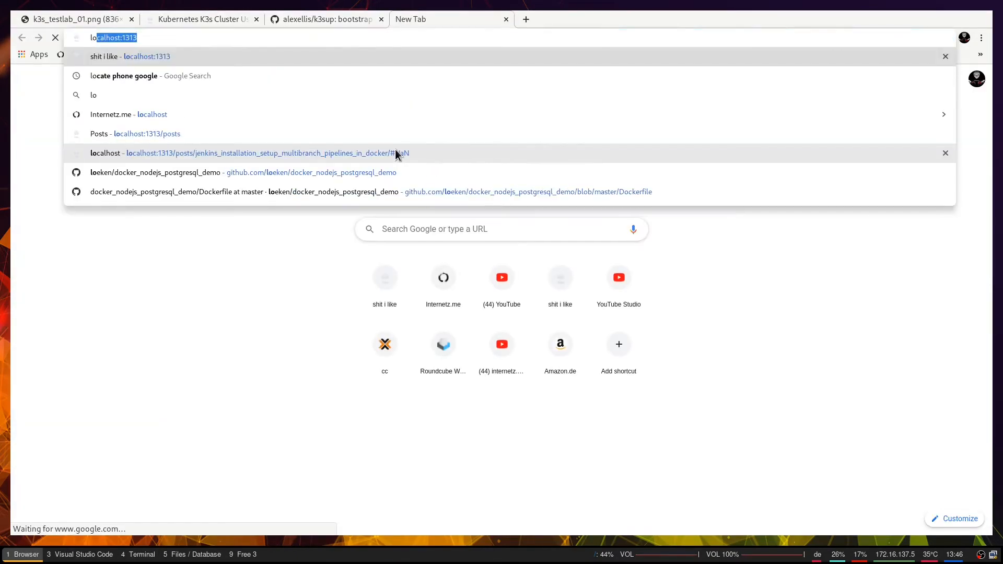
Load localhost:8001 in Chrome, add the /api path, and scroll through the JSON path list
{"action": "type", "text": "localhost:8001"}
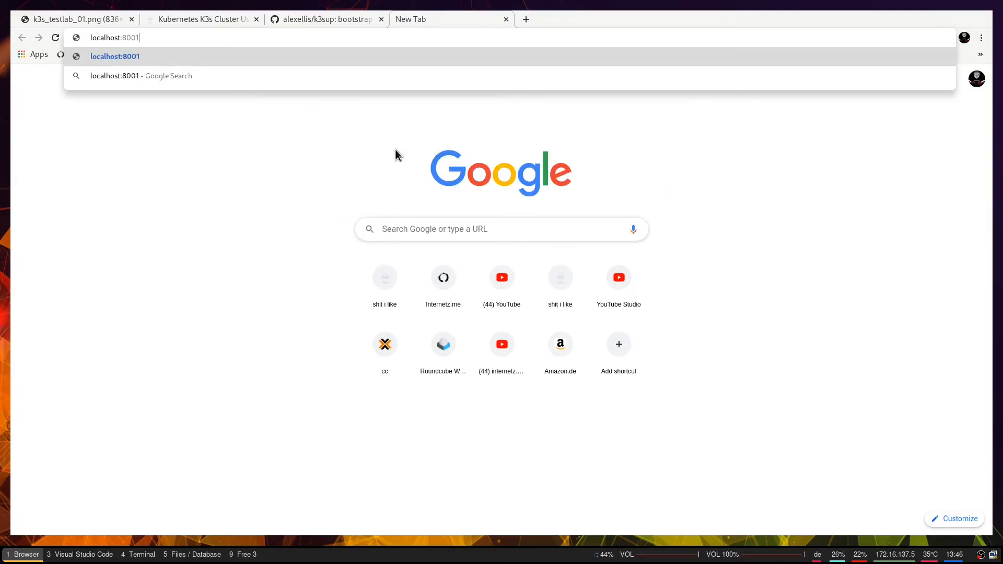
{"action": "key", "text": "Return"}
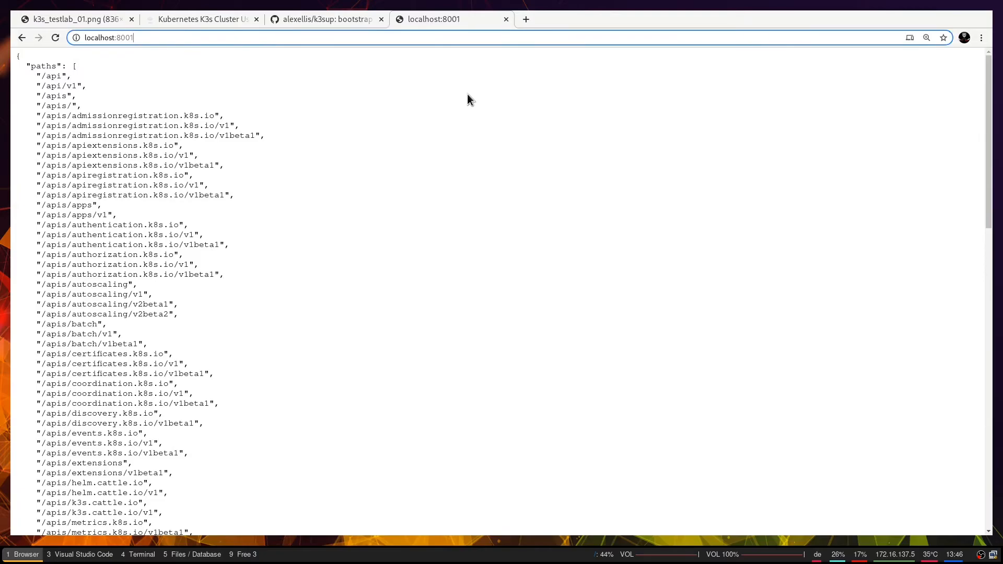
{"action": "type", "text": "/api"}
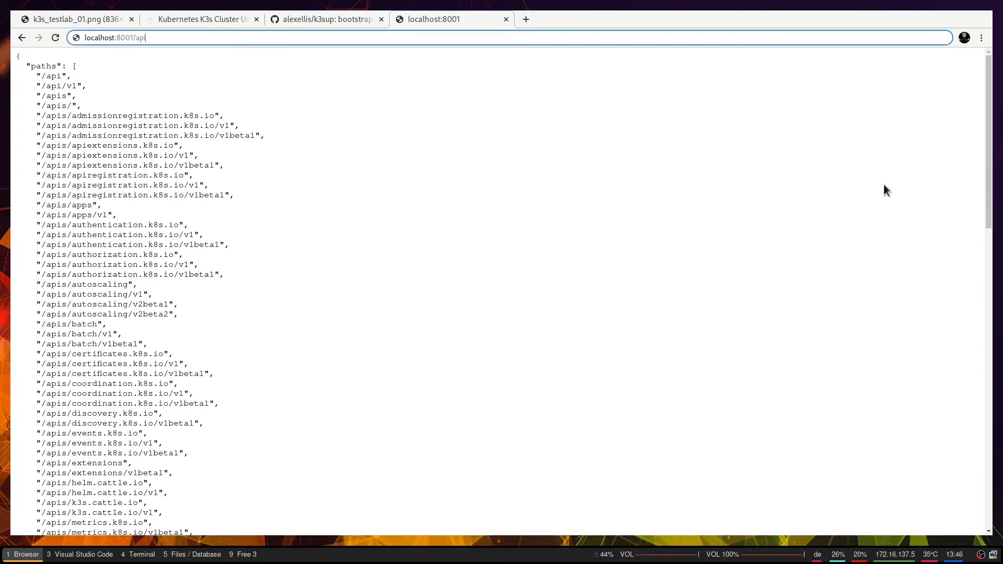
{"action": "mouse_move", "coordinate": [162, 185]}
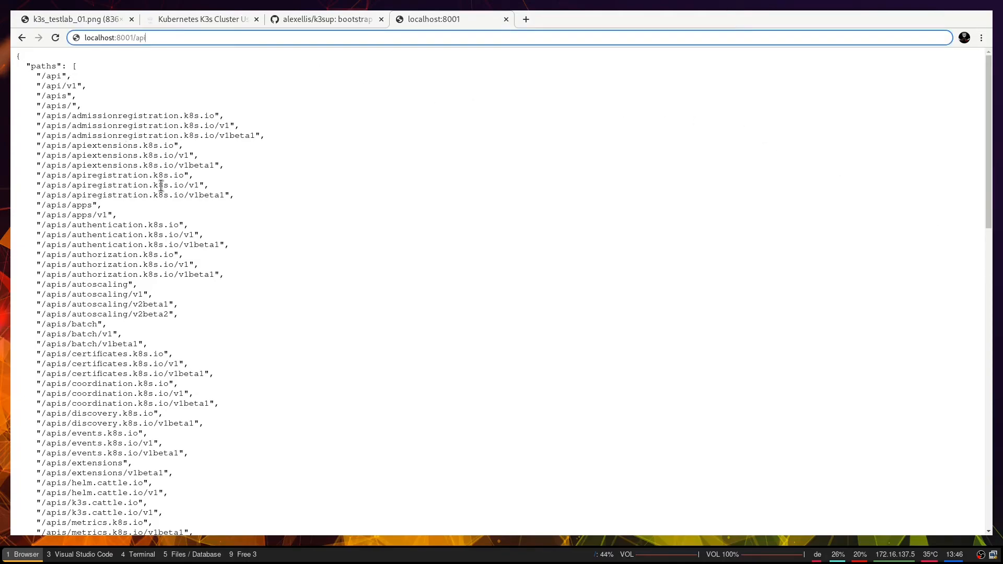
{"action": "scroll", "scroll_direction": "down", "scroll_amount": 3}
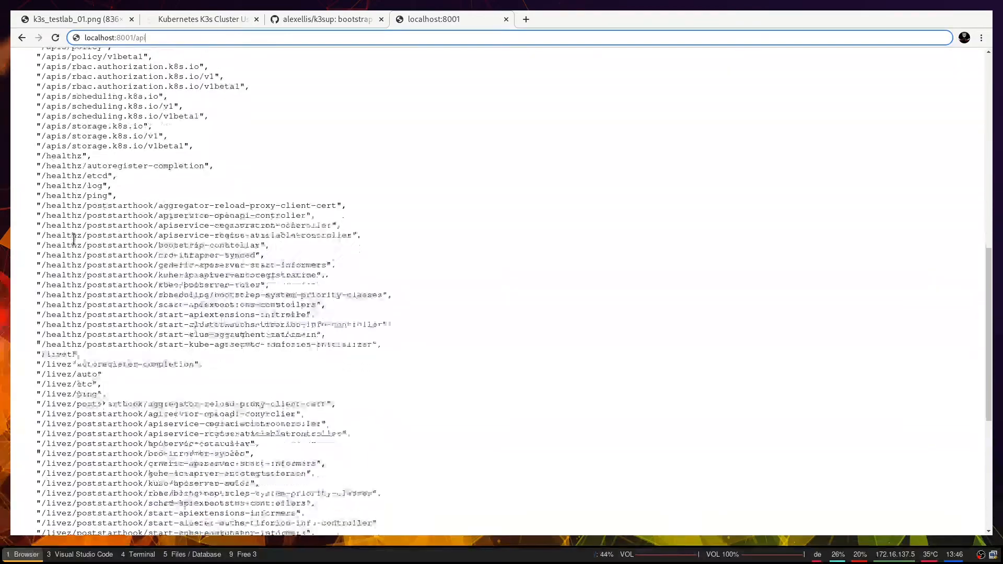
{"action": "scroll", "scroll_direction": "up", "scroll_amount": 3}
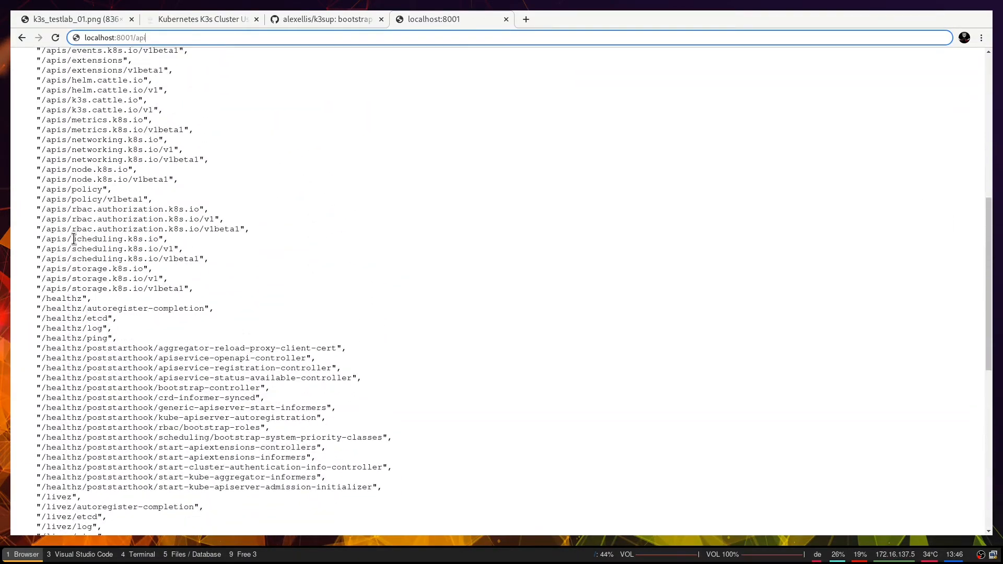
{"action": "scroll", "scroll_direction": "up", "scroll_amount": 3}
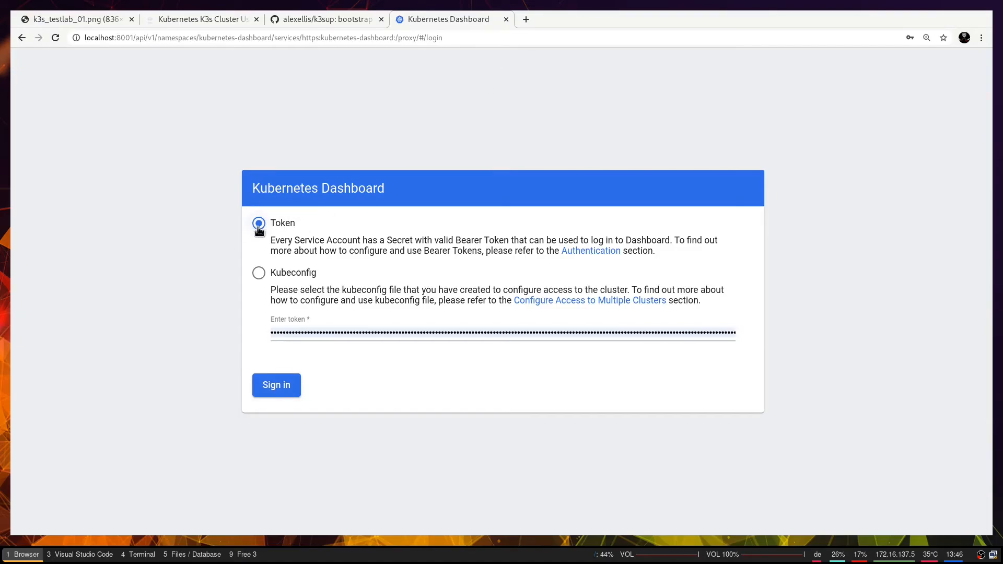
Sign in to the Dashboard with the bearer token and update the saved password in Chrome
{"action": "left_click", "coordinate": [137, 554]}
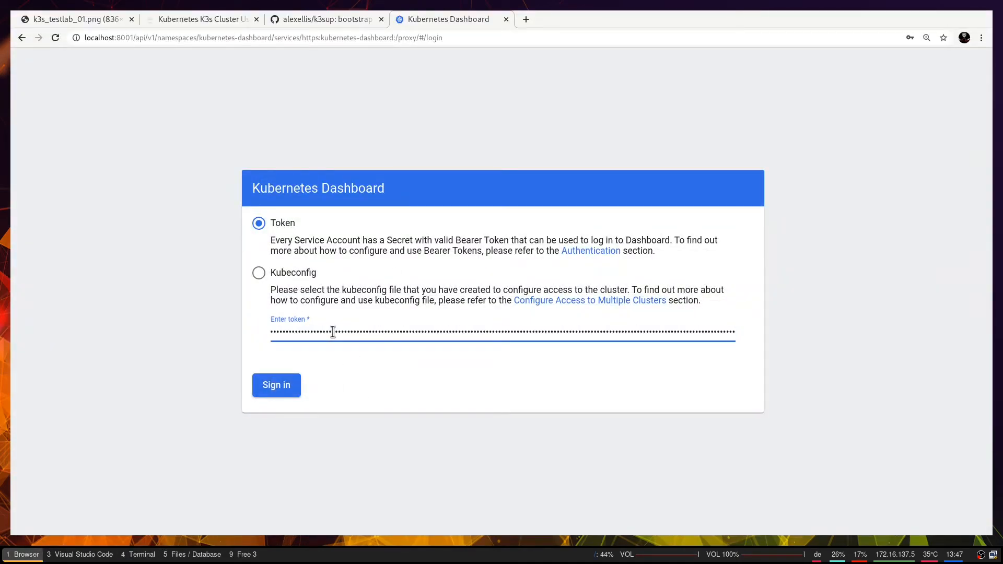
{"action": "left_click", "coordinate": [275, 385]}
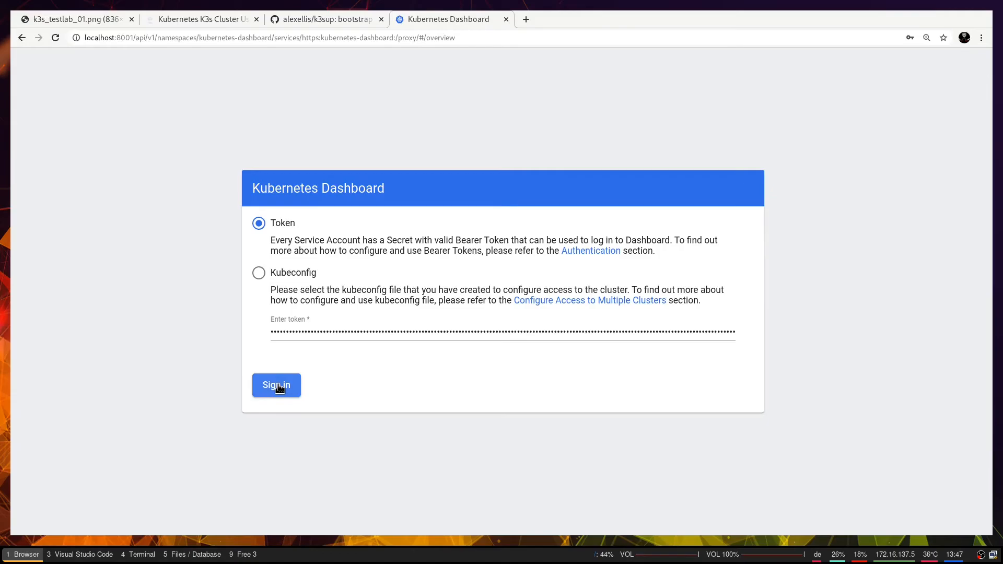
{"action": "left_click", "coordinate": [276, 385]}
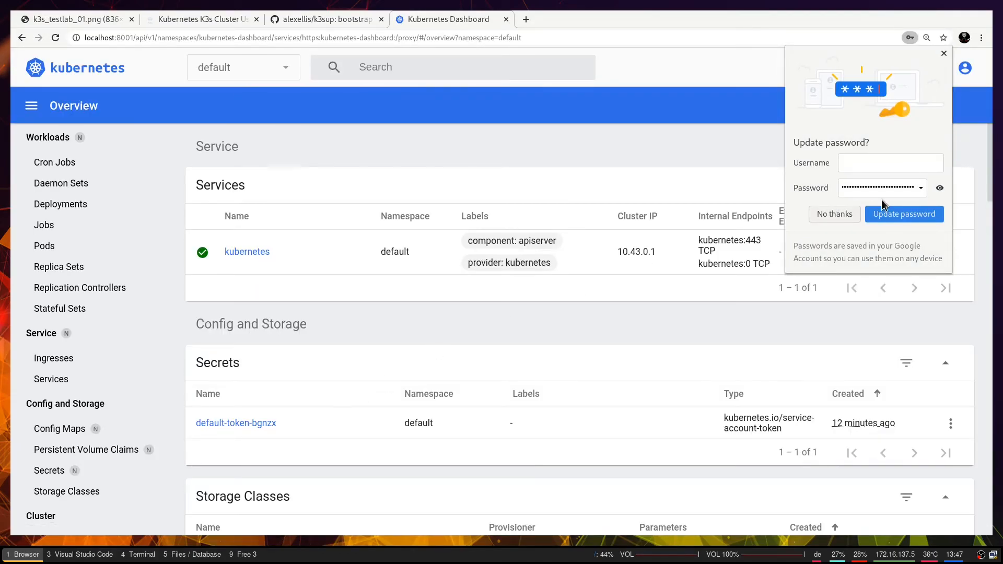
{"action": "left_click", "coordinate": [890, 162]}
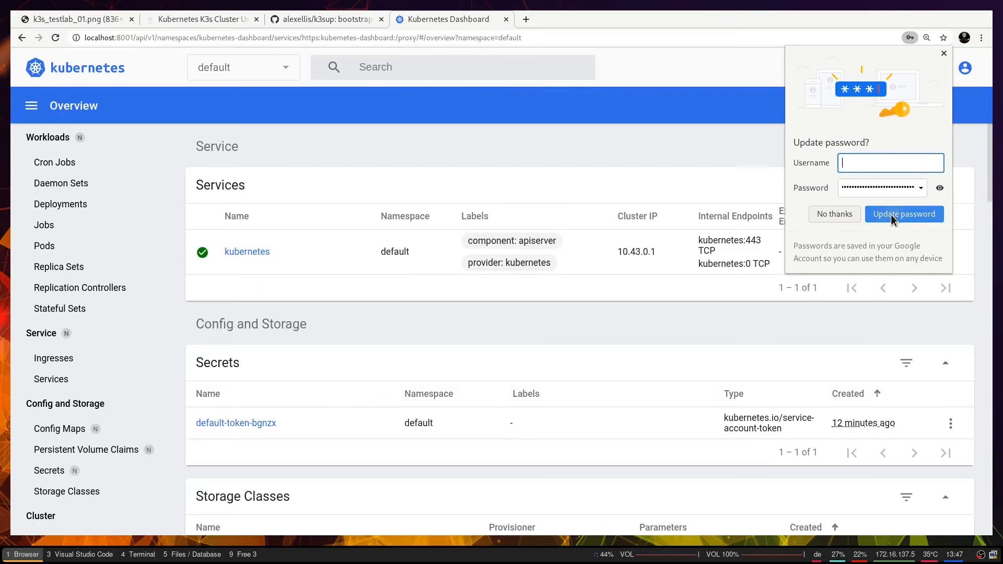
{"action": "left_click", "coordinate": [834, 213]}
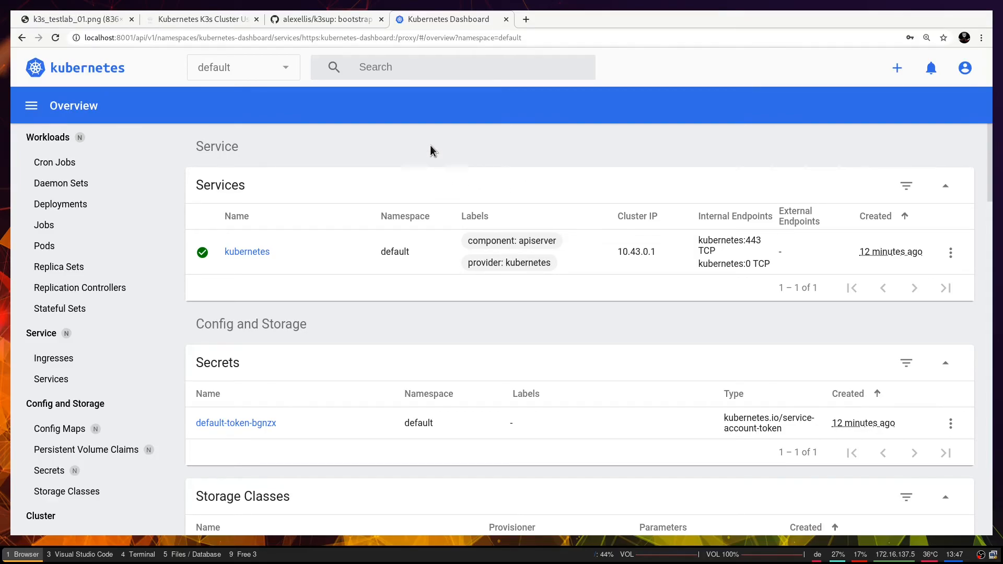
Open the Cluster Nodes list showing k3s-01, k3s-02 and k3s-03 as Ready
{"action": "scroll", "scroll_direction": "down", "scroll_amount": 3}
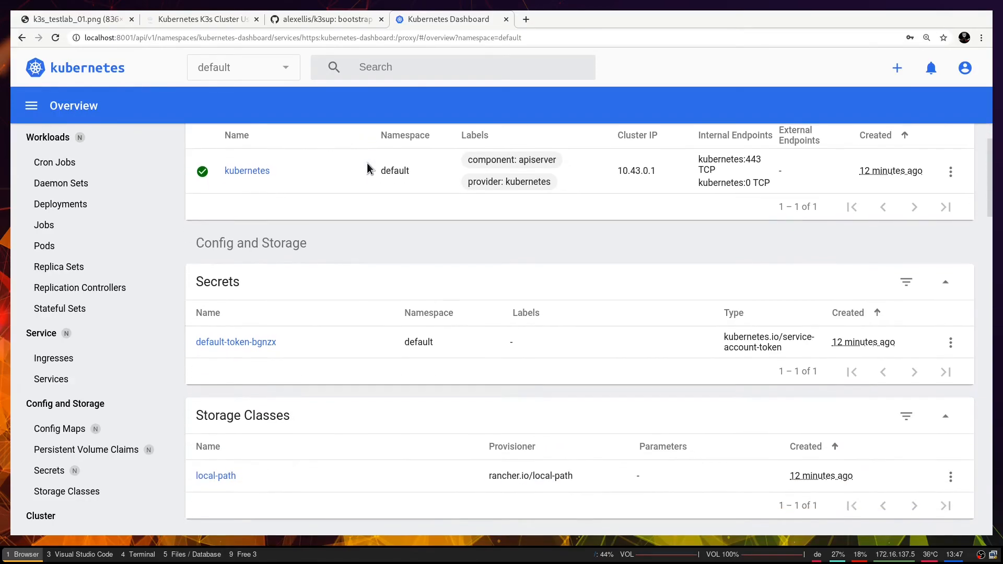
{"action": "scroll", "scroll_direction": "up", "scroll_amount": 3}
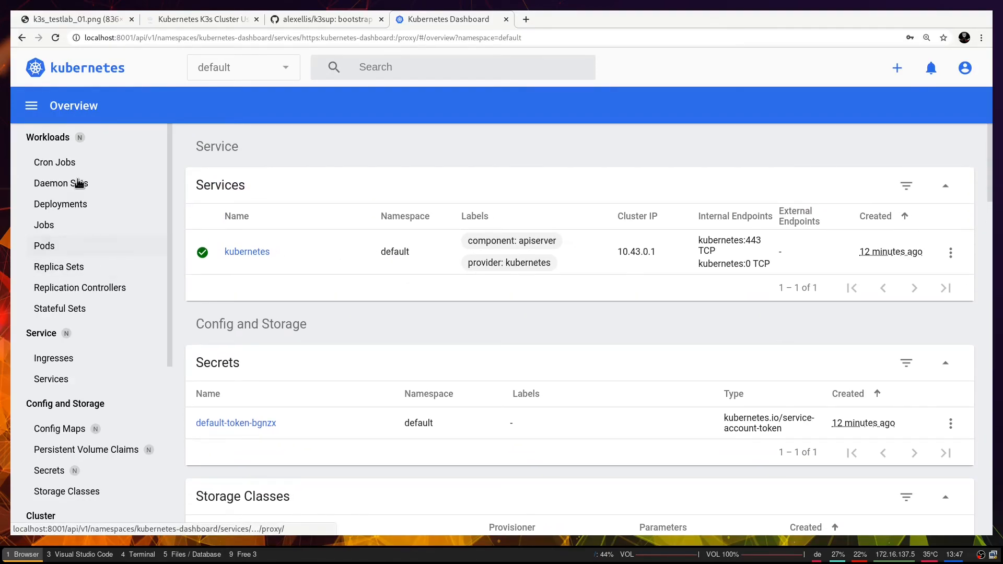
{"action": "scroll", "scroll_direction": "down", "scroll_amount": 3}
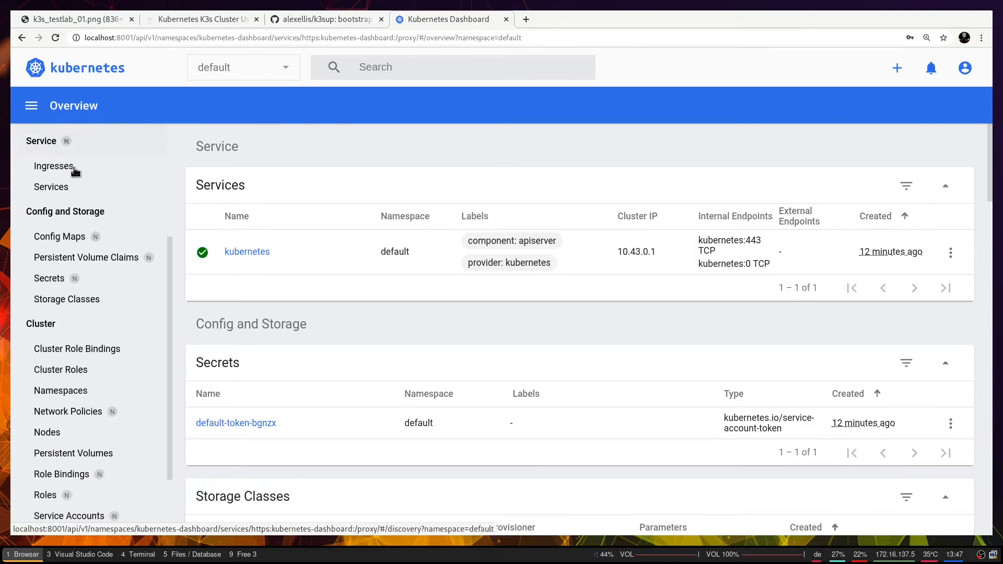
{"action": "scroll", "scroll_direction": "down", "scroll_amount": 3}
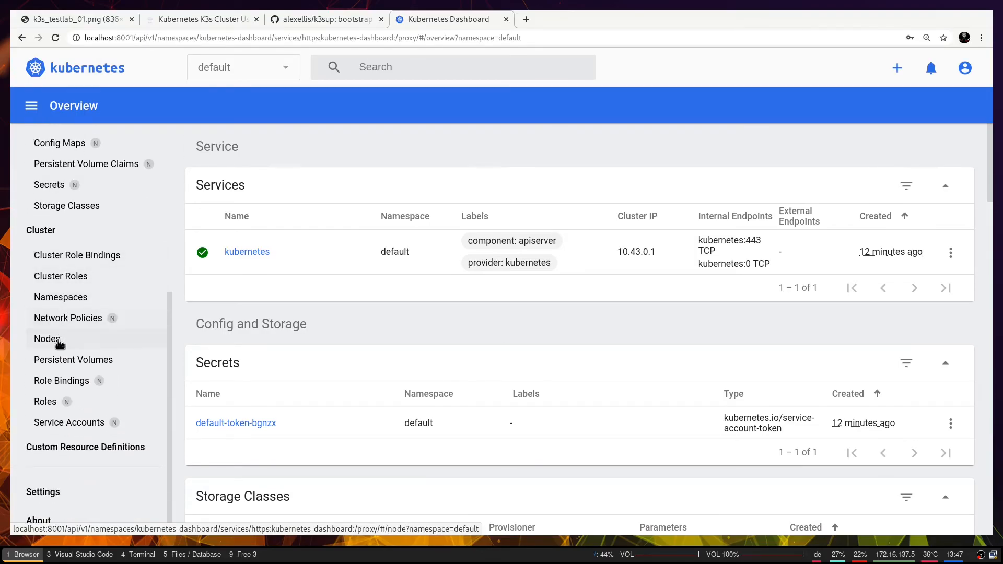
{"action": "left_click", "coordinate": [46, 339]}
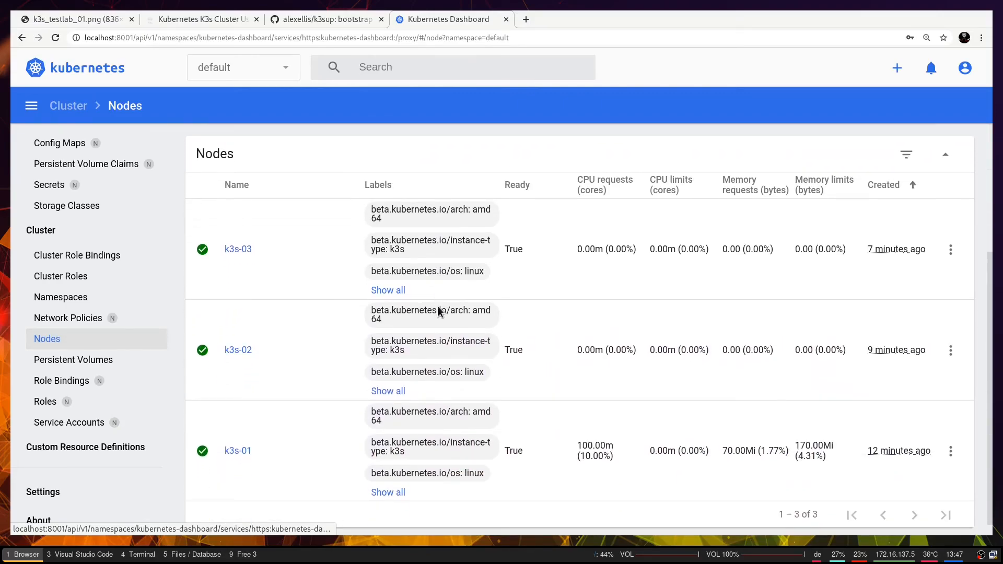
{"action": "mouse_move", "coordinate": [609, 379]}
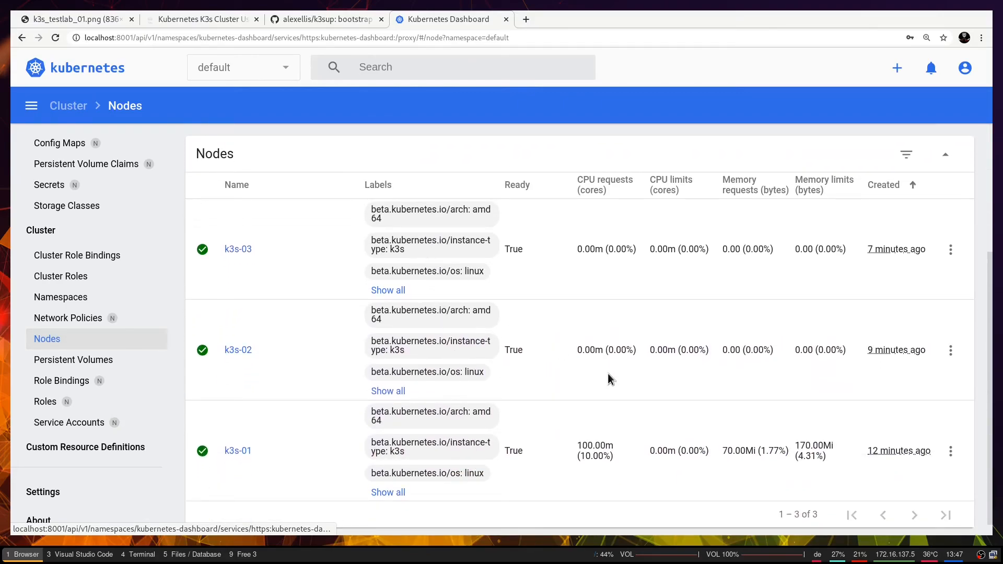
{"action": "mouse_move", "coordinate": [528, 483]}
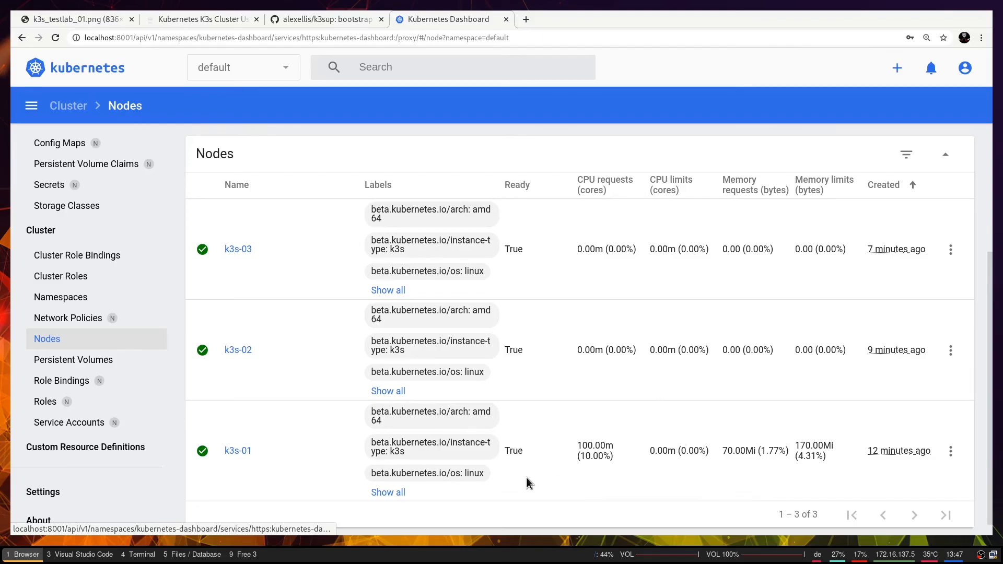
{"action": "mouse_move", "coordinate": [318, 459]}
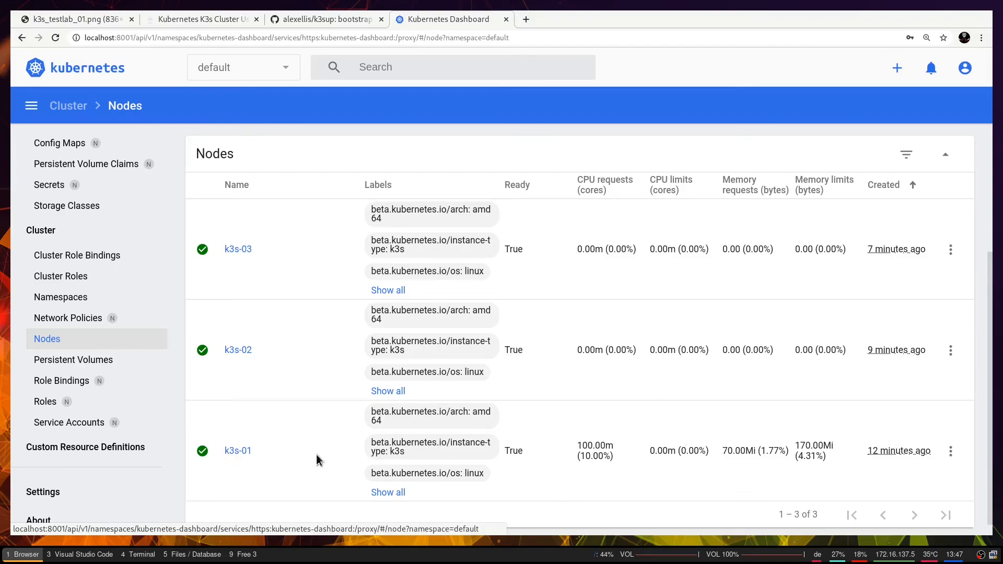
{"action": "mouse_move", "coordinate": [763, 454]}
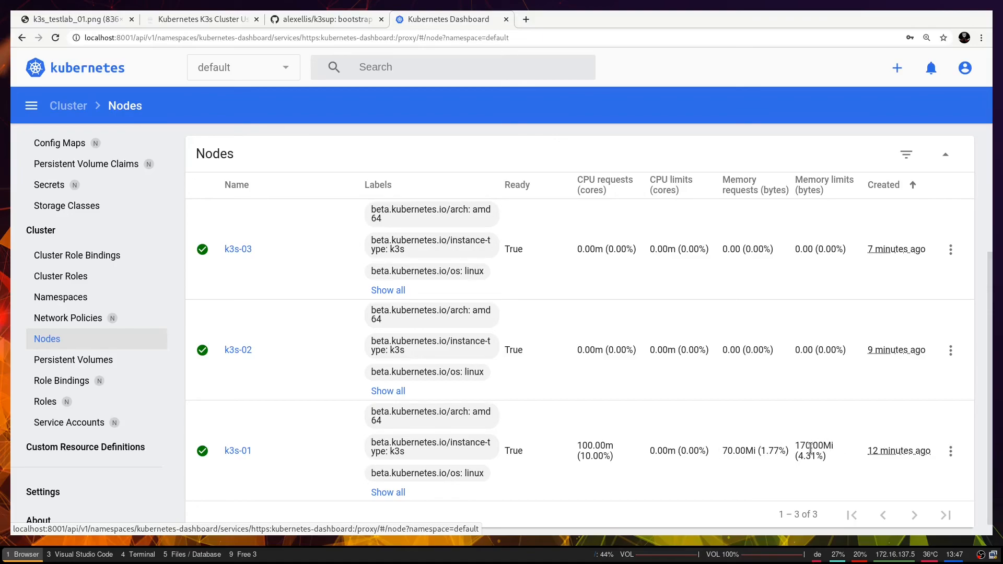
{"action": "mouse_move", "coordinate": [440, 195]}
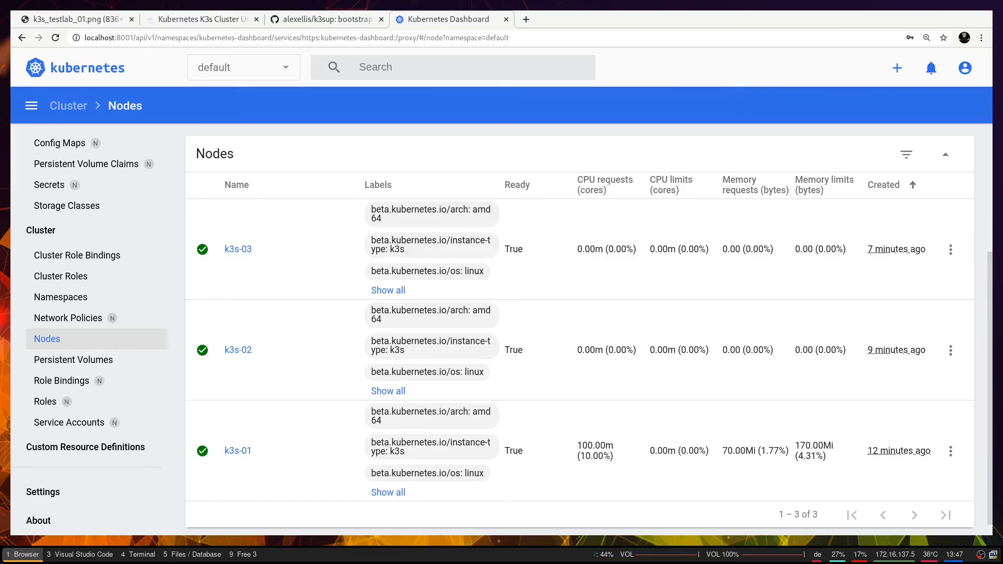
{"action": "scroll", "scroll_direction": "up", "scroll_amount": 3}
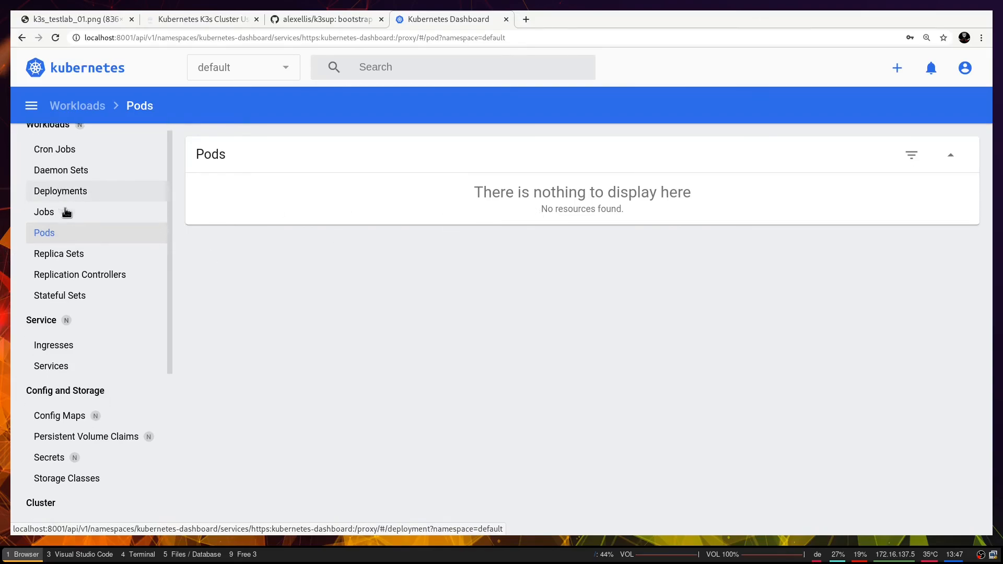
Switch the Pods page to the kubernetes-dashboard namespace, showing dashboard and metrics-scraper pods Running
{"action": "scroll", "scroll_direction": "up", "scroll_amount": 3}
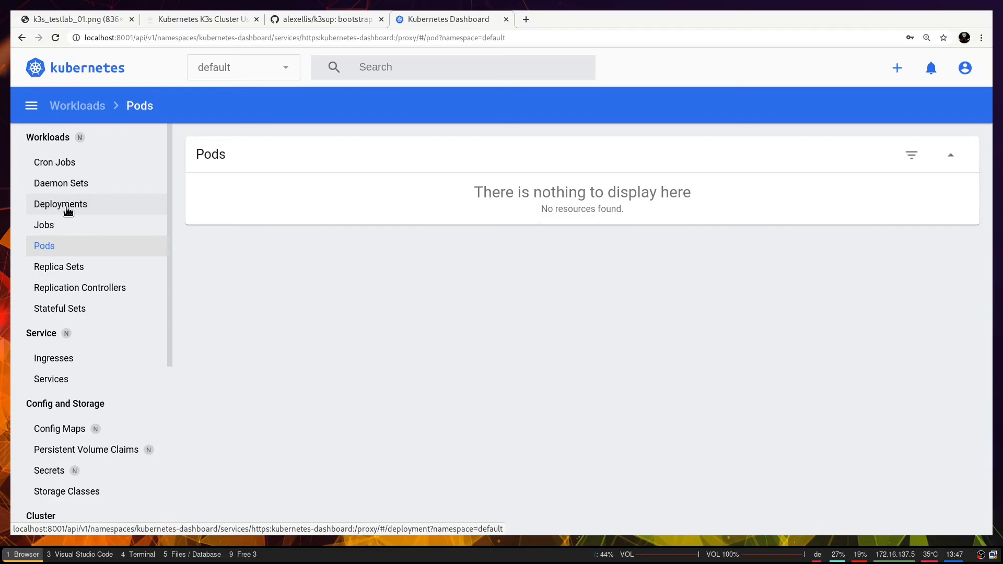
{"action": "left_click", "coordinate": [243, 68]}
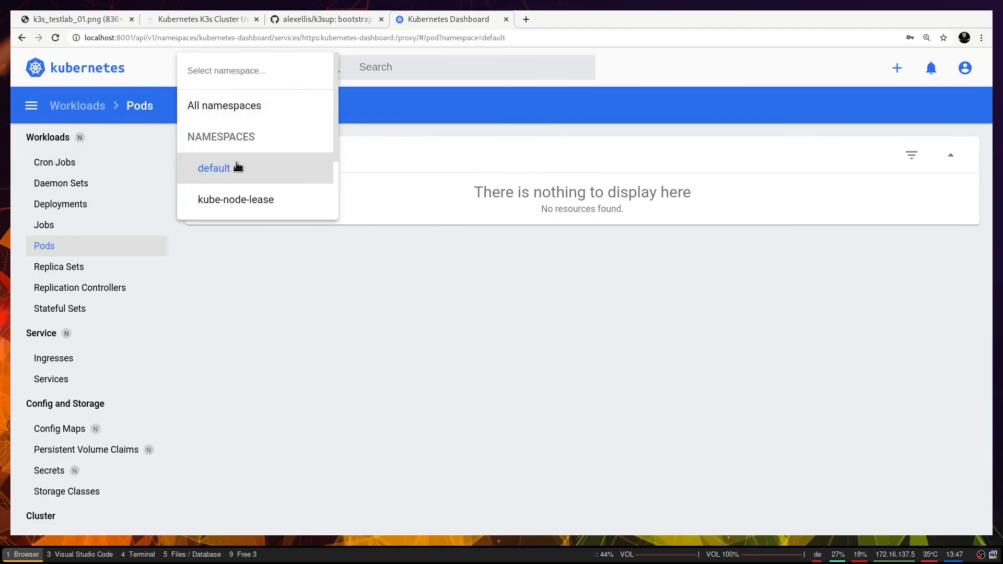
{"action": "scroll", "scroll_direction": "down", "scroll_amount": 3}
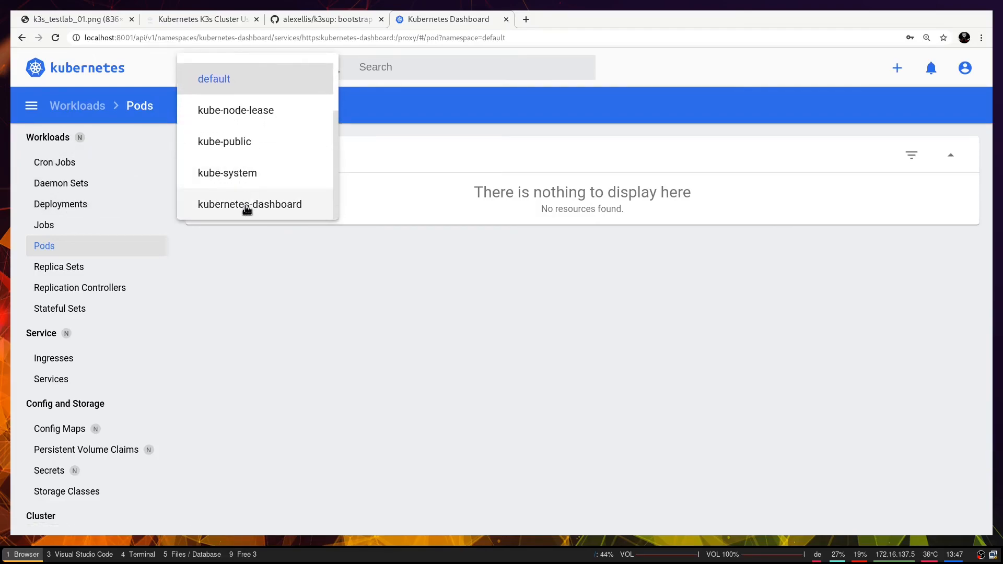
{"action": "left_click", "coordinate": [250, 204]}
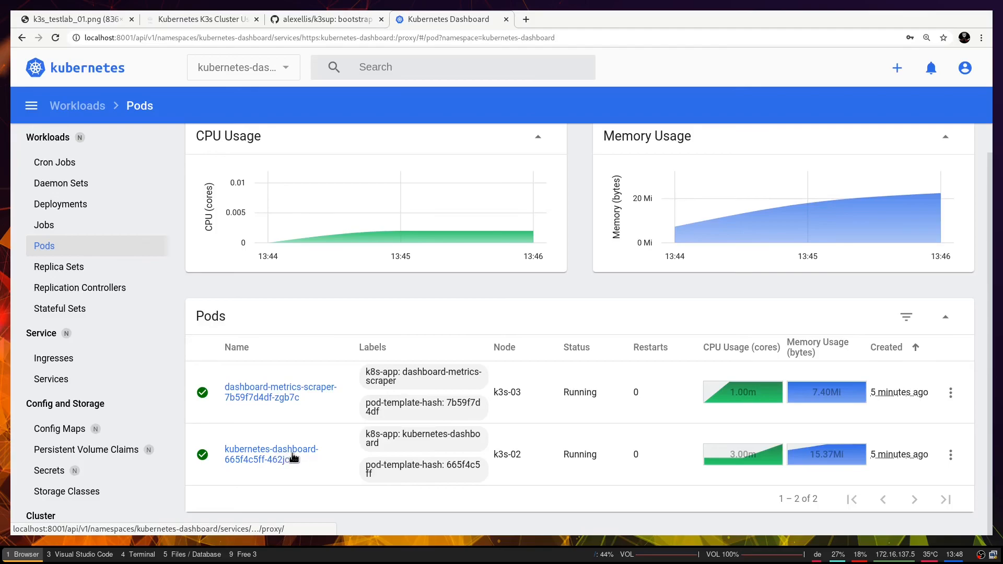
{"action": "mouse_move", "coordinate": [477, 165]}
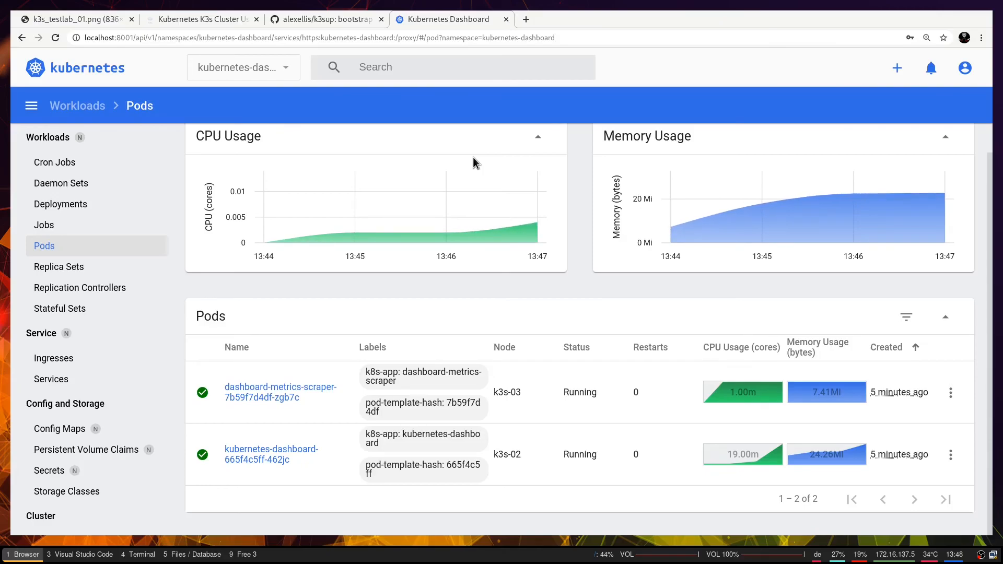
{"action": "mouse_move", "coordinate": [66, 491]}
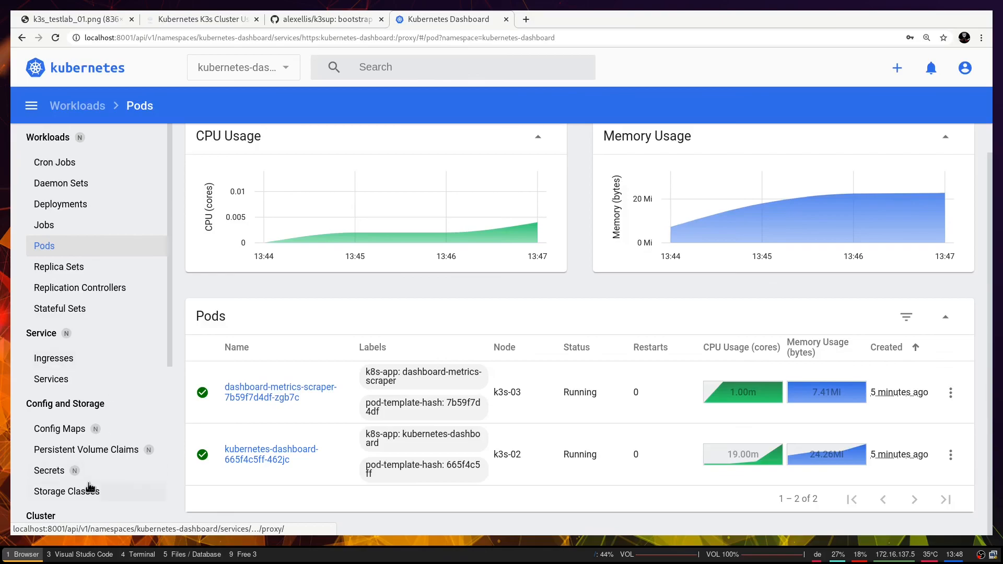
{"action": "mouse_move", "coordinate": [118, 428]}
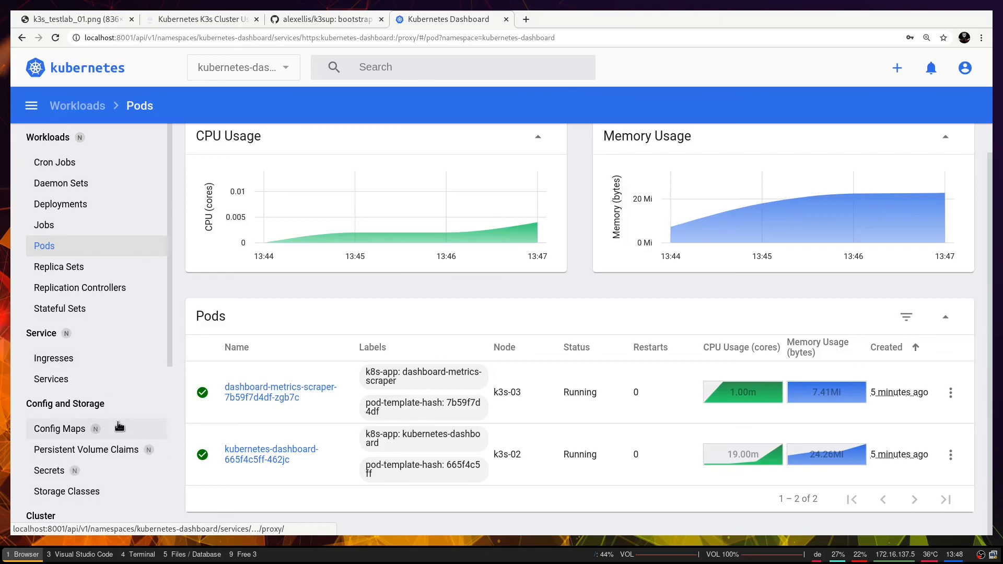